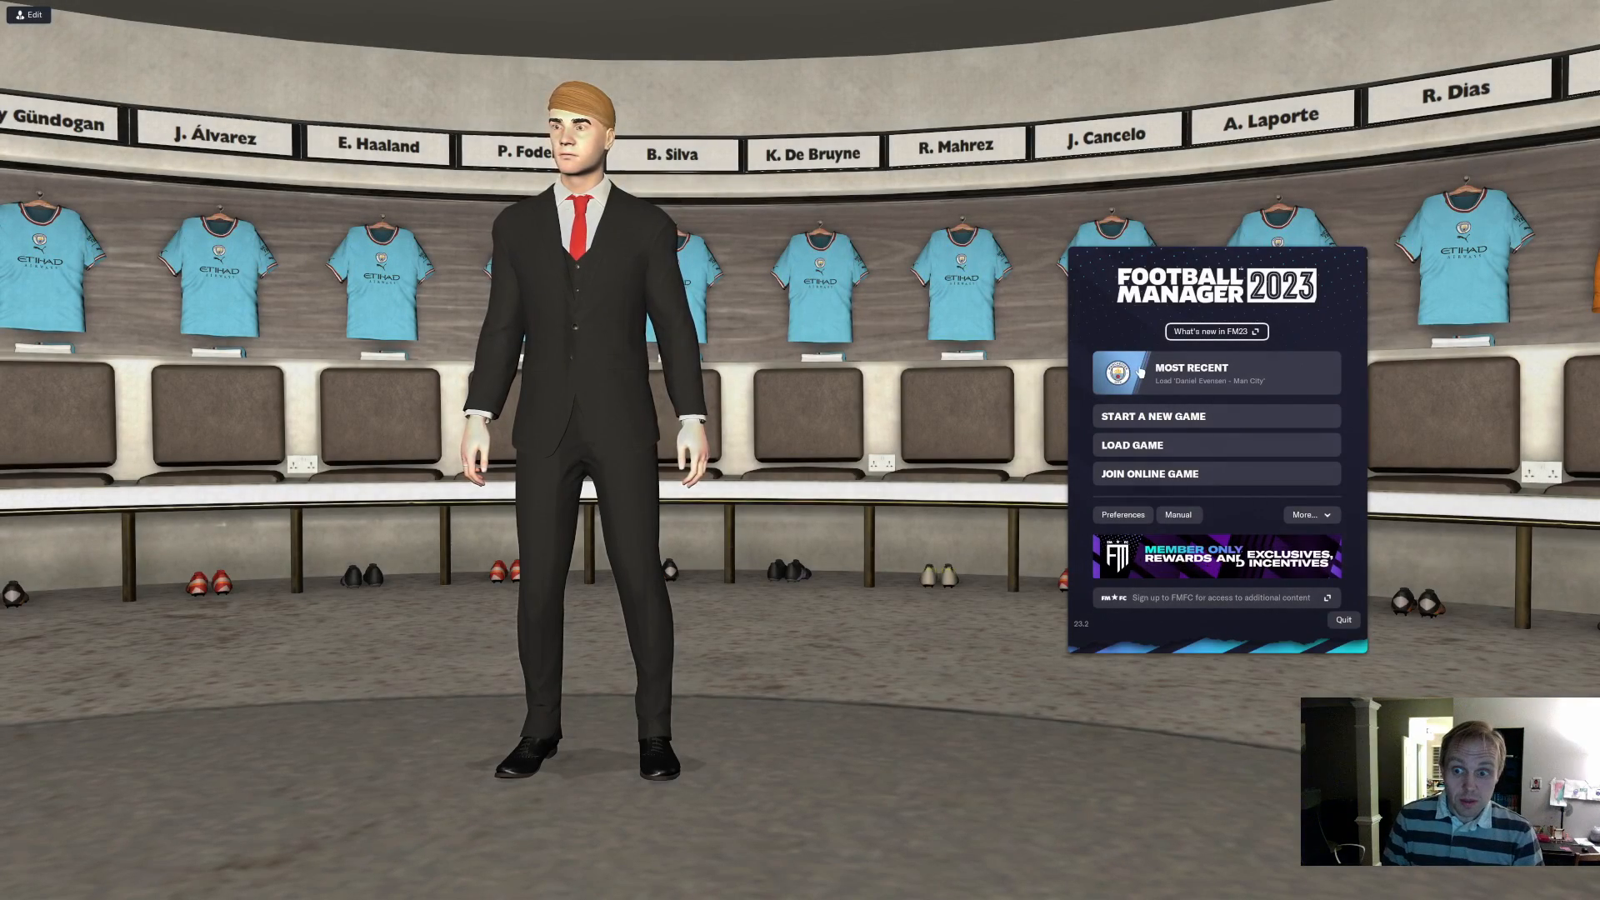
- Load the most recent Man City save and reach the tactical style choices via the inbox
click(1216, 374)
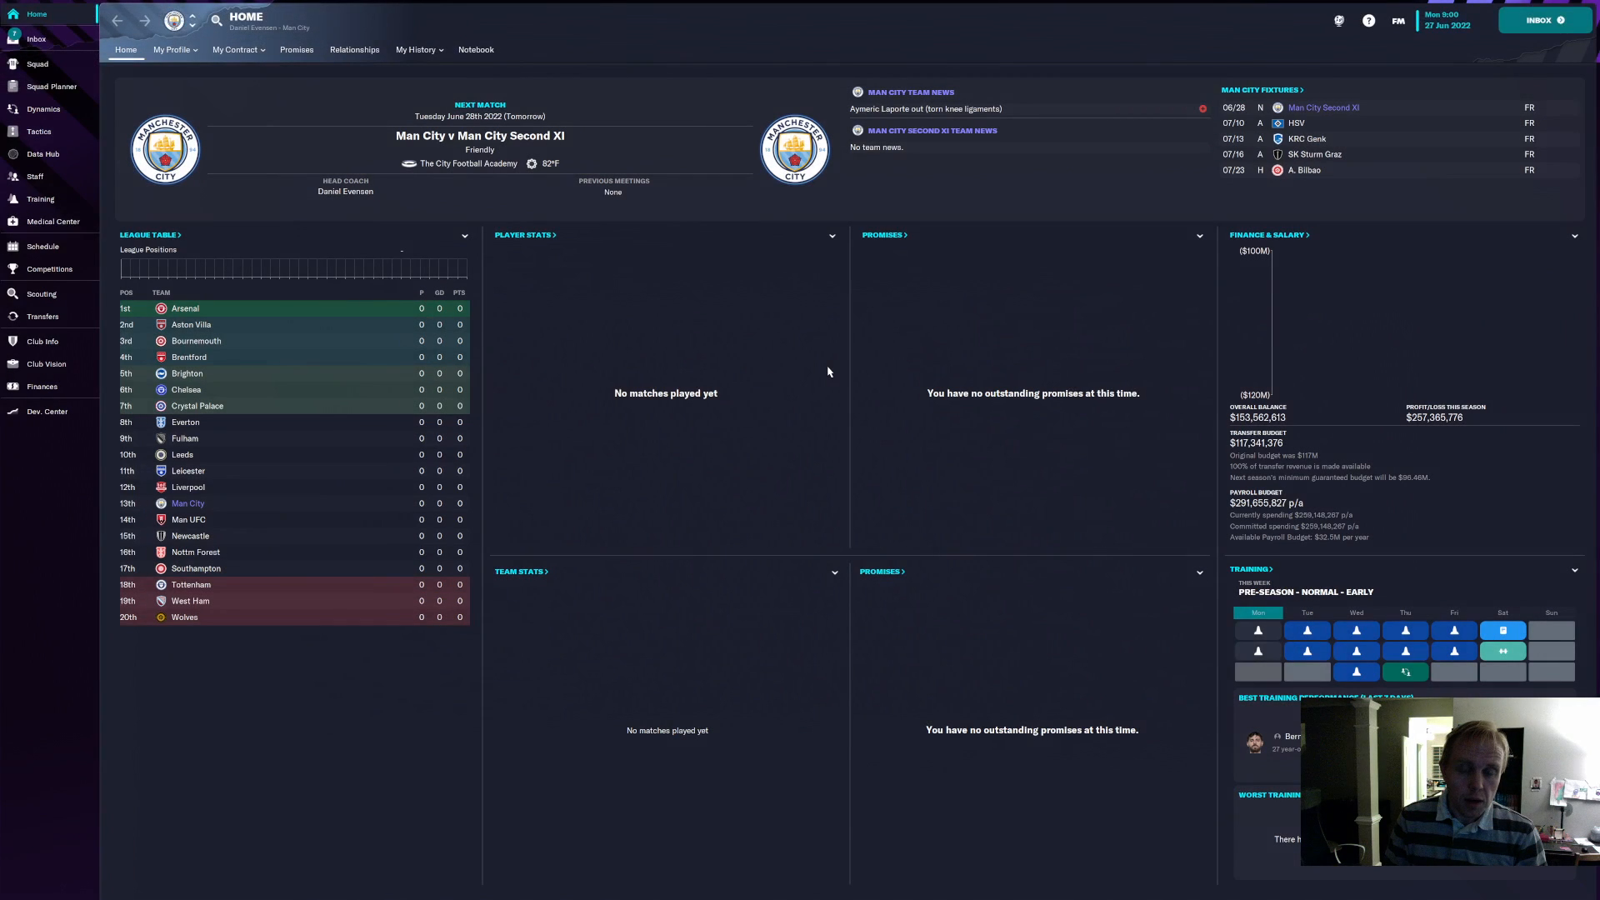
mouse_move(63, 63)
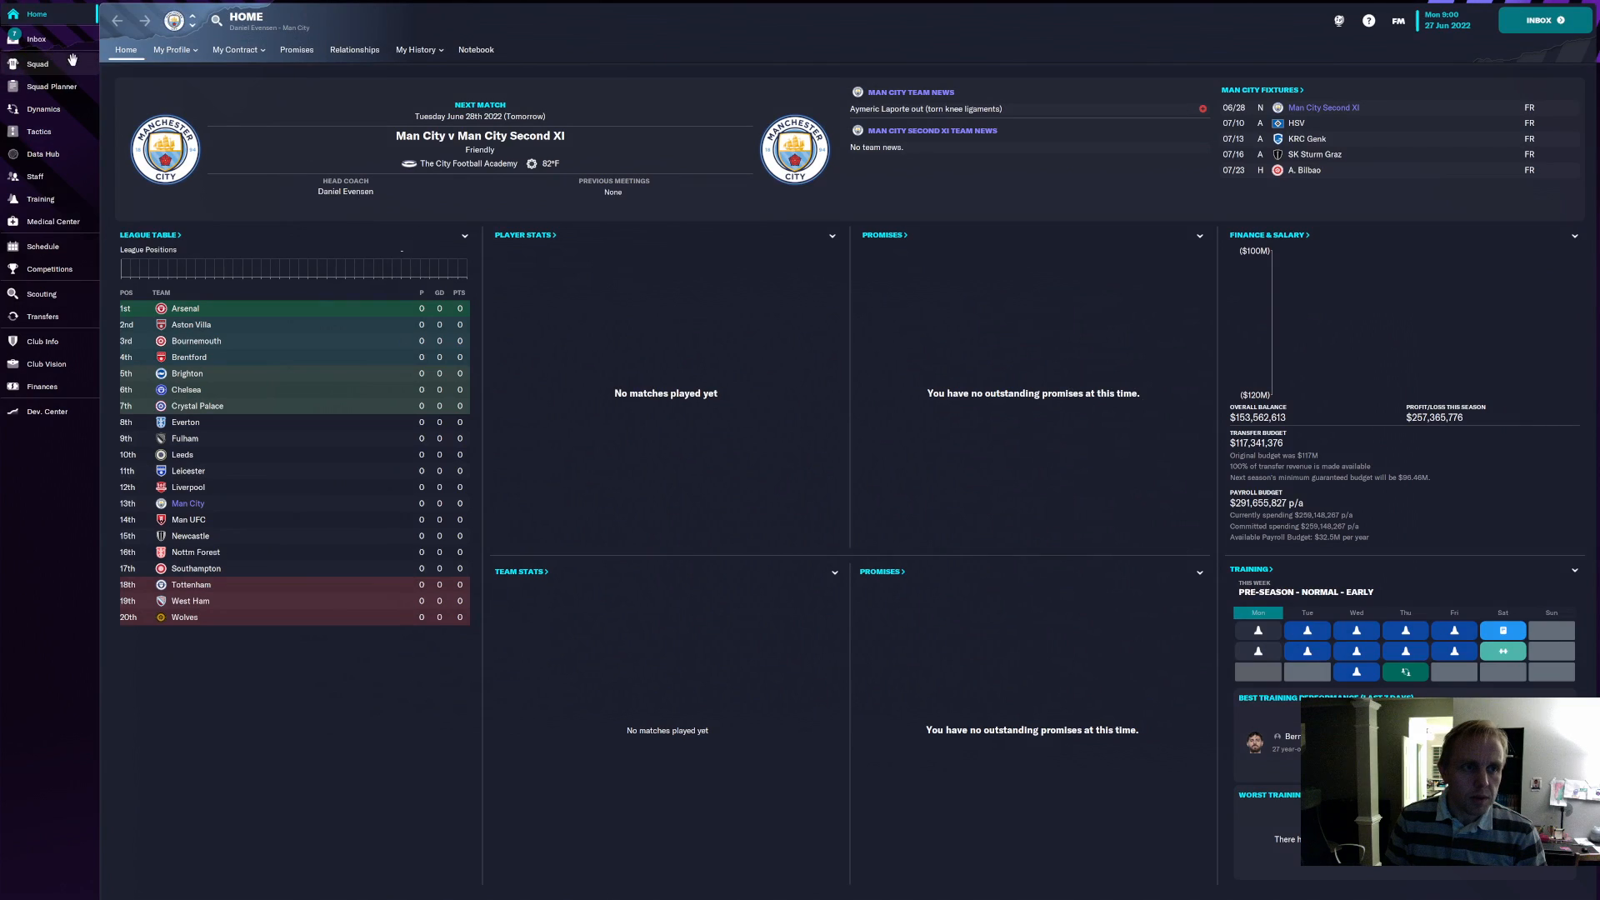
click(37, 38)
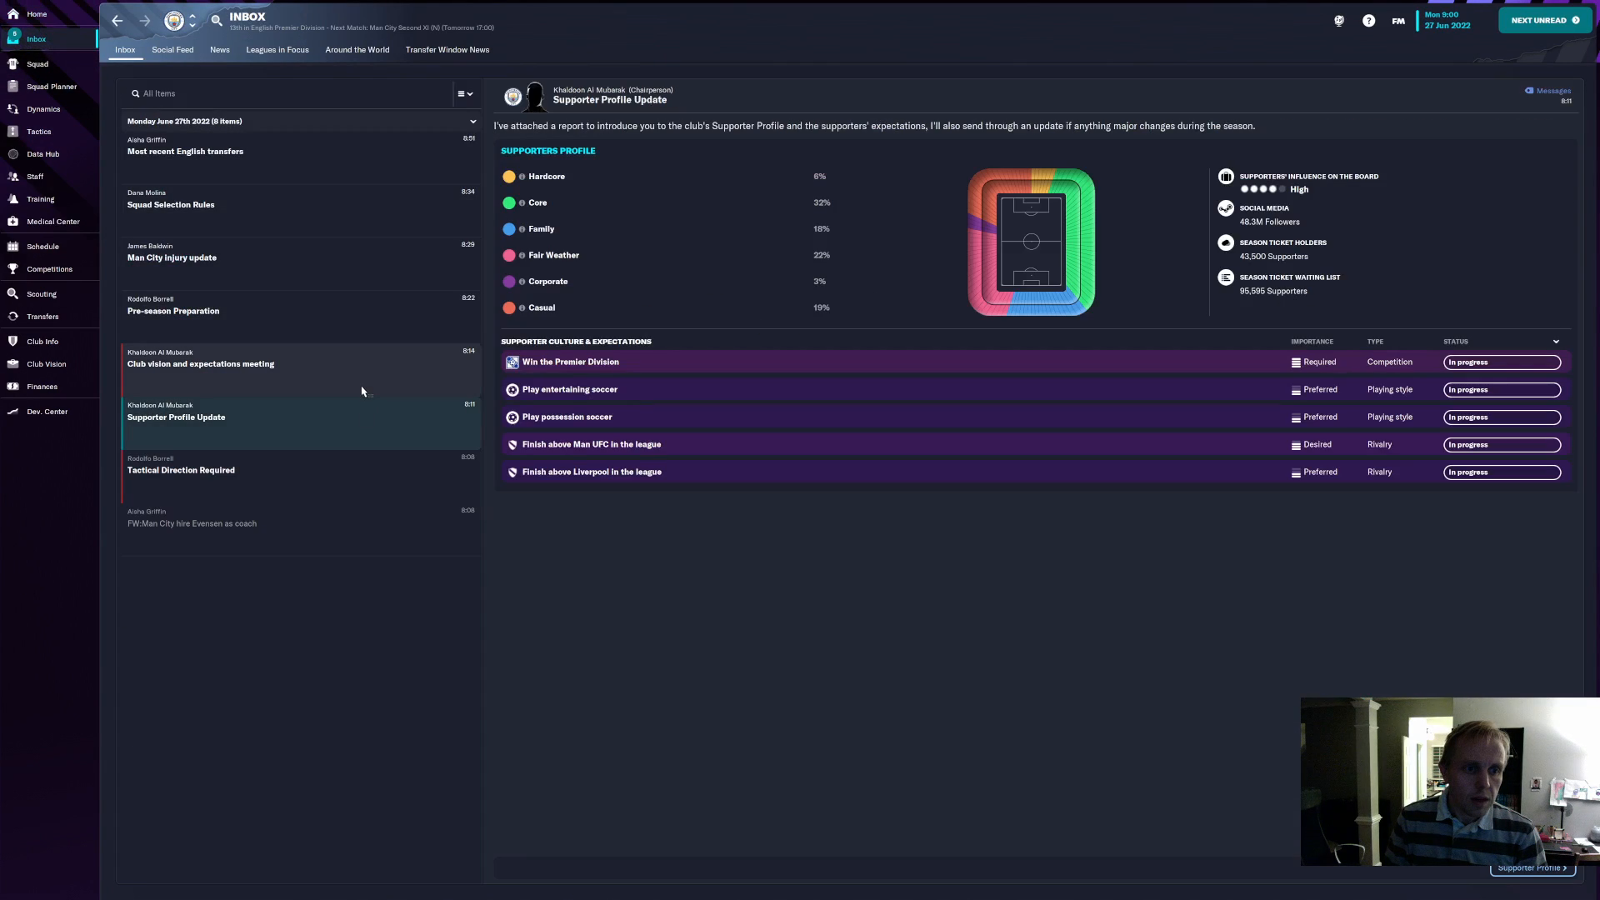
click(200, 363)
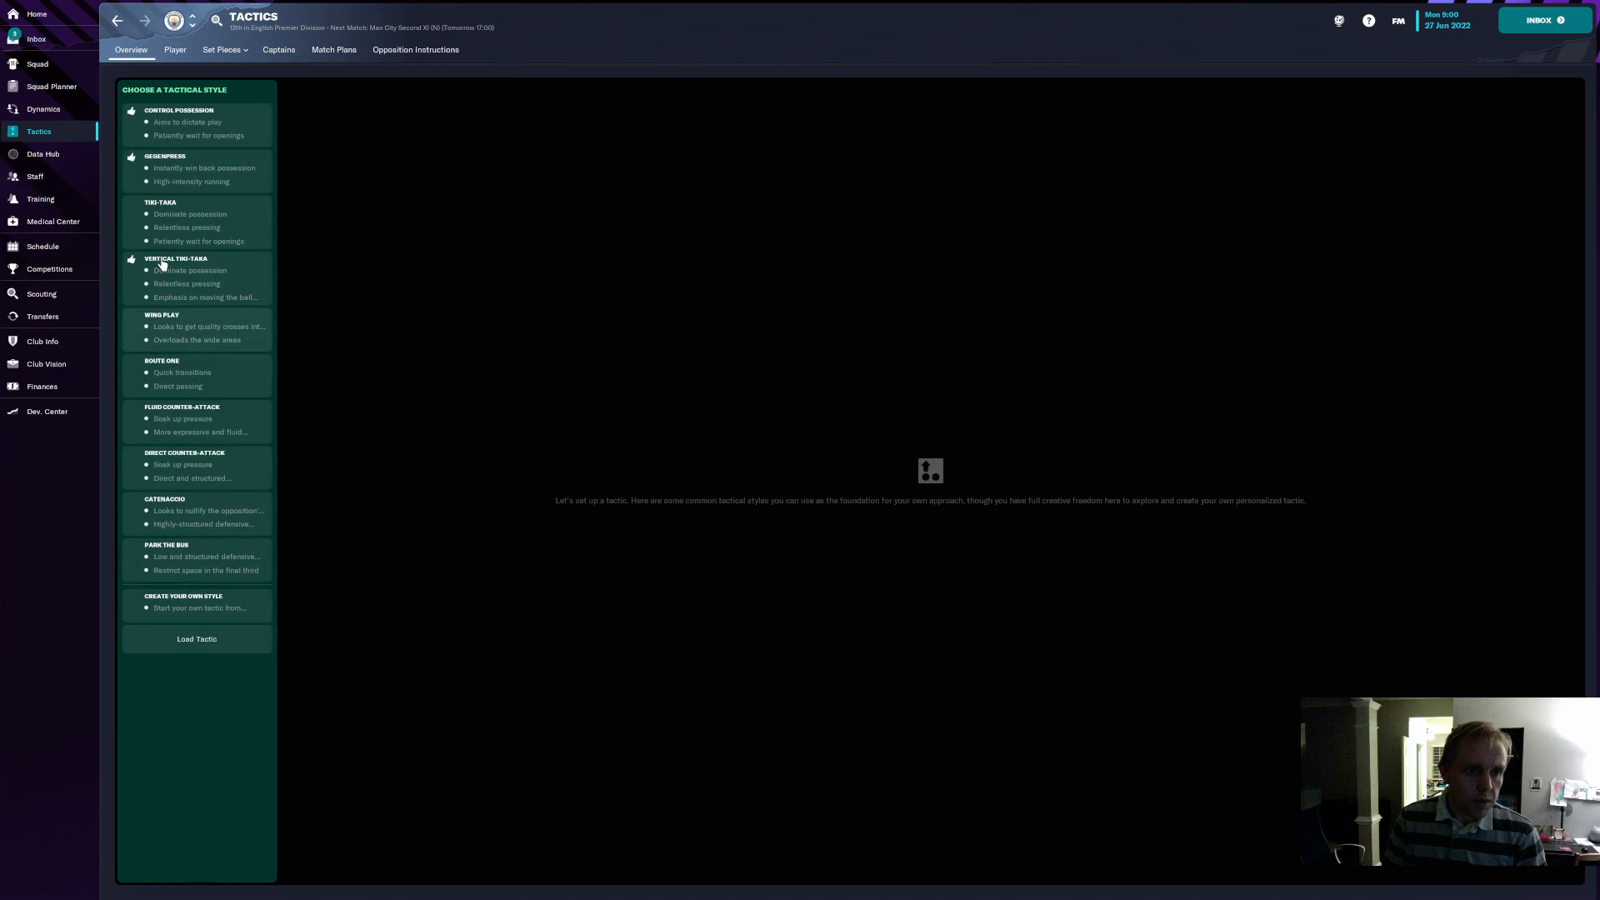
- Choose Gegenpress with the 4-2-4 DM Wide formation, confirm it, and return to the inbox
click(196, 170)
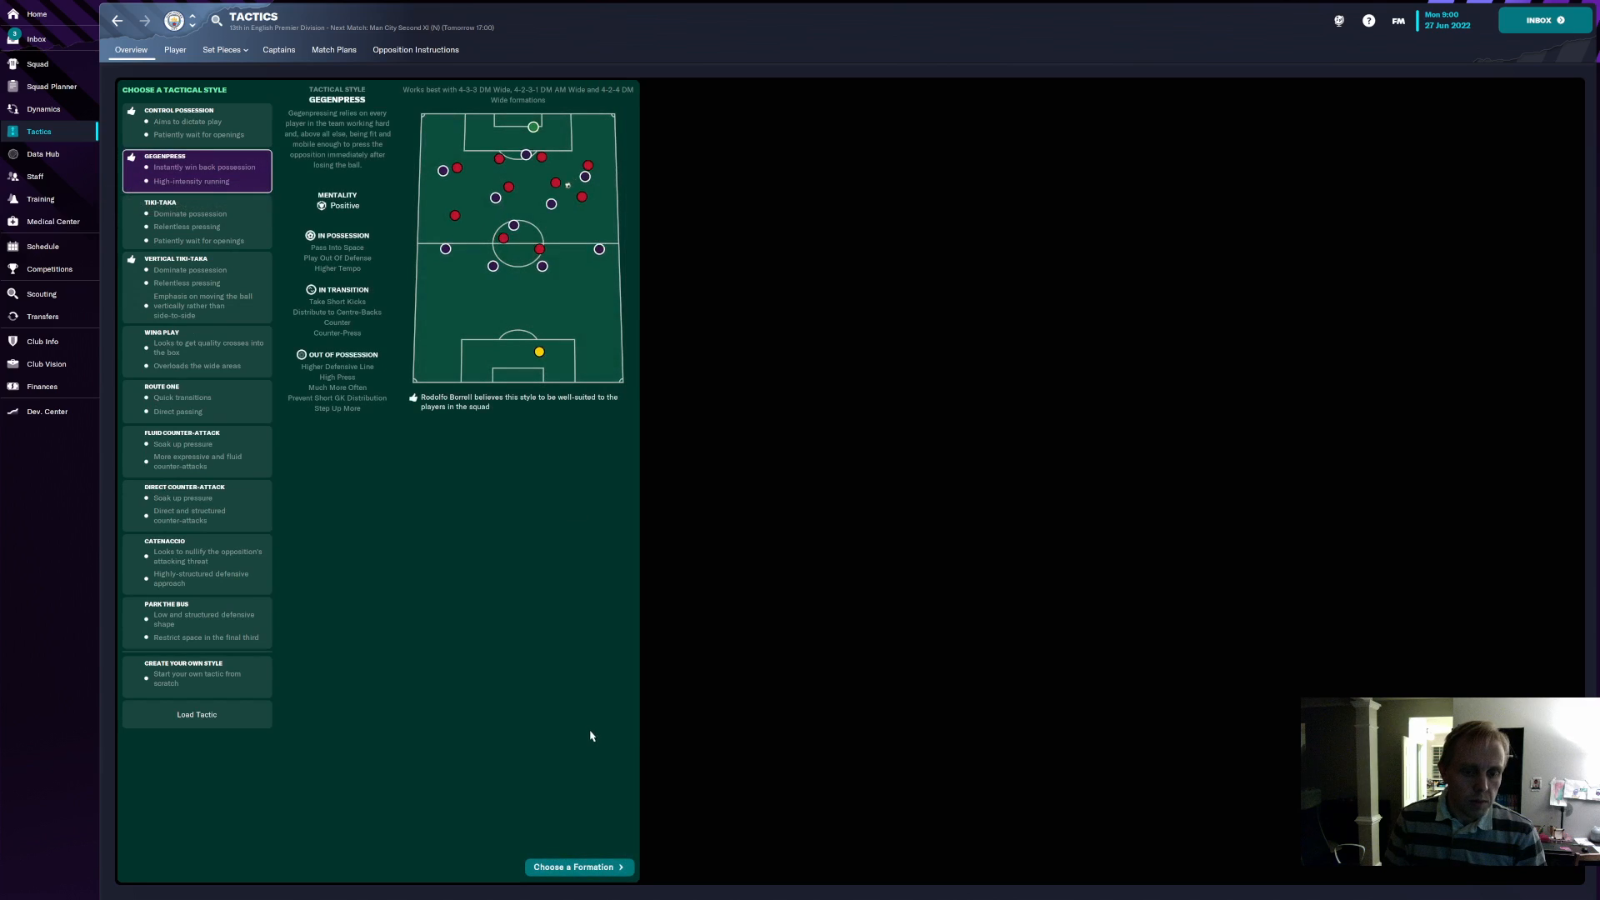
click(580, 866)
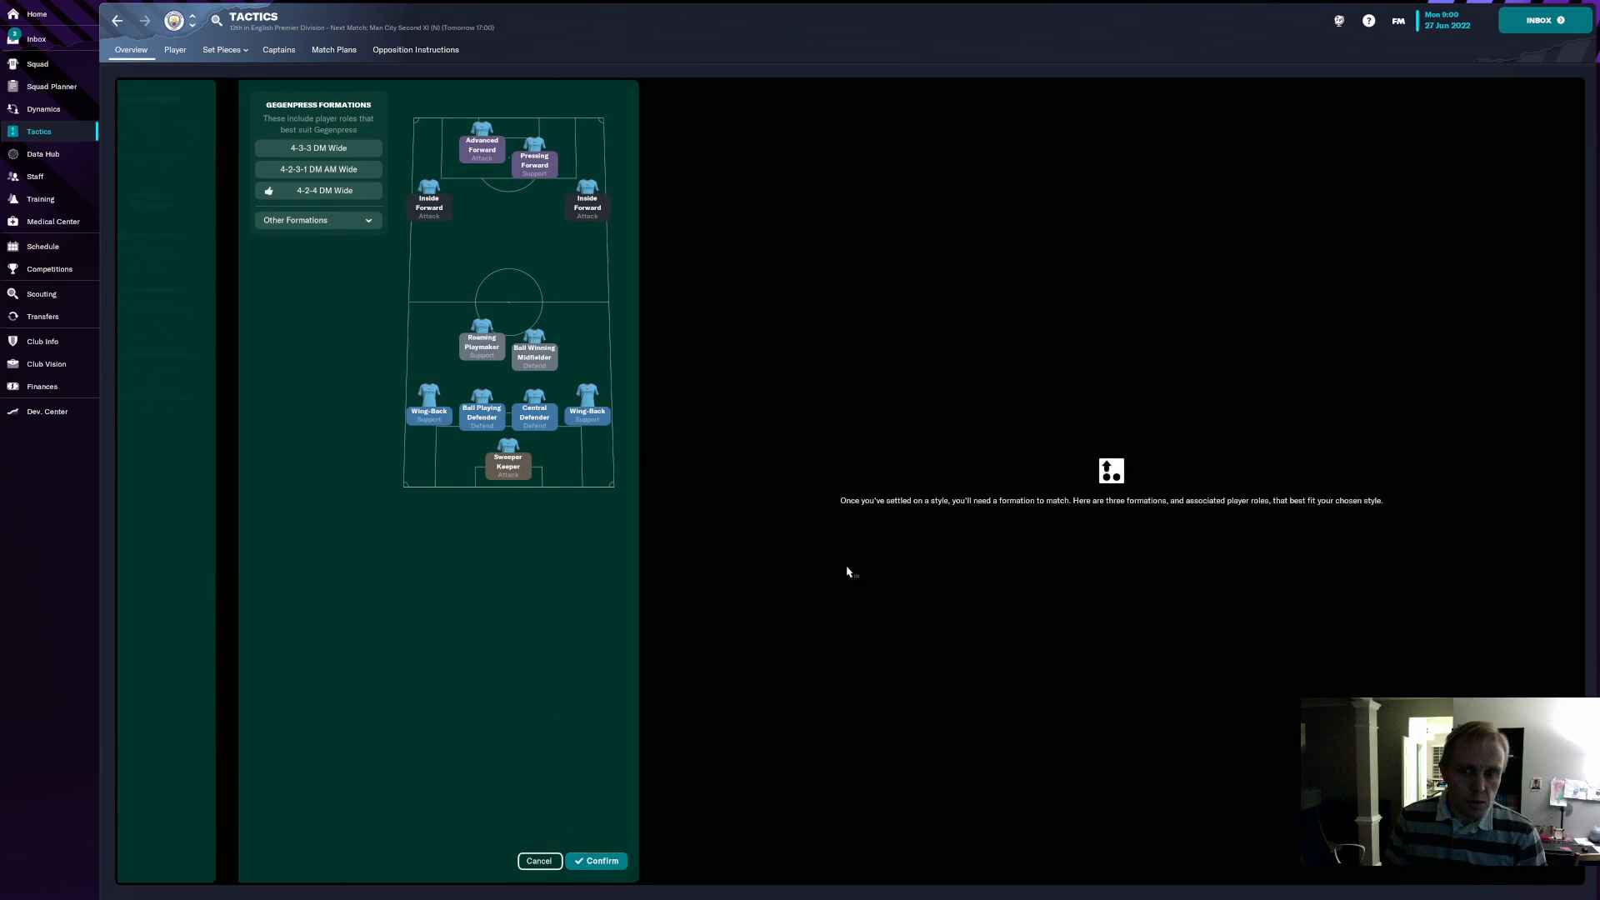
click(597, 860)
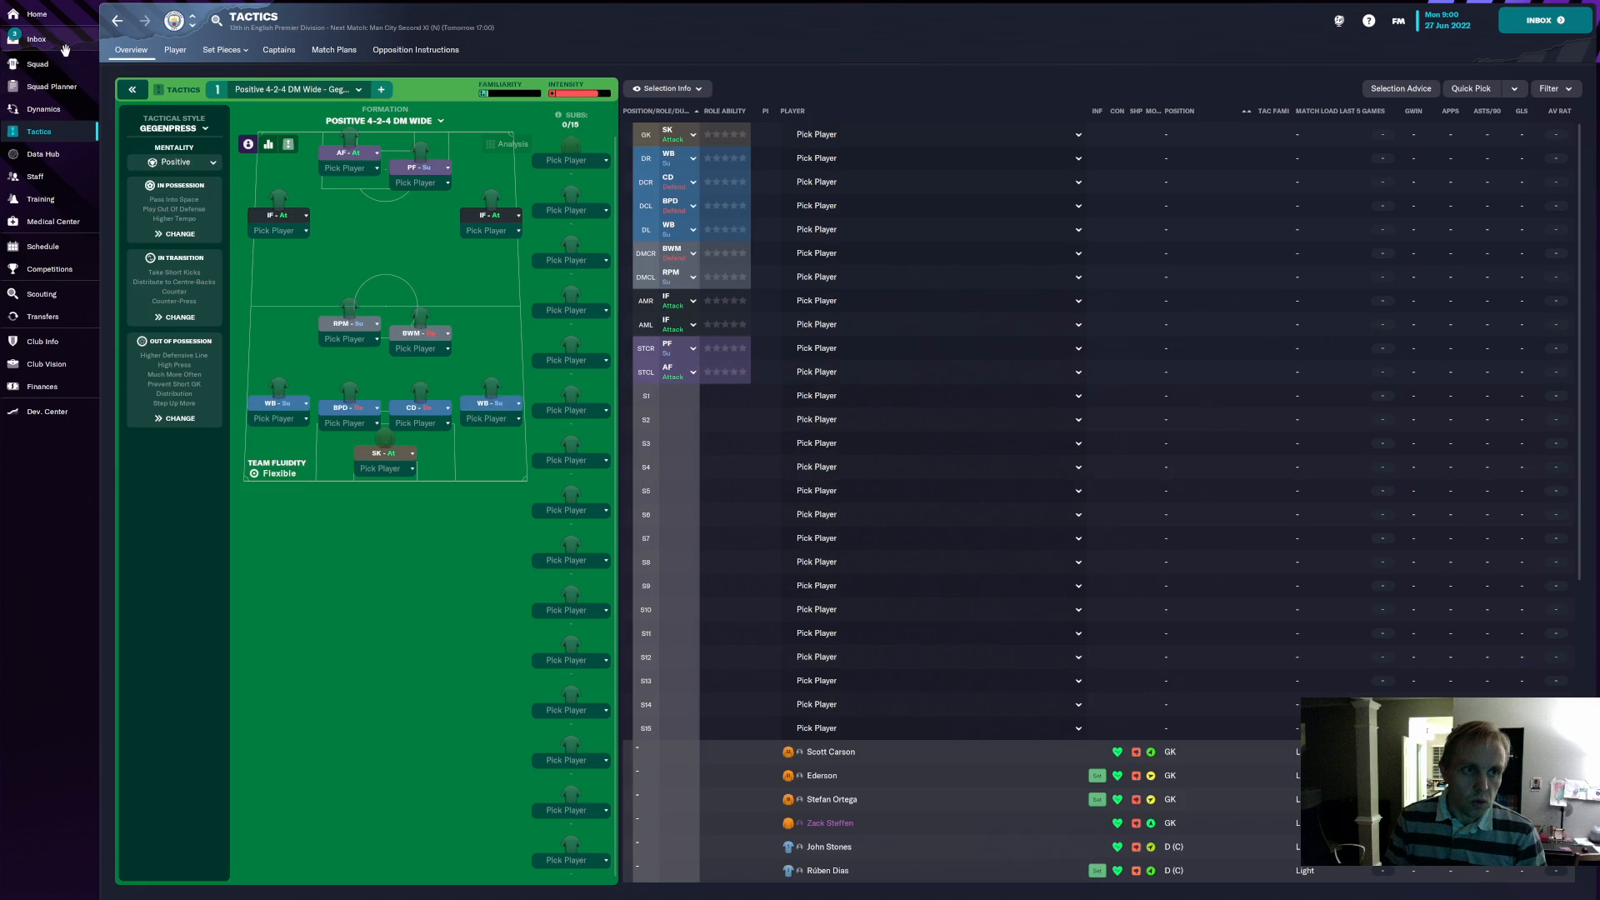
click(37, 39)
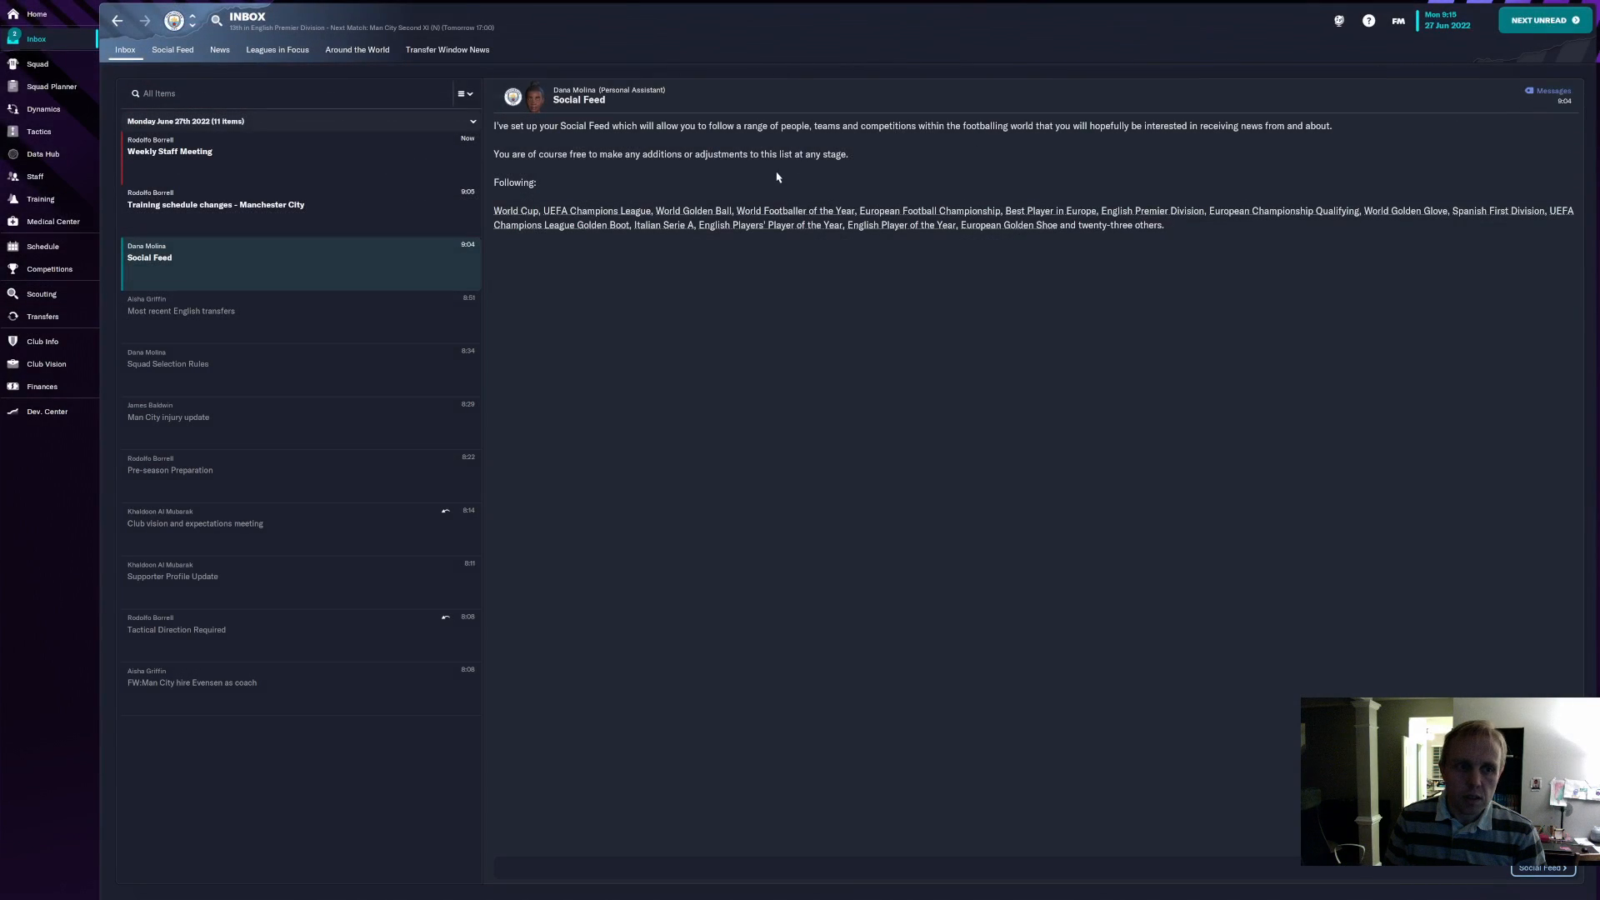
- Attend and end the Weekly Staff Meeting from its inbox message
click(170, 150)
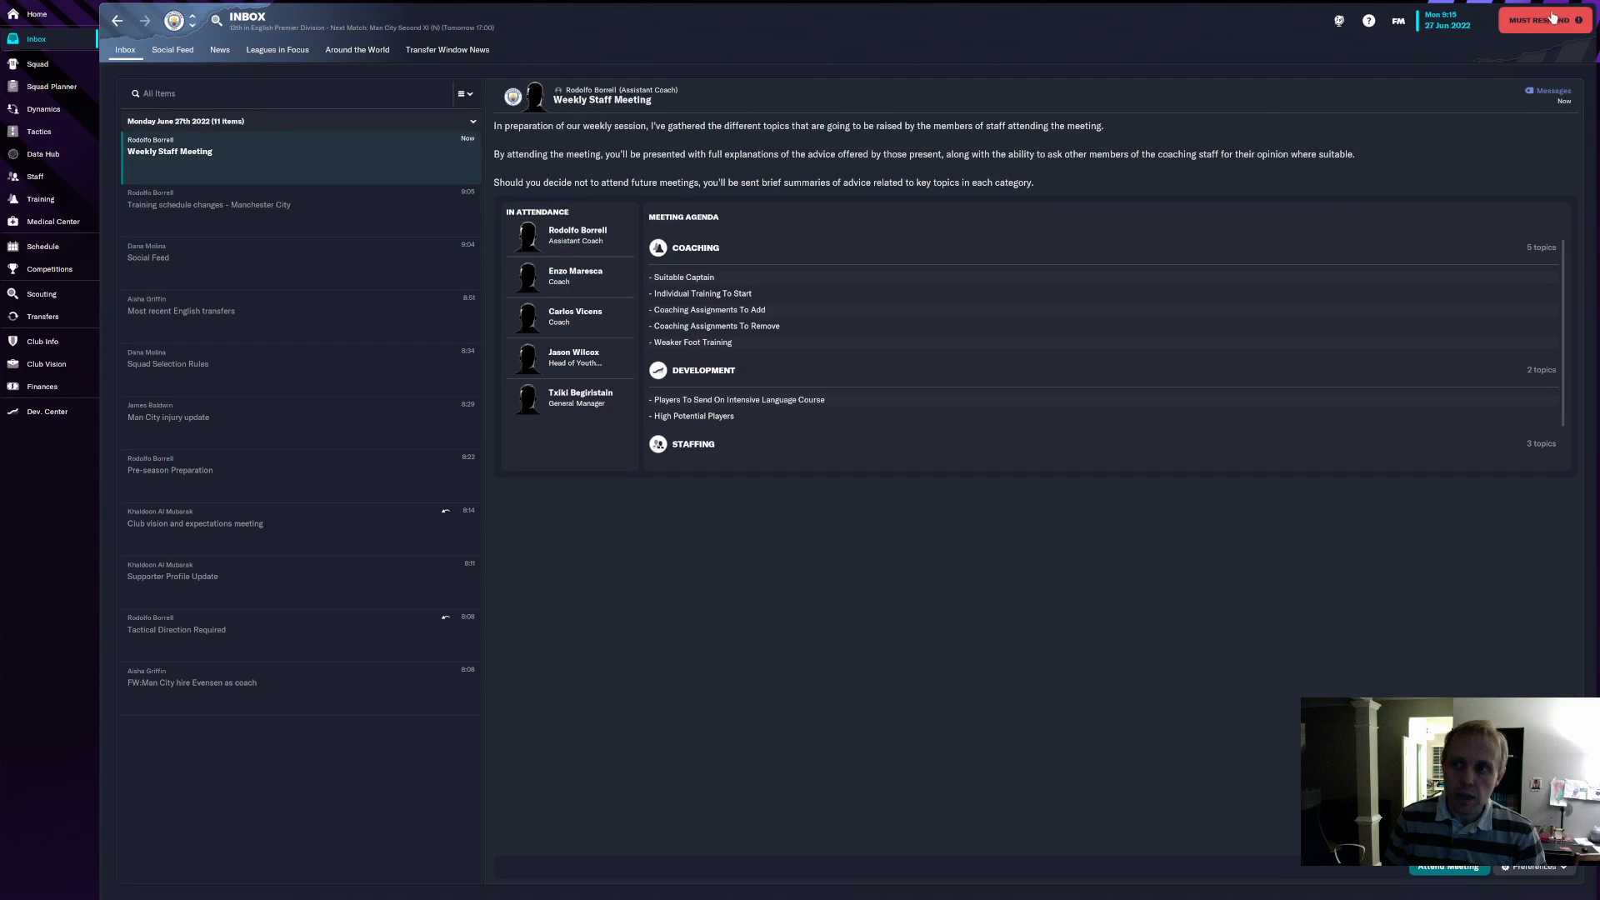
click(1448, 866)
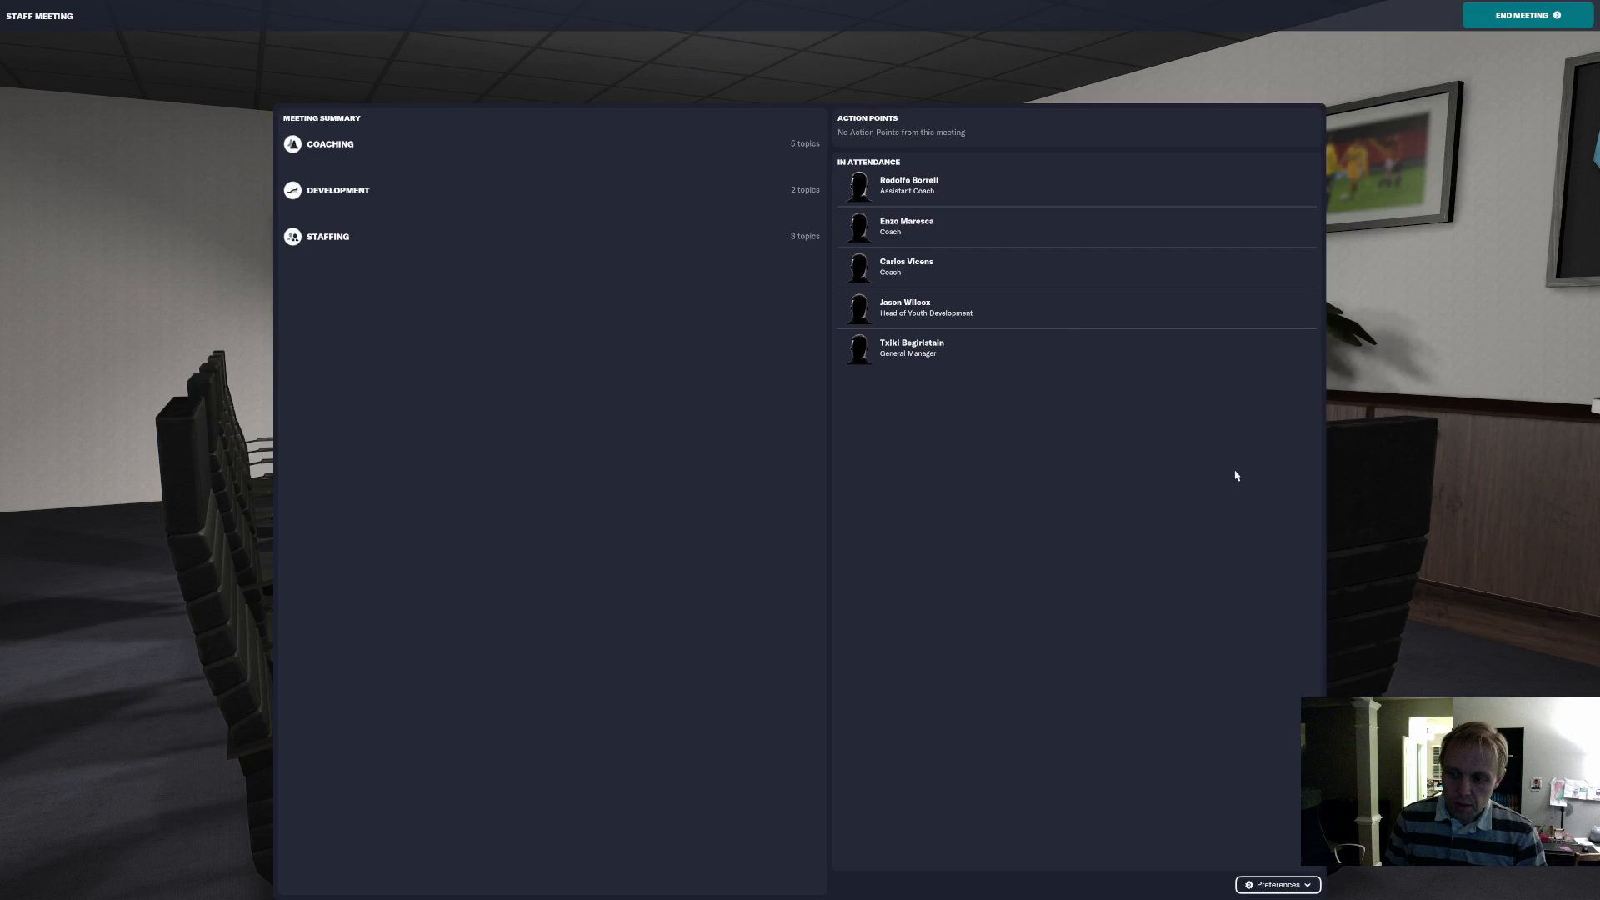
click(1526, 15)
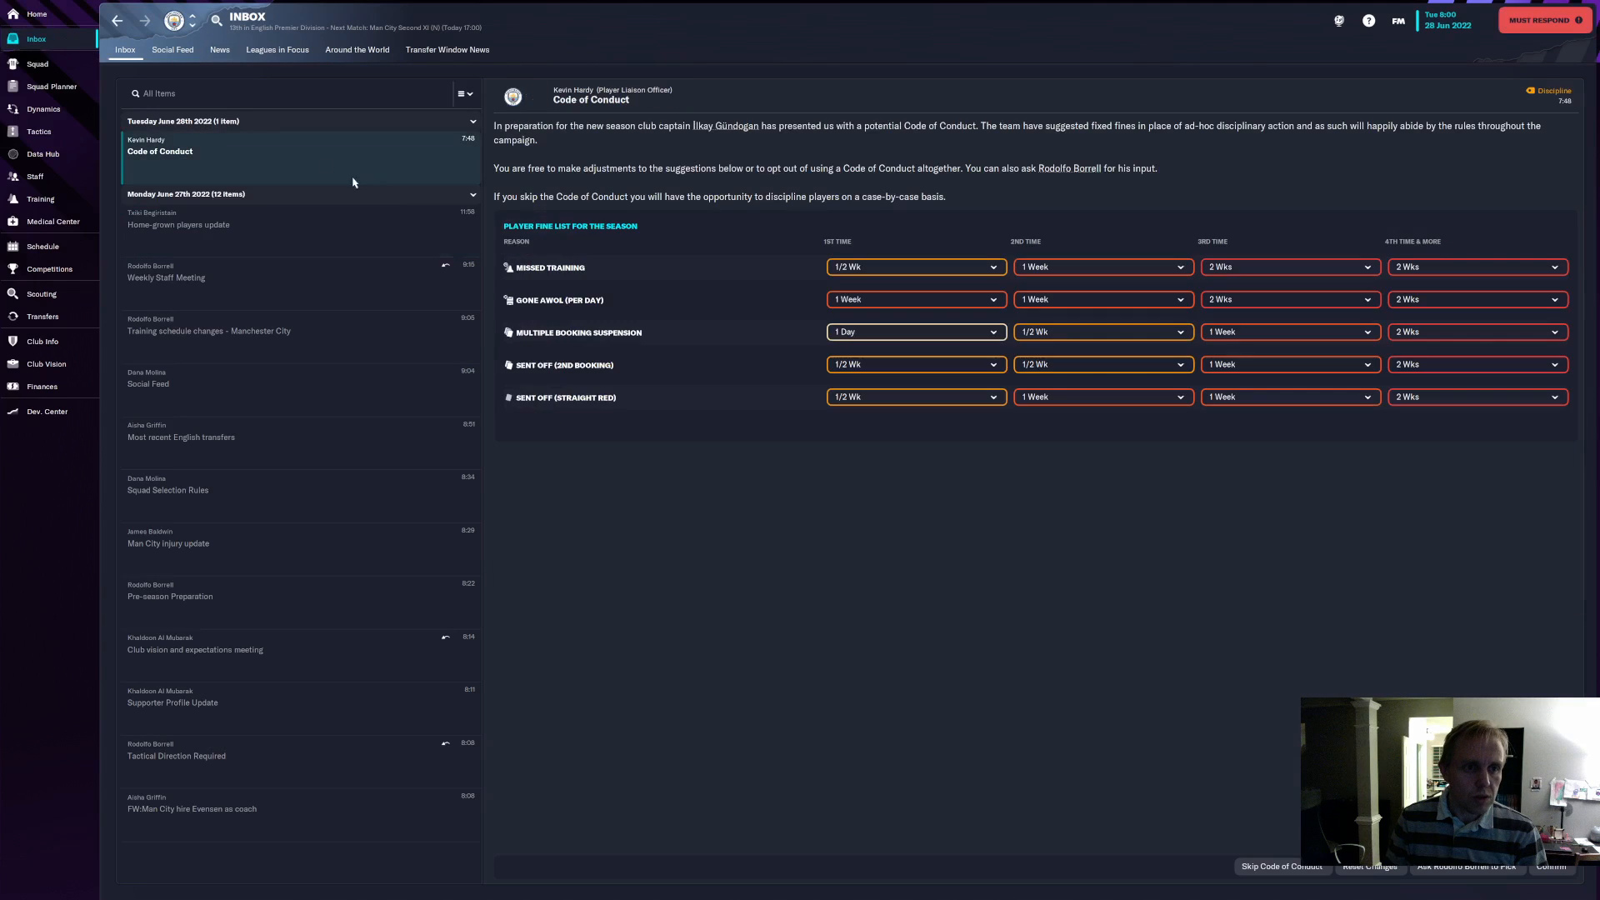
- Accept the Code of Conduct, then introduce yourself to the squad promising to win the Champions League
click(1550, 866)
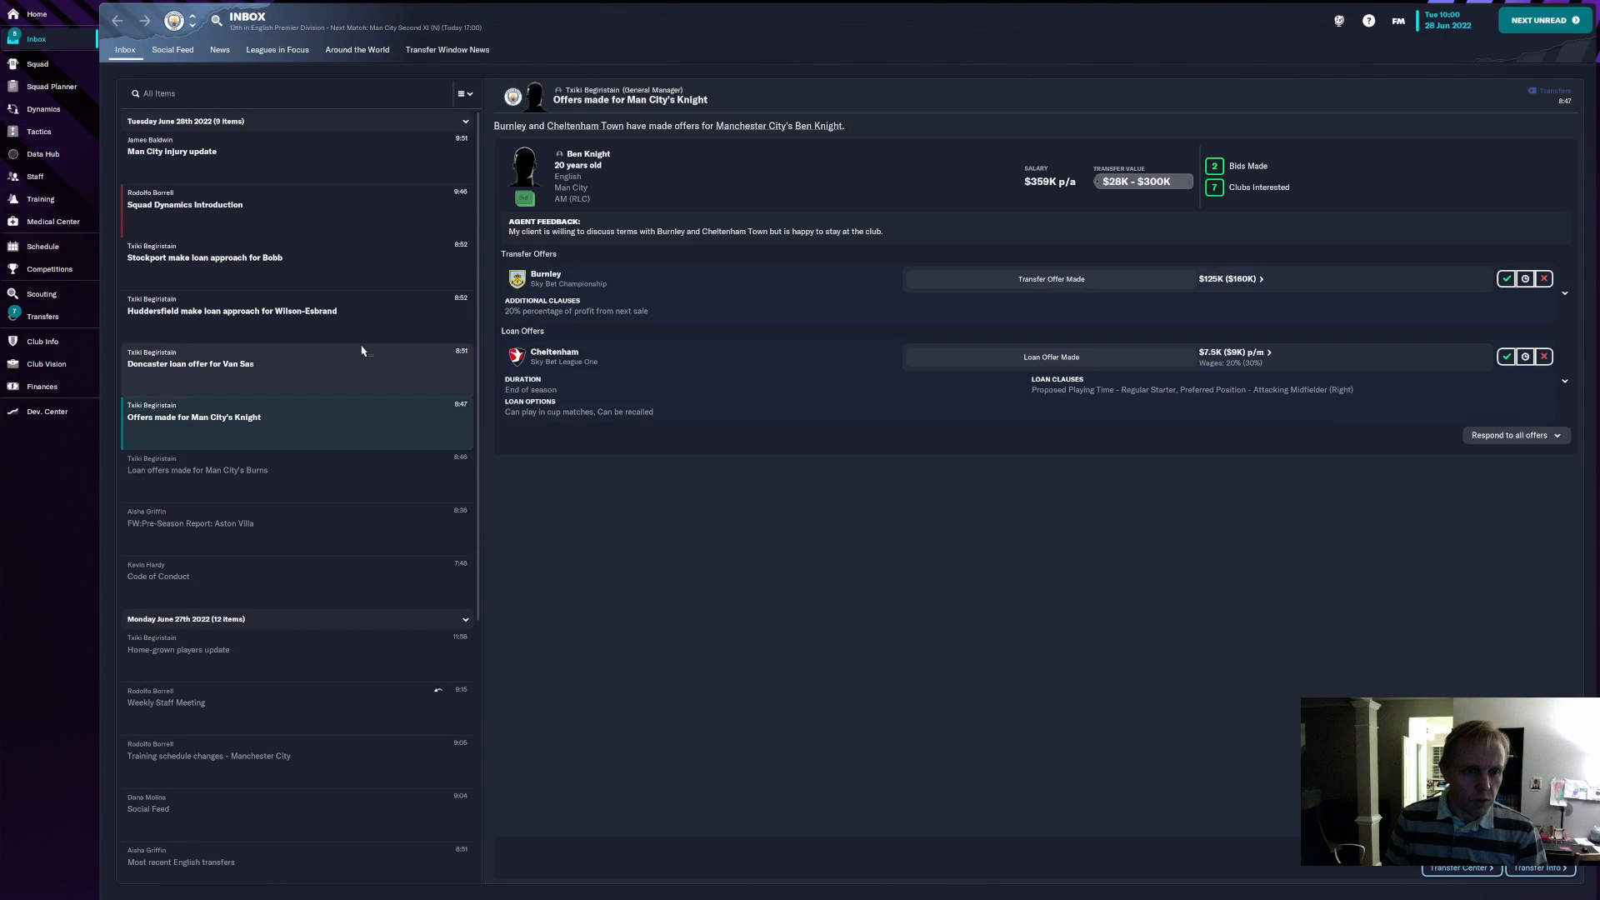
click(185, 204)
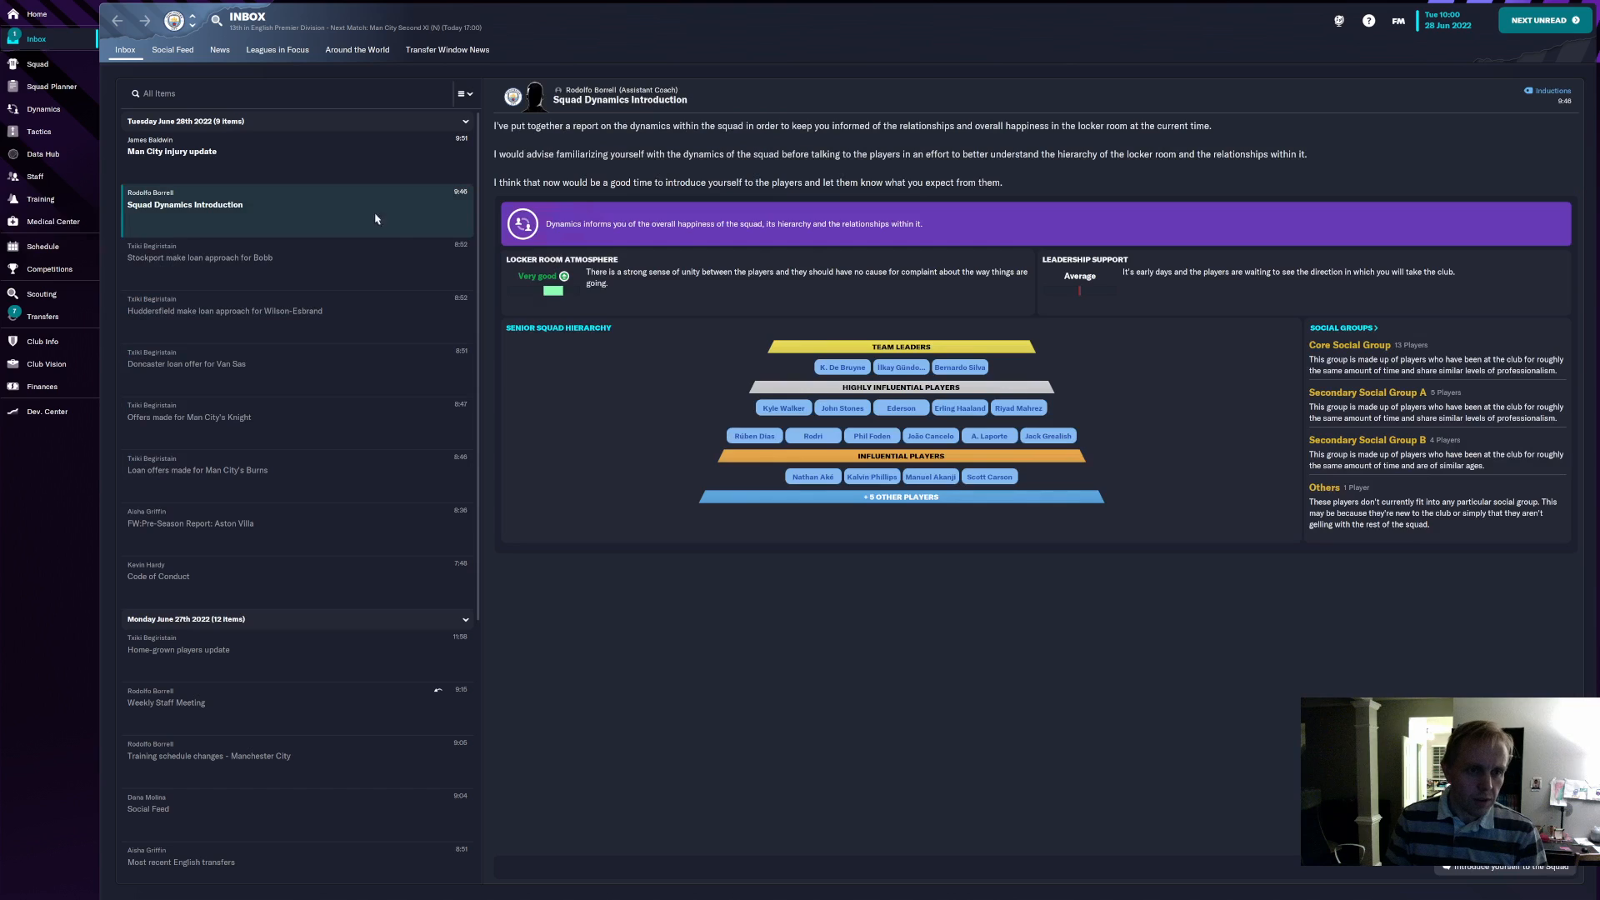
click(1510, 867)
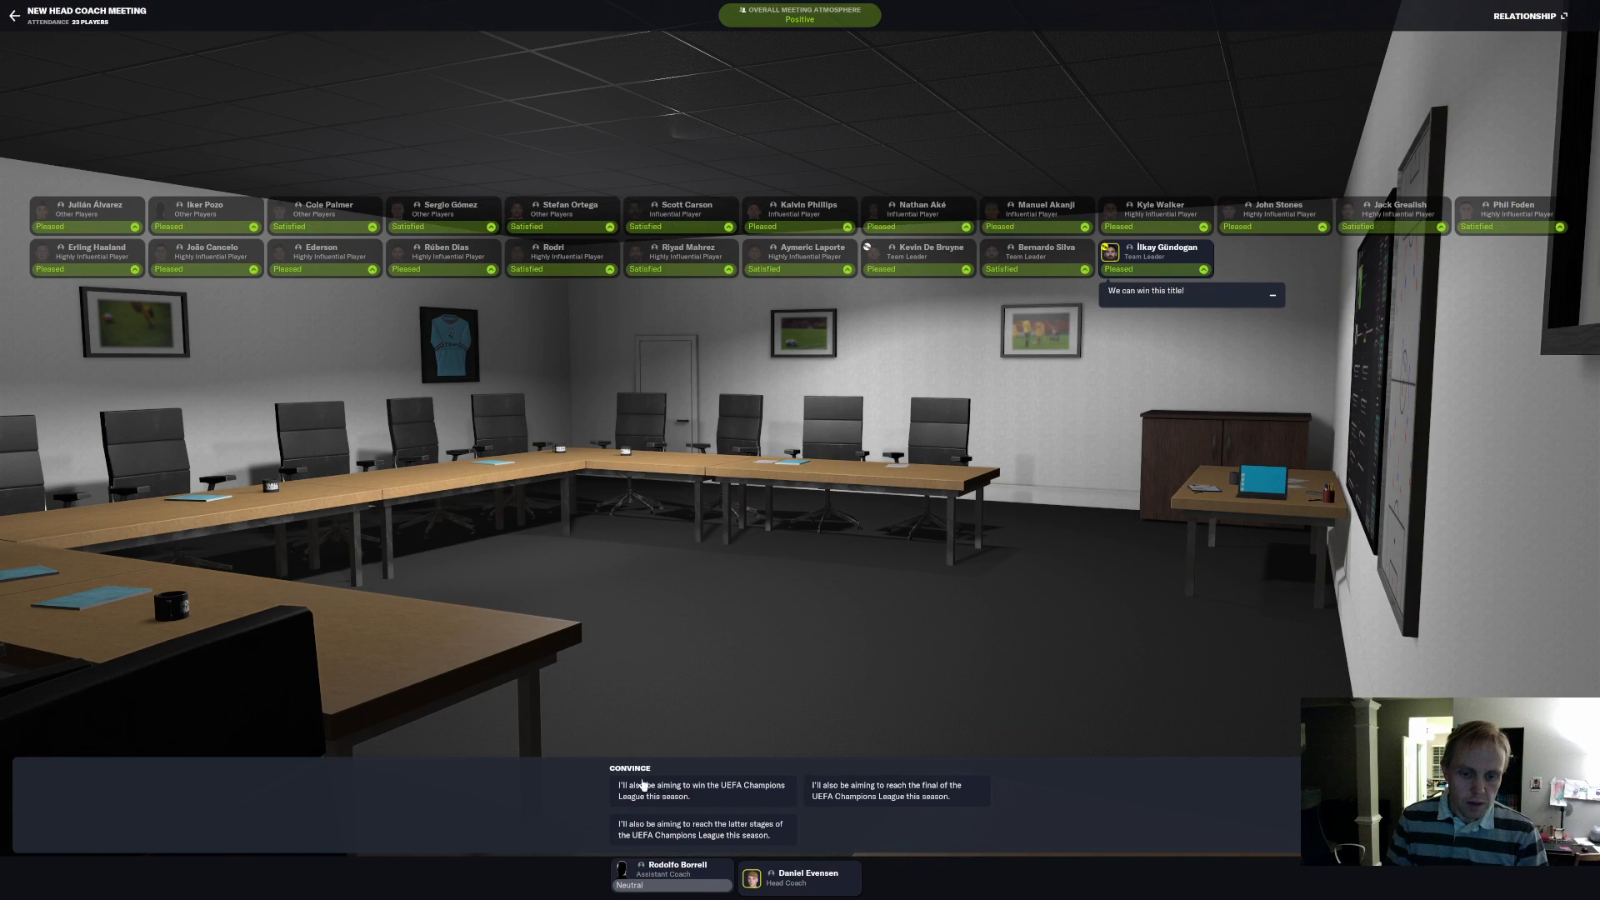
click(700, 790)
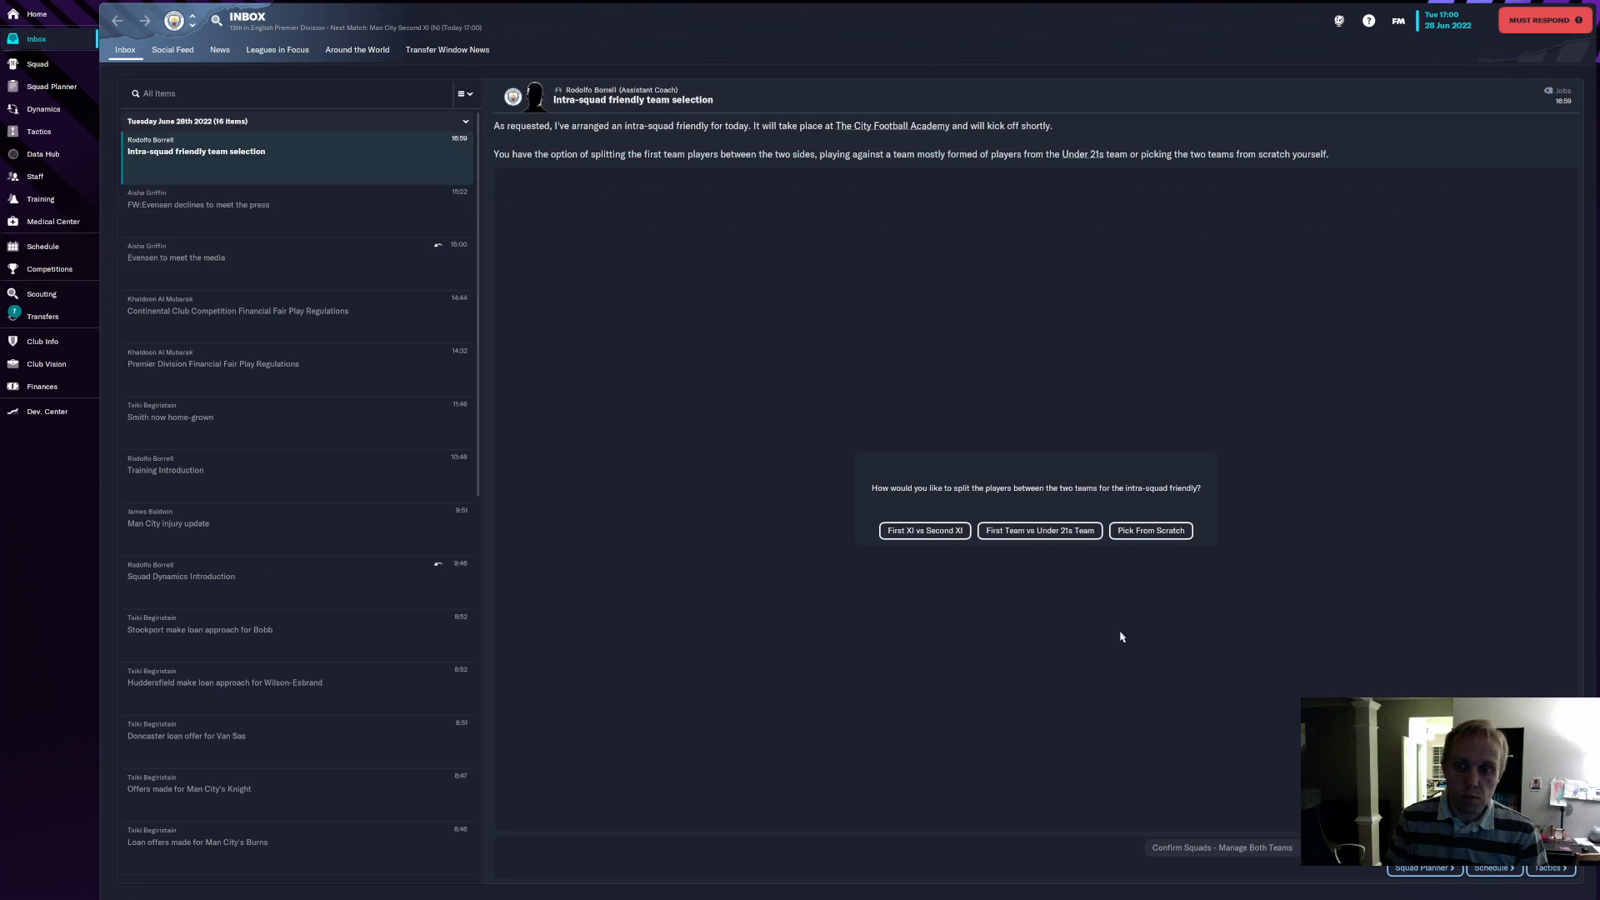
mouse_move(1066, 550)
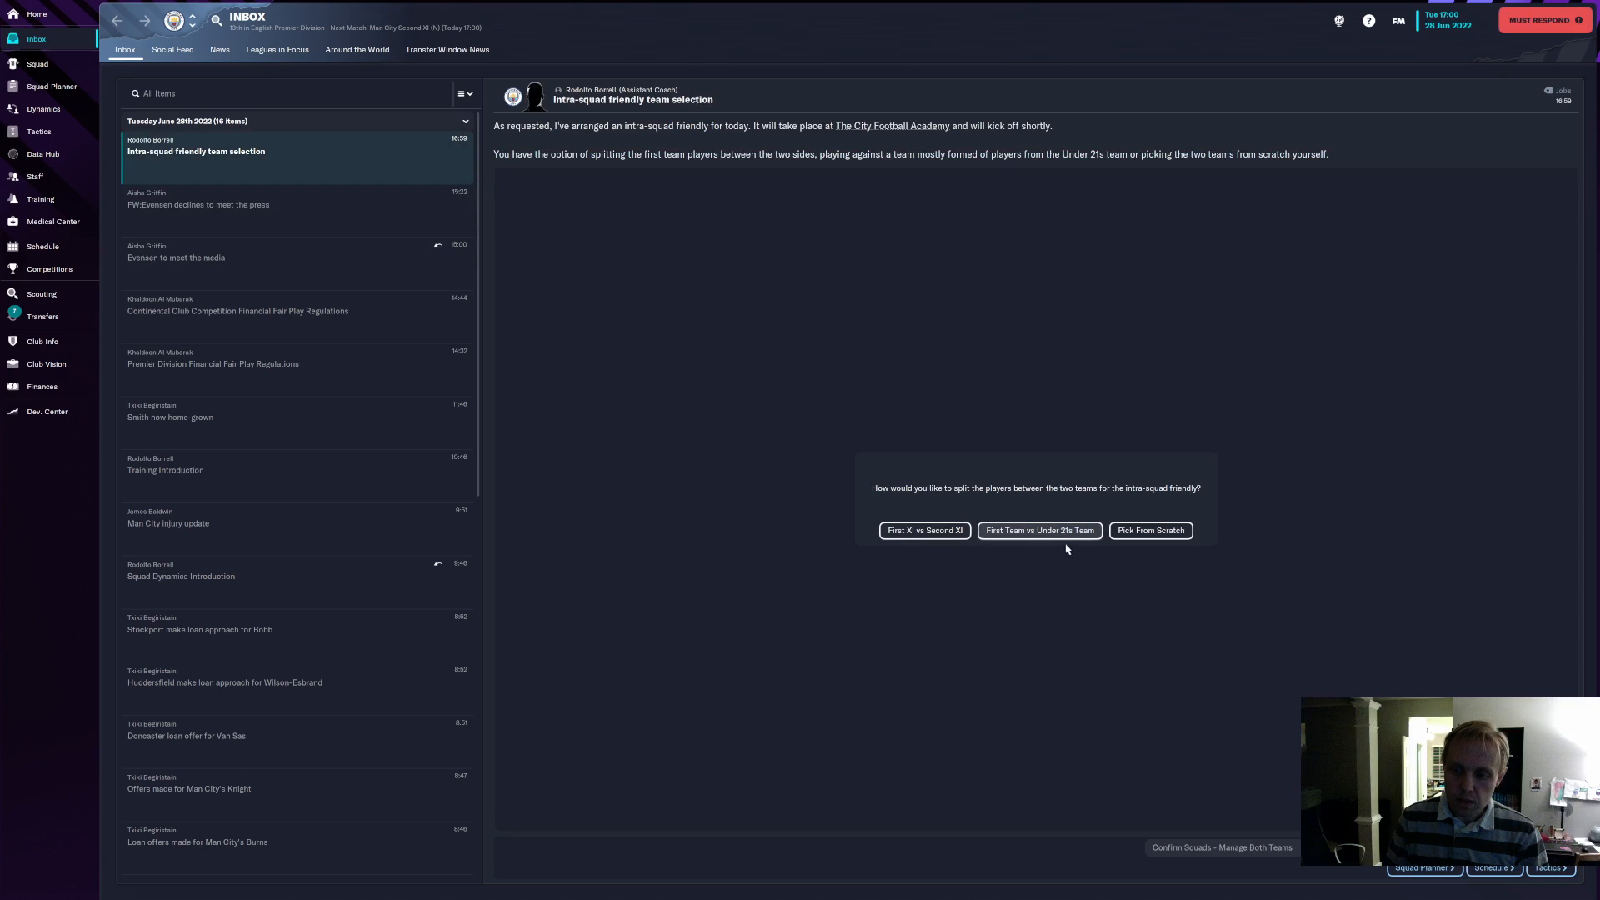
- Split the intra-squad friendly as First Team vs Under 21s and continue to the match
click(1040, 530)
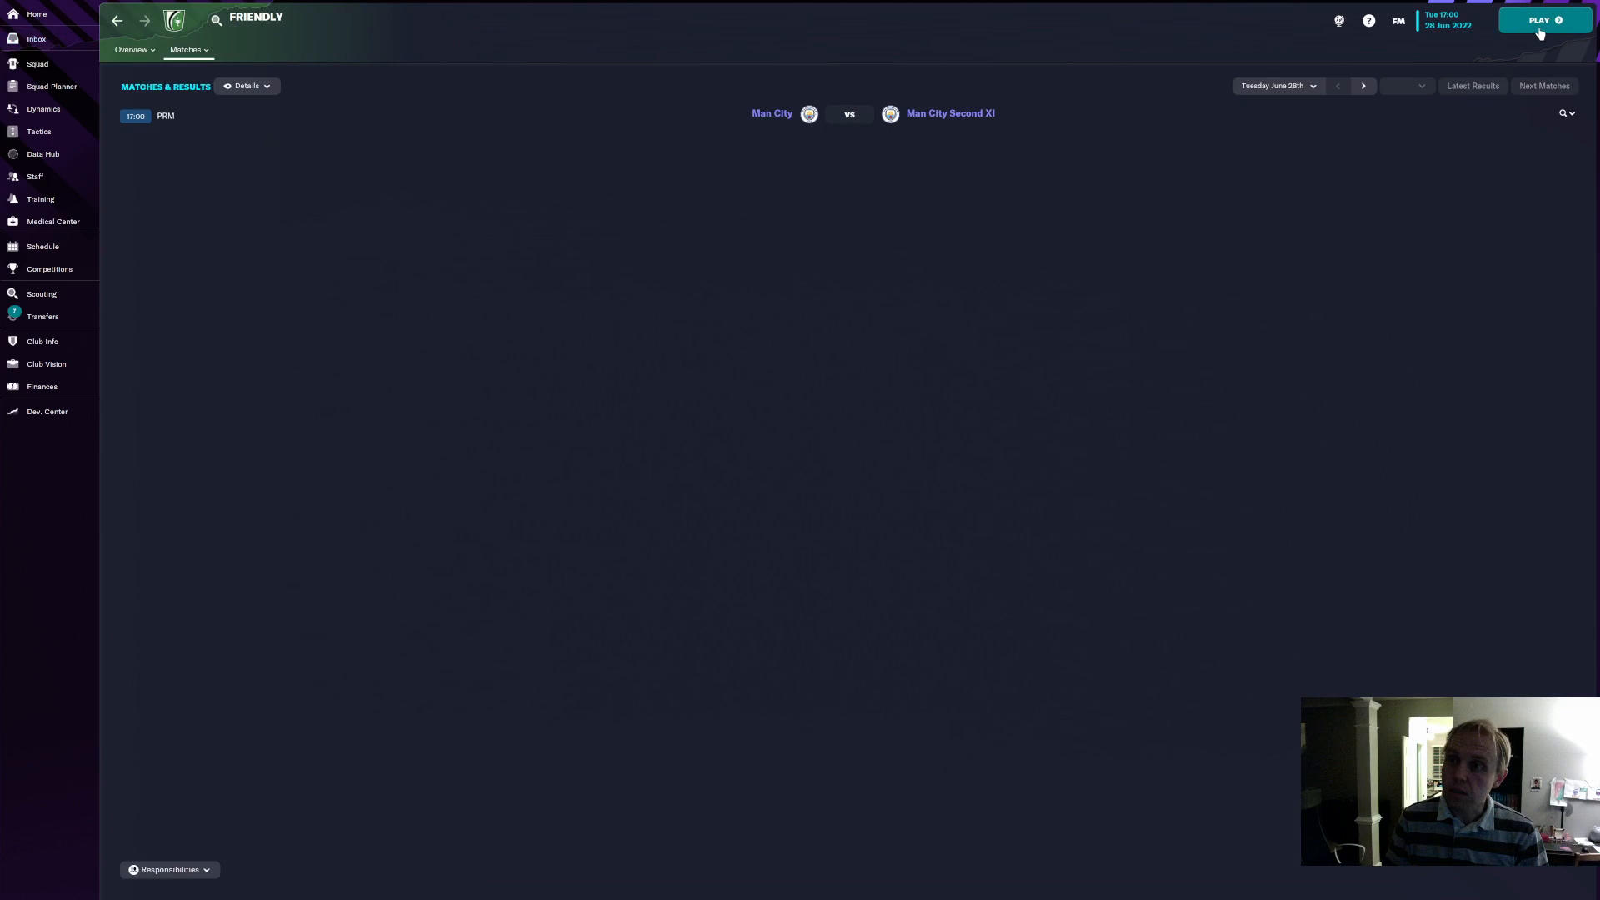
click(1538, 20)
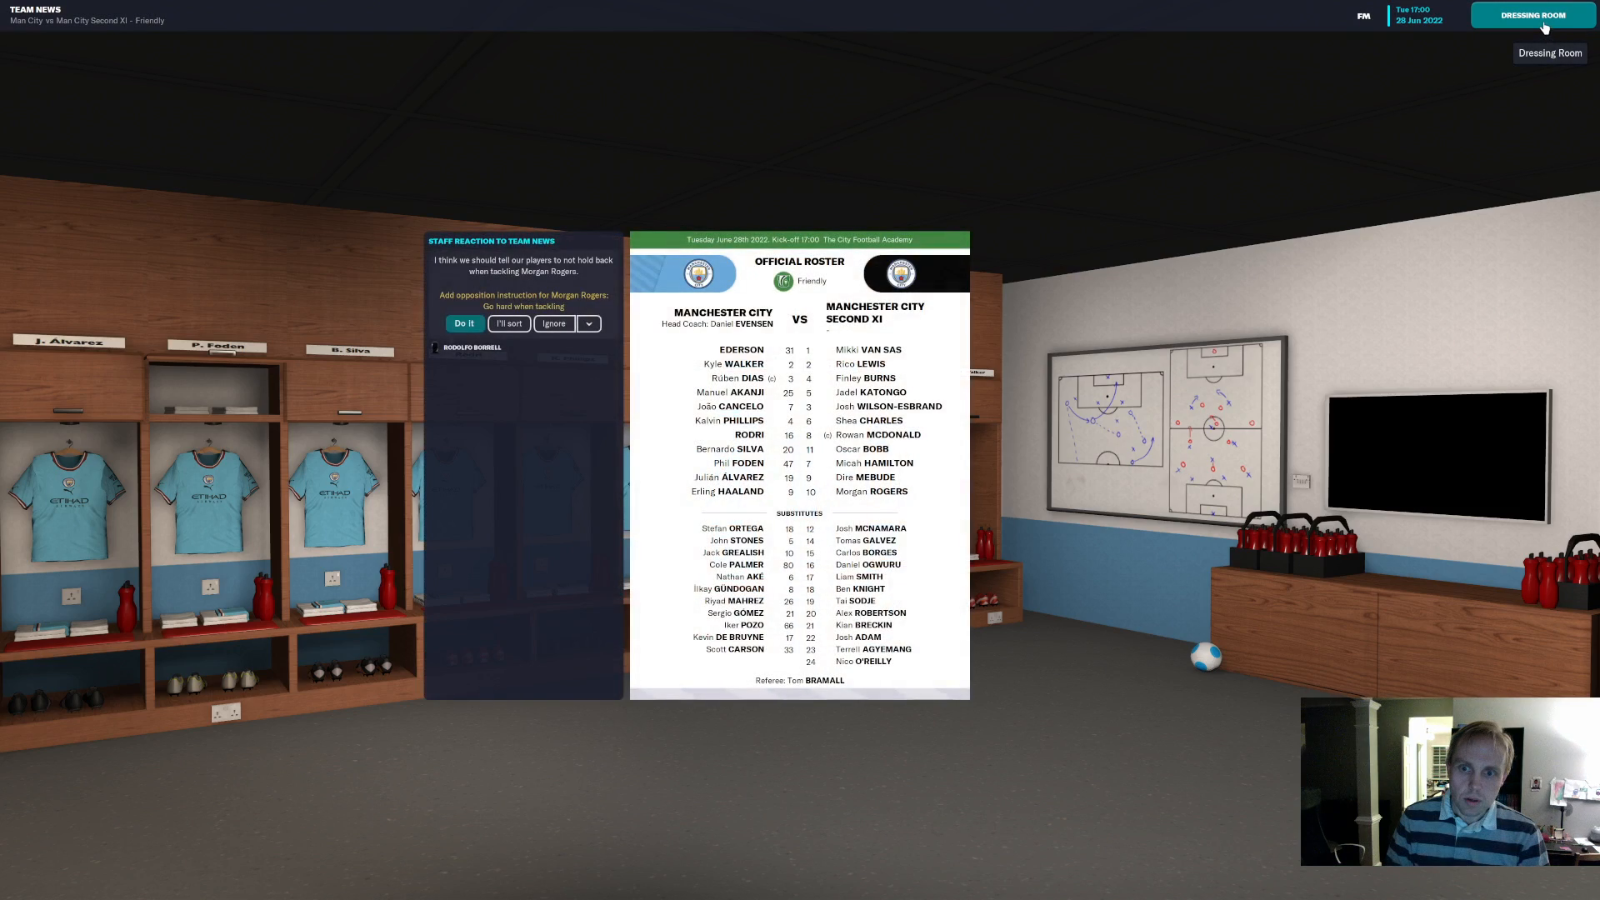
- Head from Team News to the dressing room so the friendly kicks off
click(1533, 15)
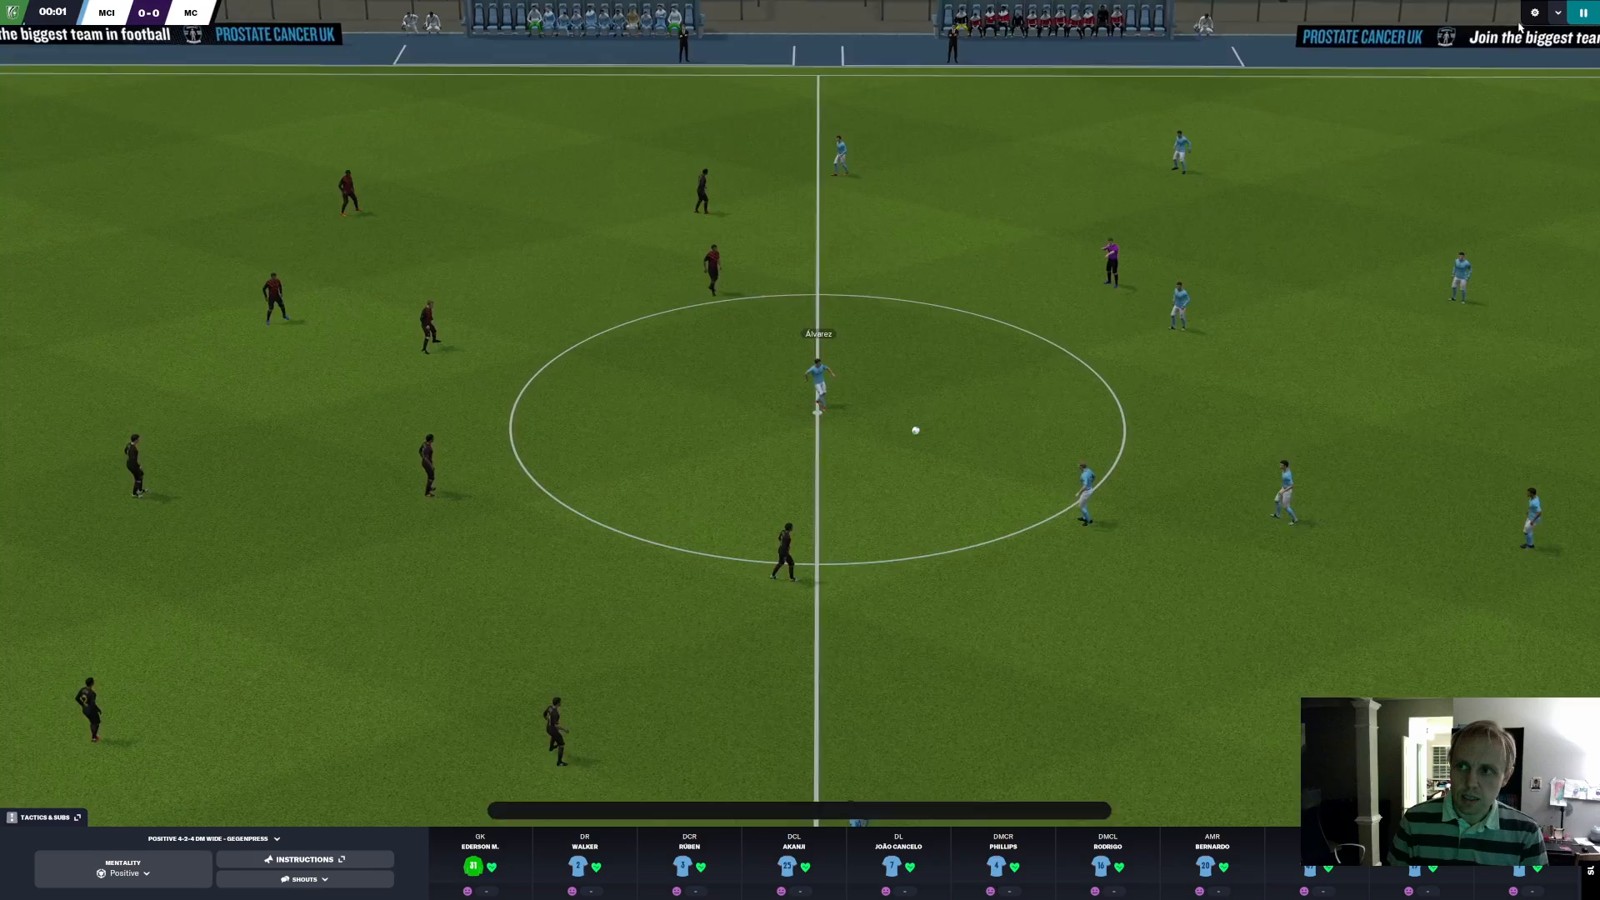
- Play the friendly to a 2-0 lead, then leave the match for the club home screen
click(1541, 11)
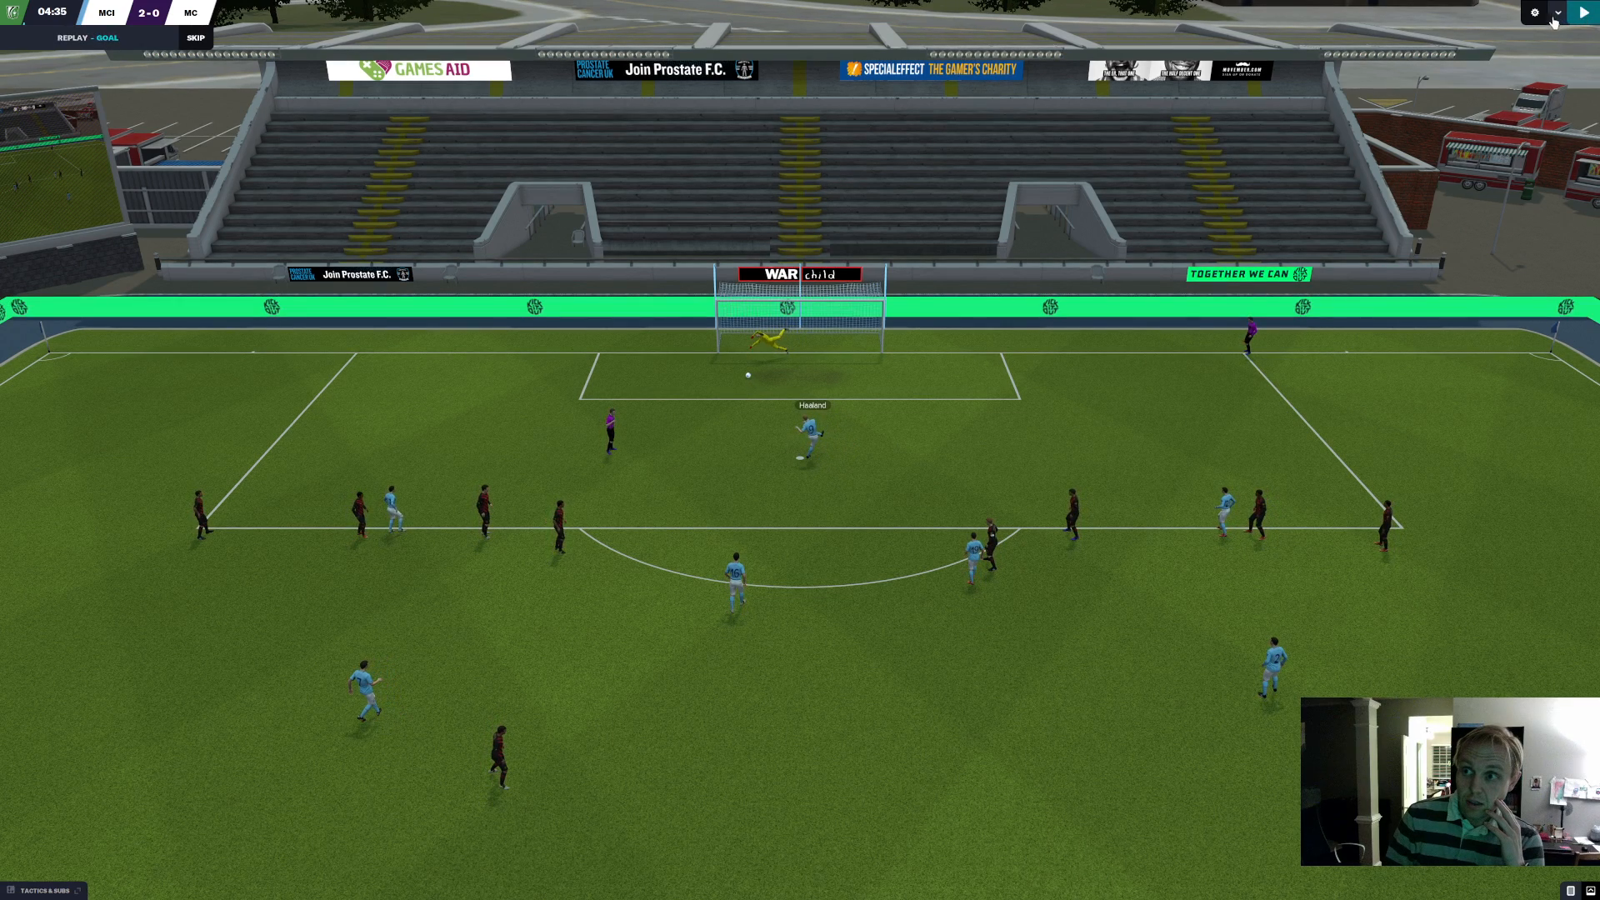
click(1535, 10)
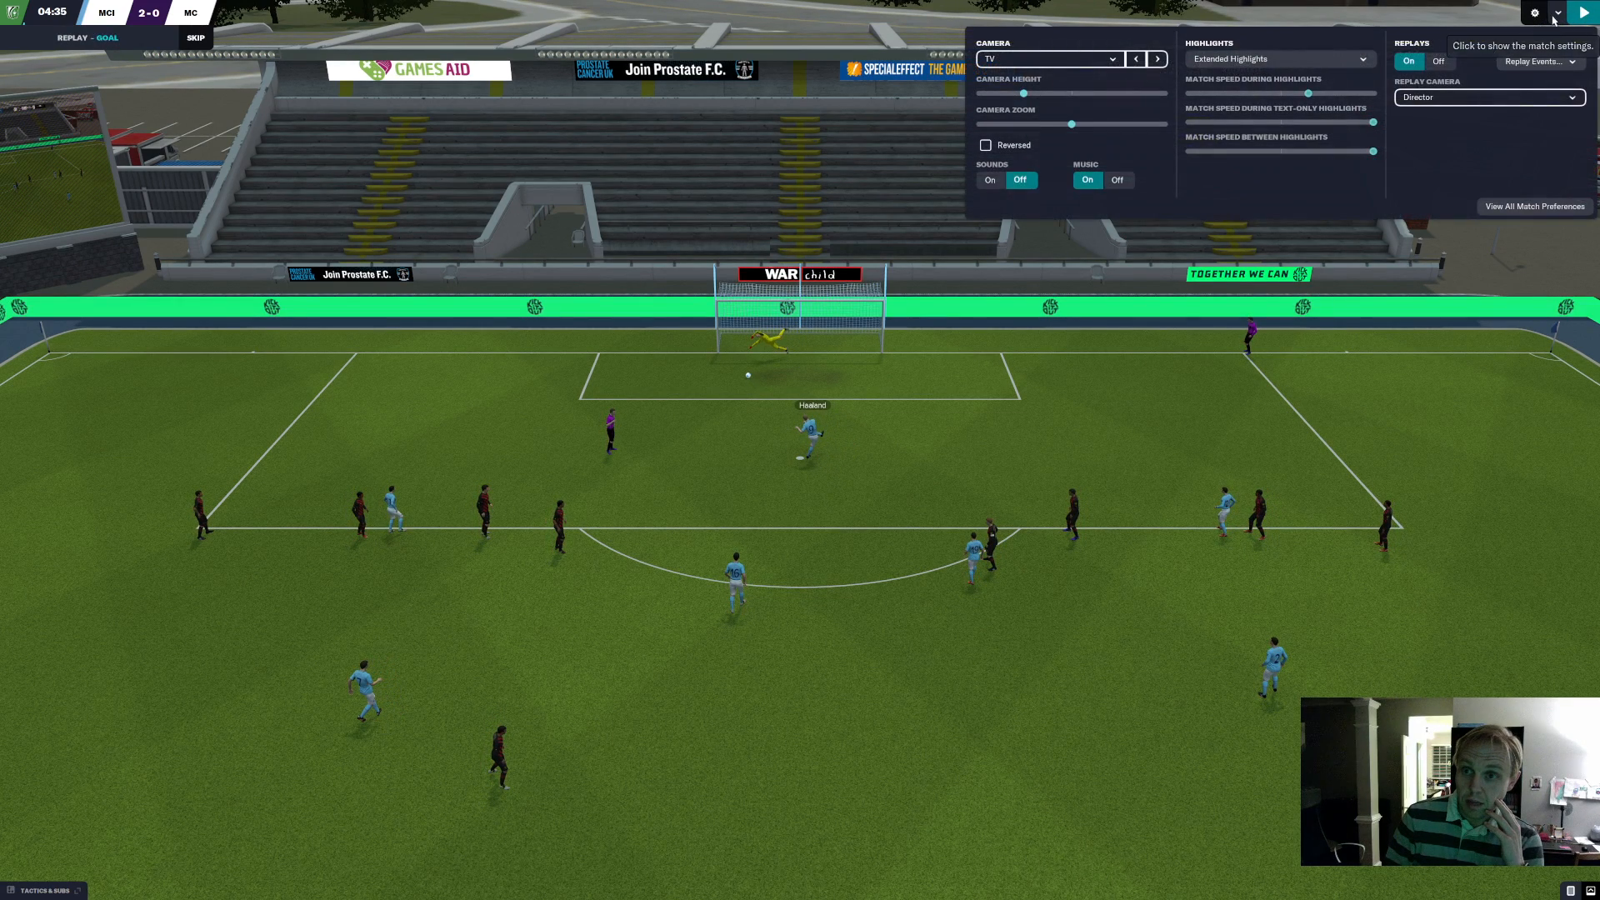
click(1533, 12)
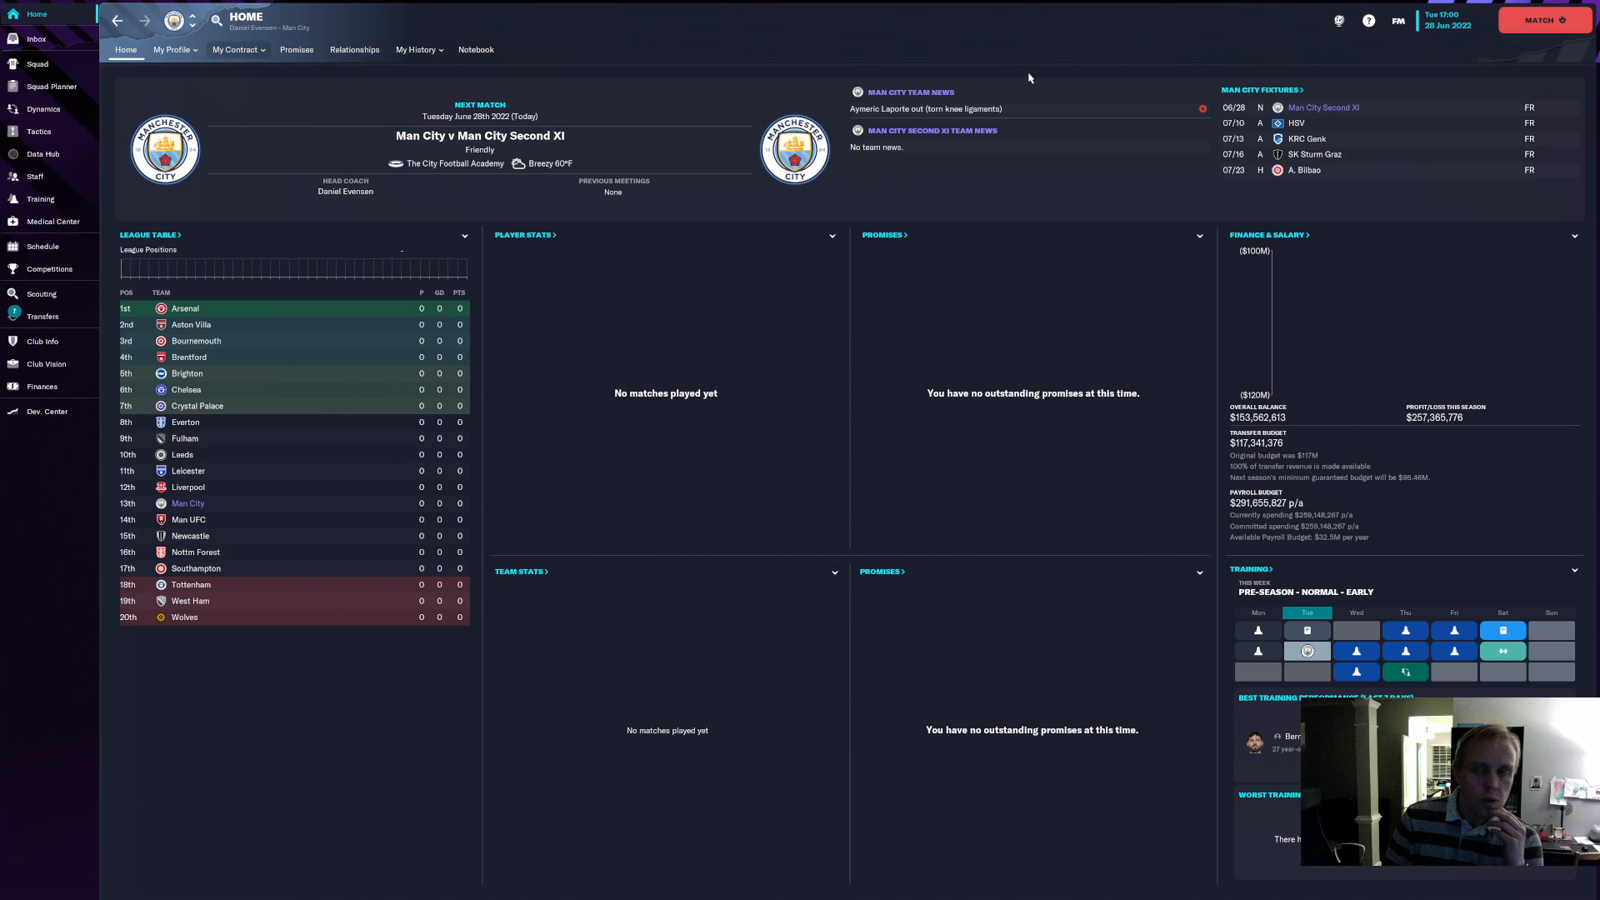
- Quit Football Manager 2023 from the FM menu and confirm exiting to the desktop
click(1397, 24)
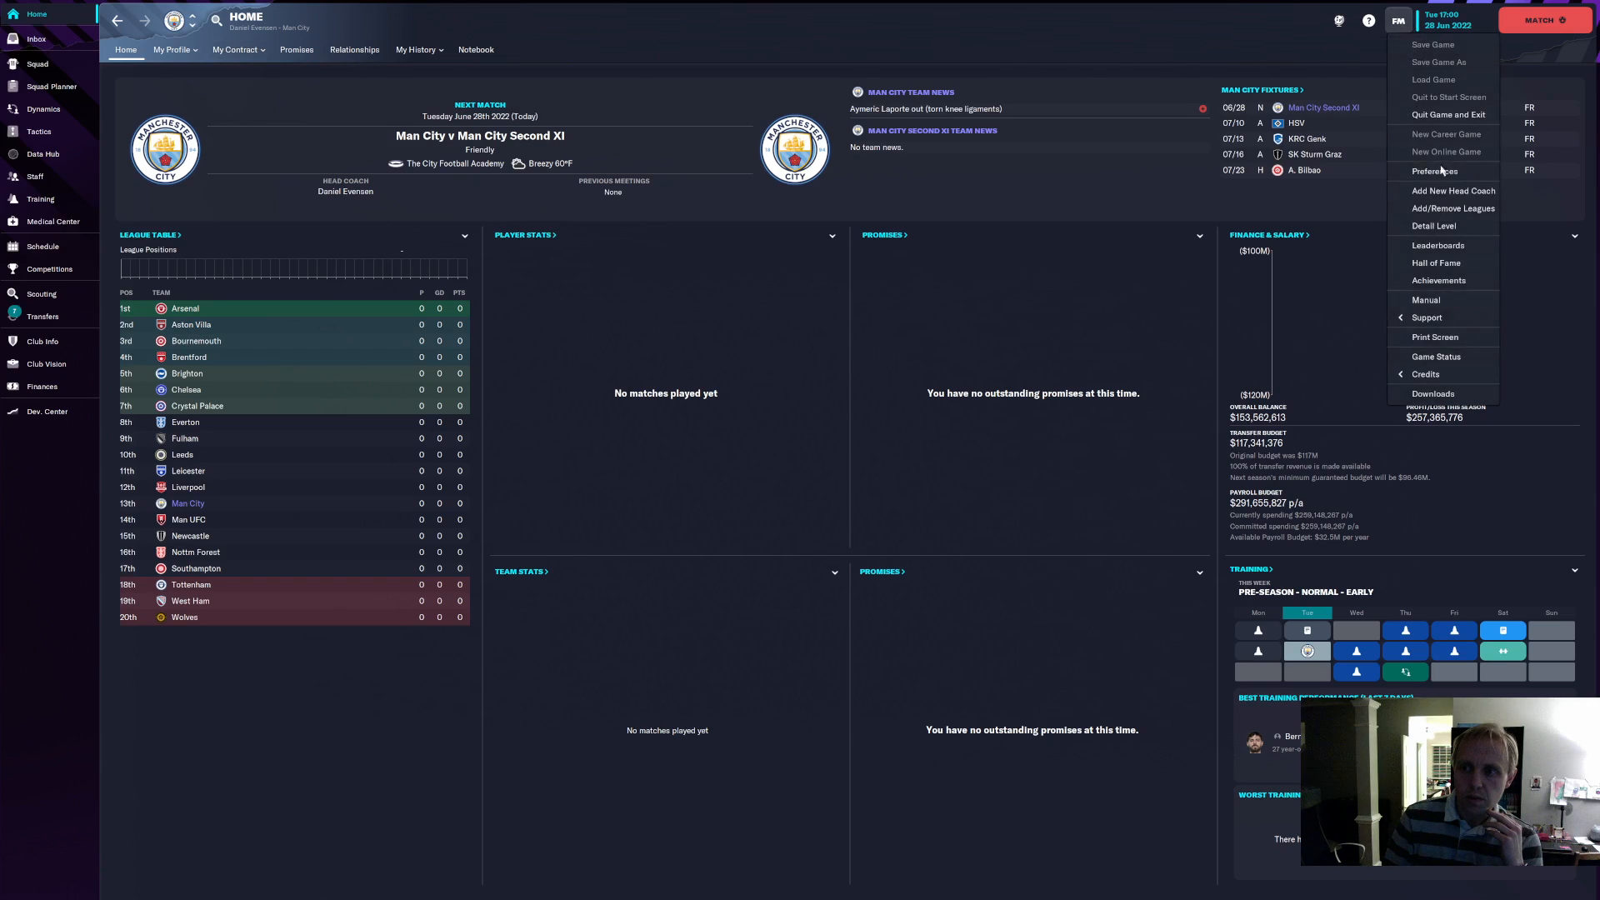
click(1449, 113)
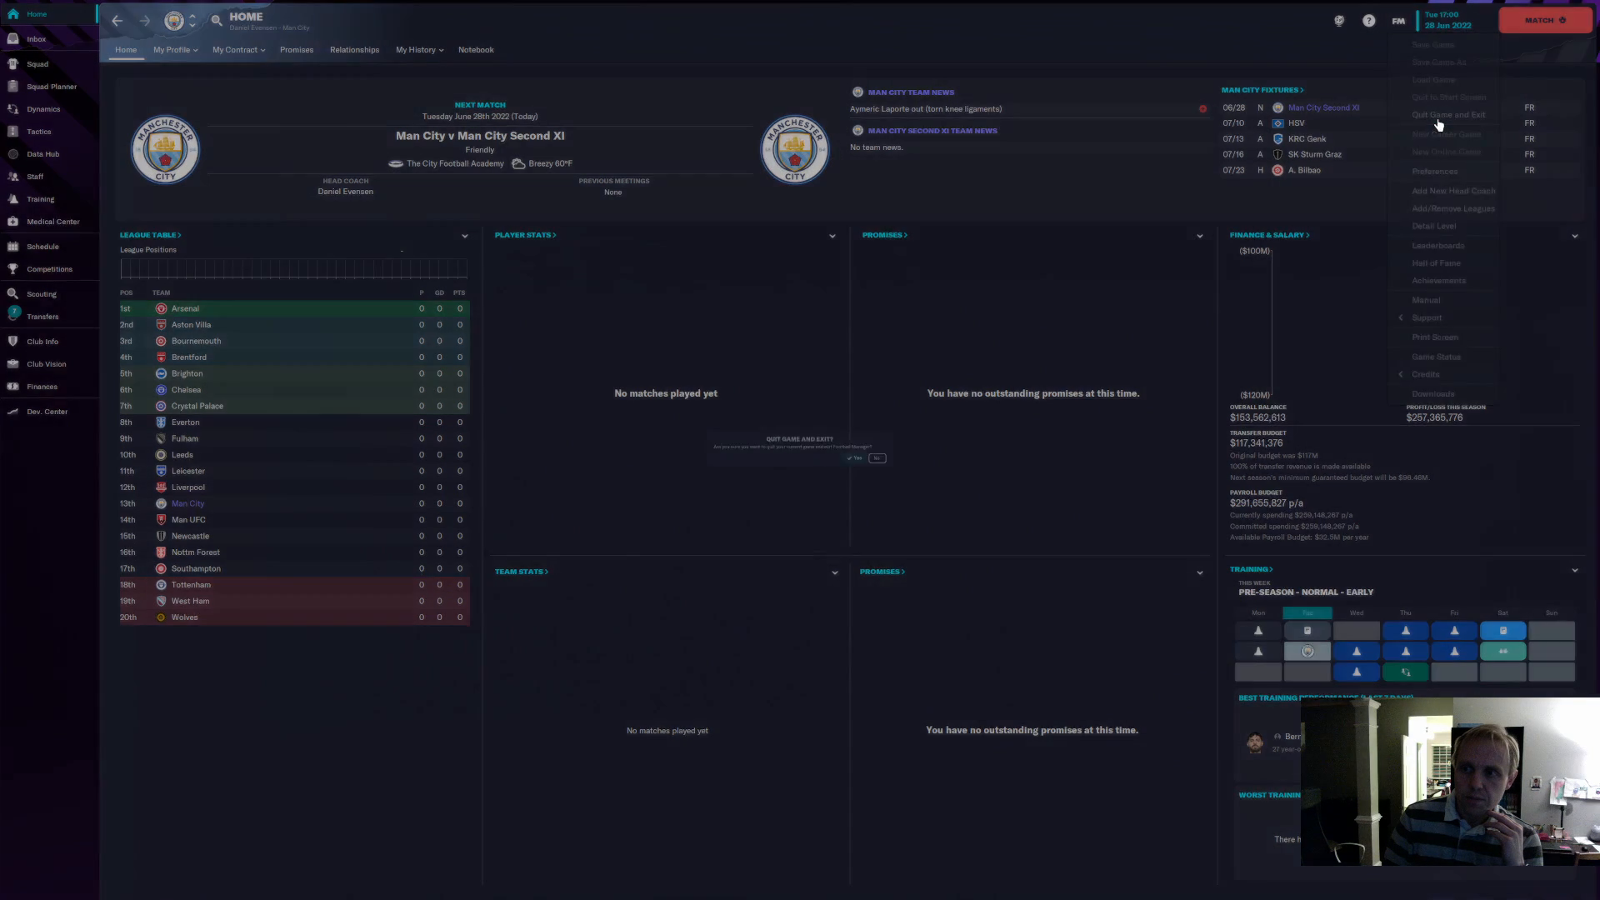
click(1450, 113)
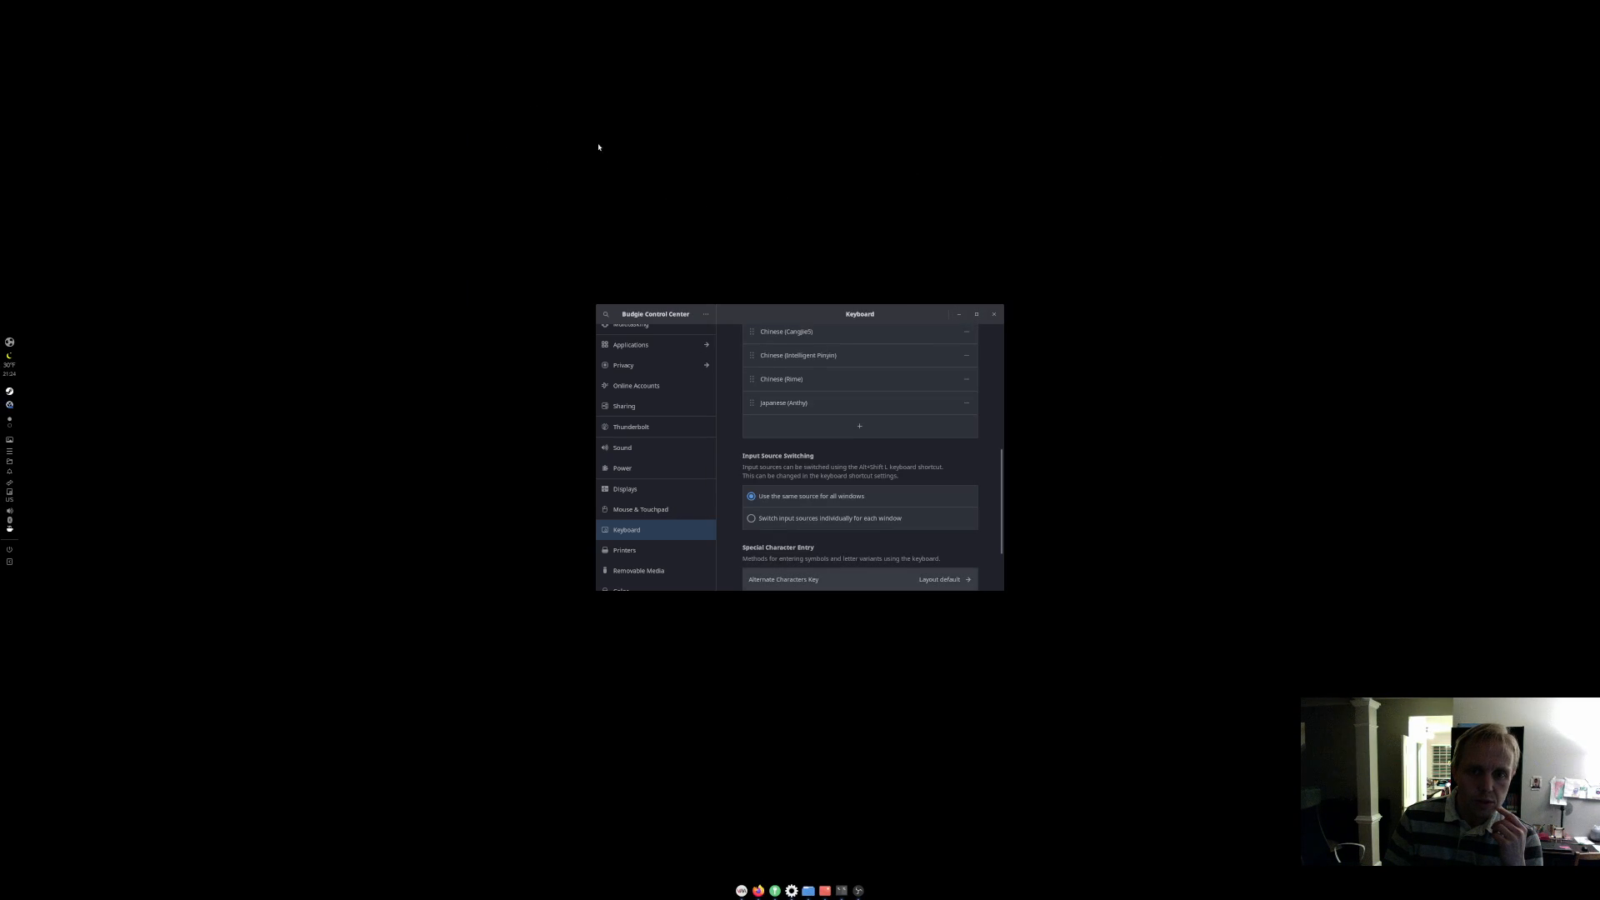
- Close the Budgie Control Center keyboard settings window
click(993, 313)
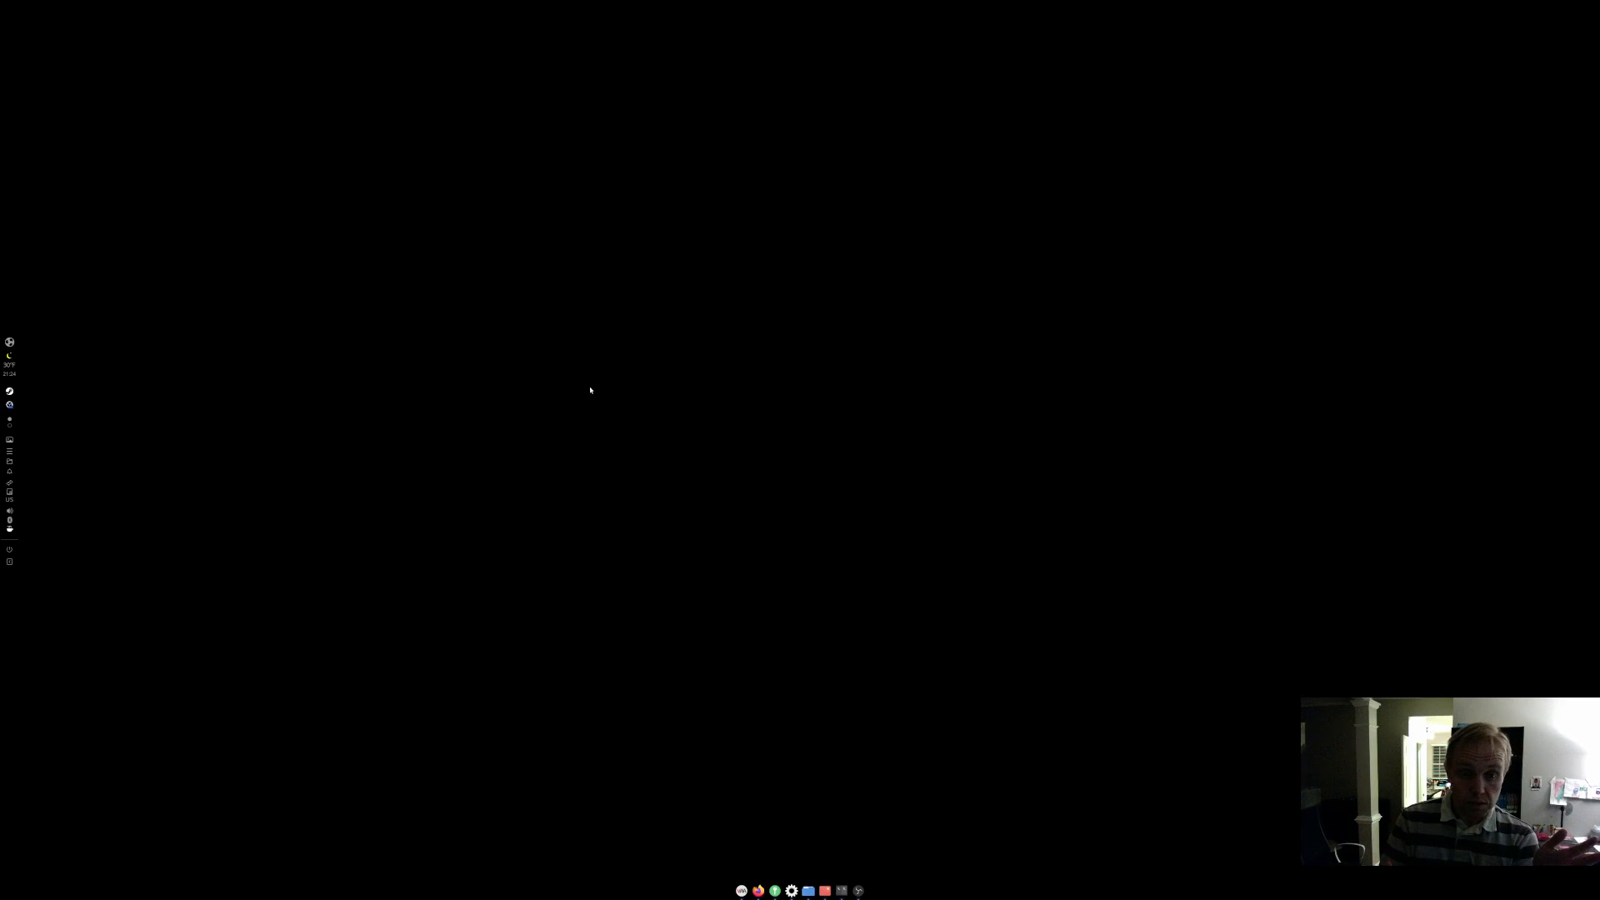
mouse_move(553, 240)
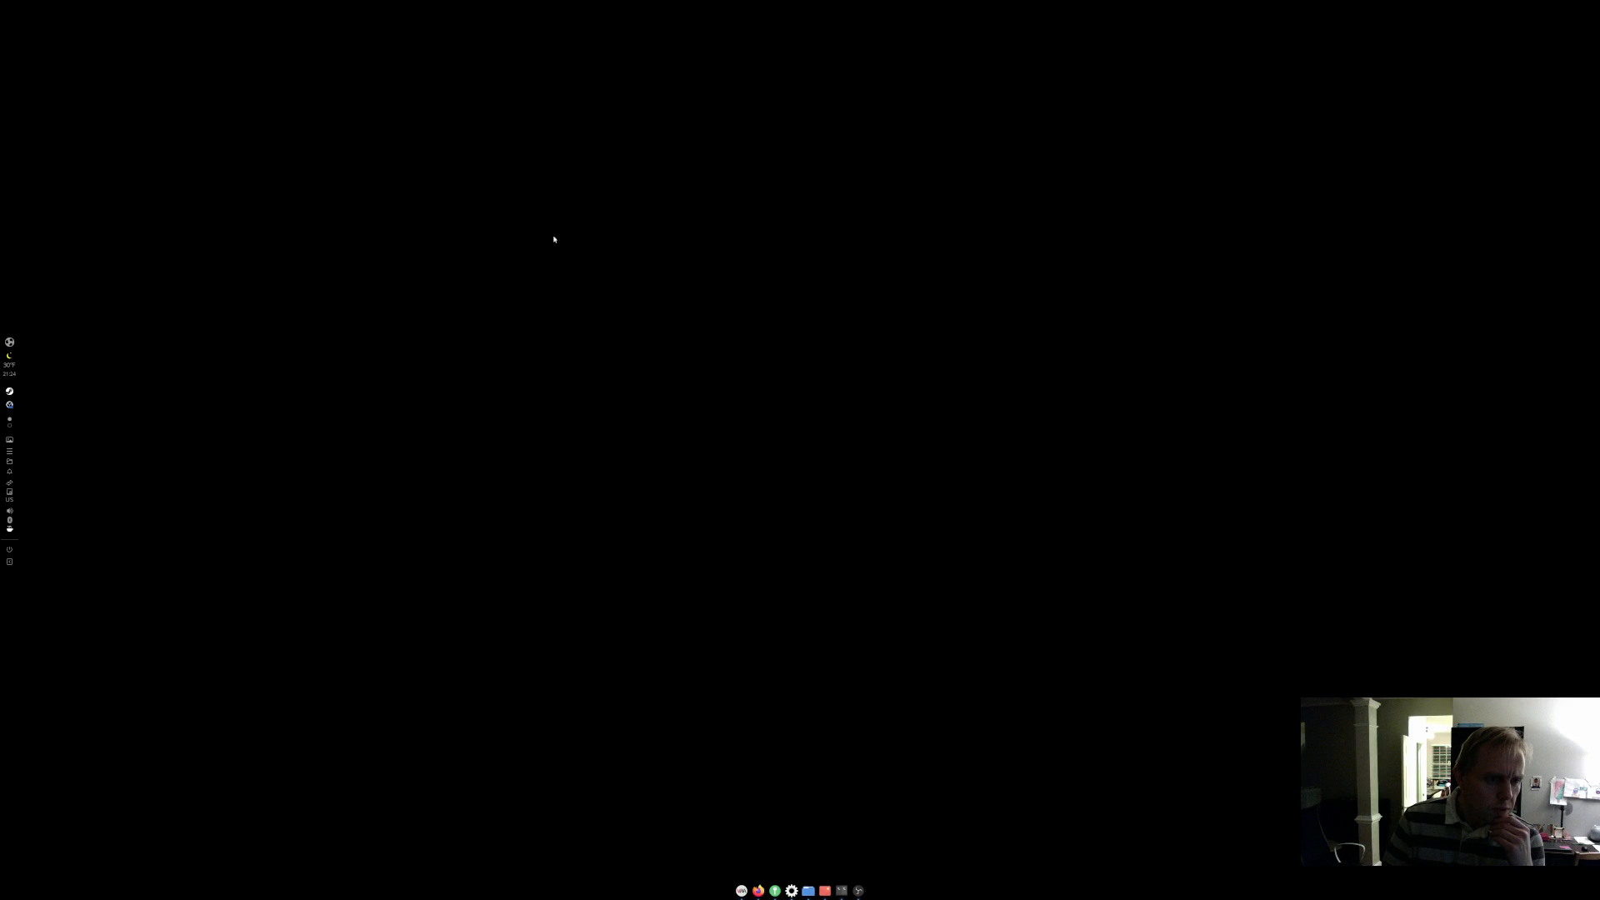
mouse_move(669, 252)
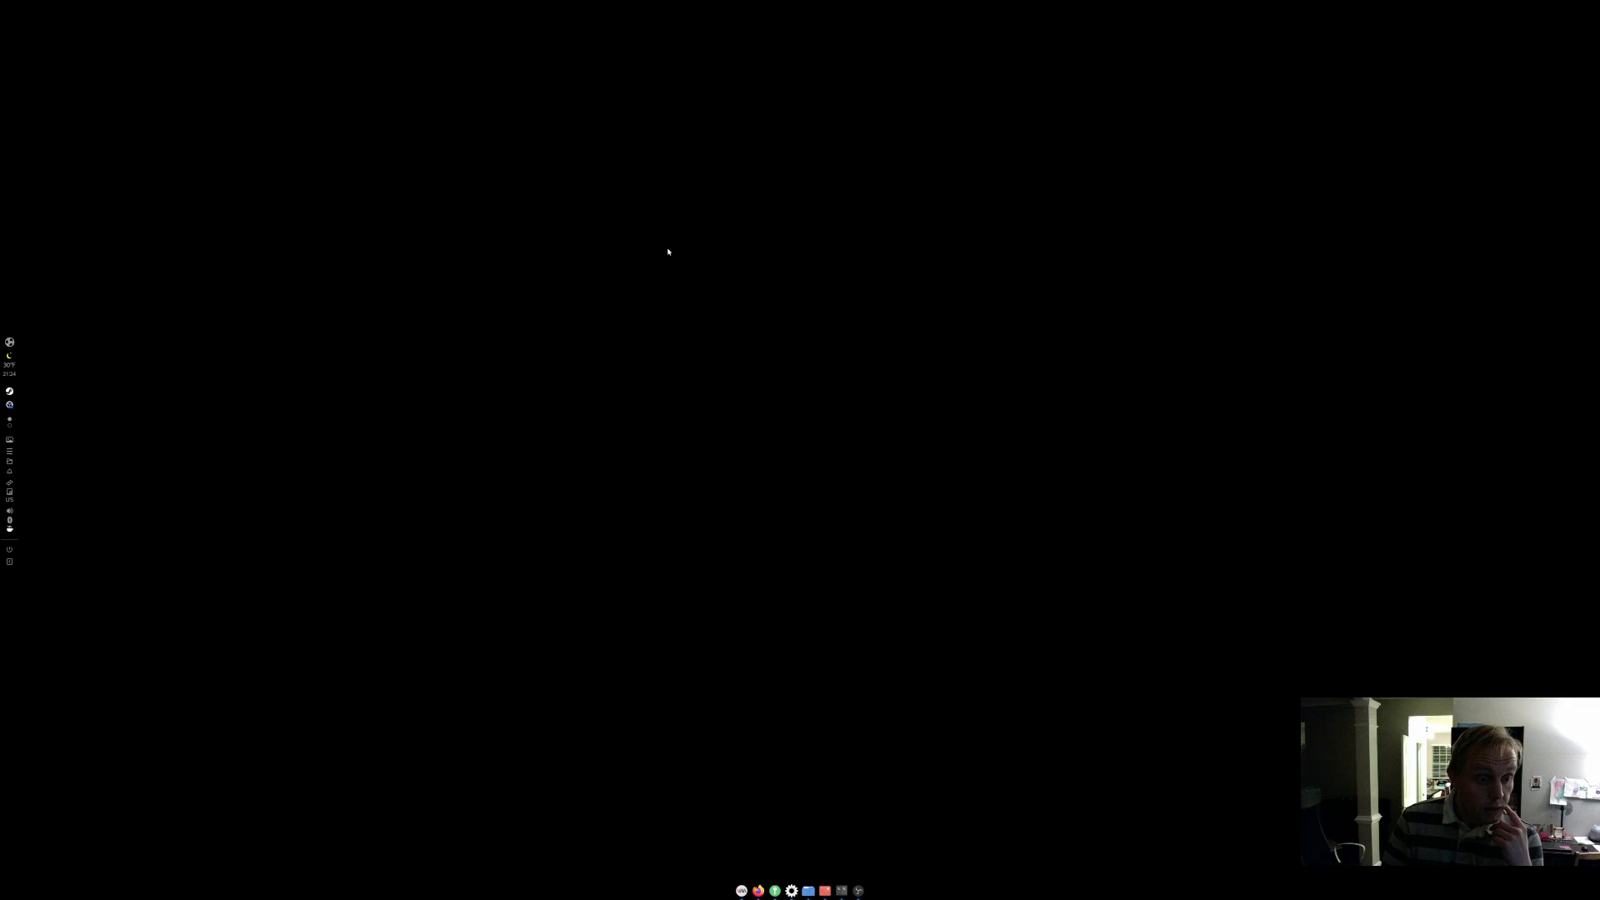
mouse_move(405, 316)
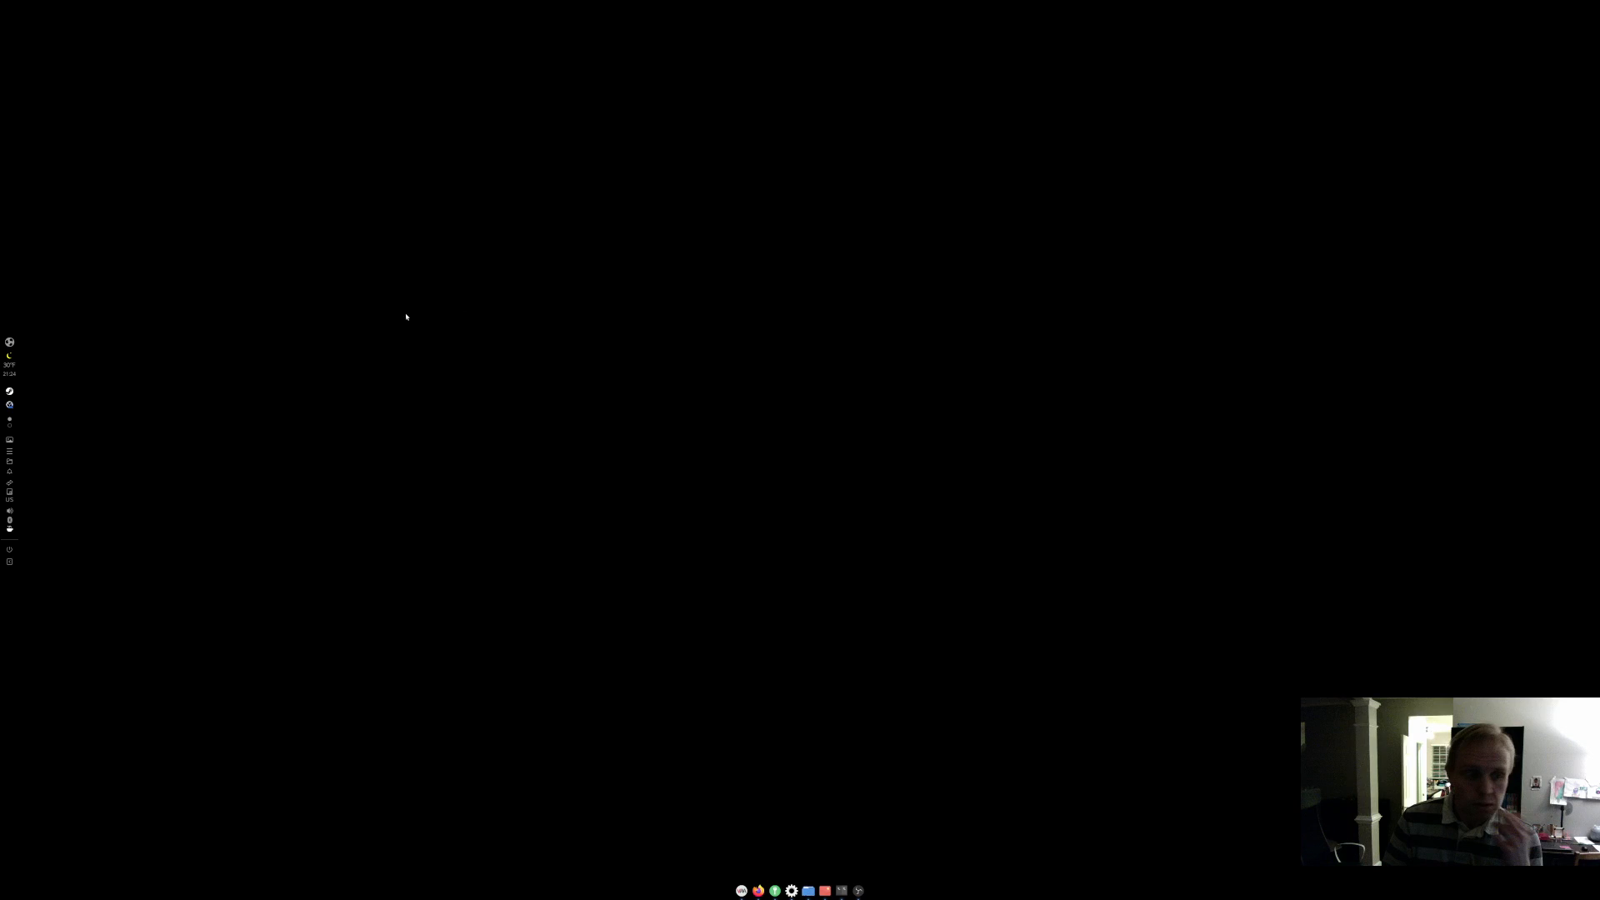
mouse_move(68, 341)
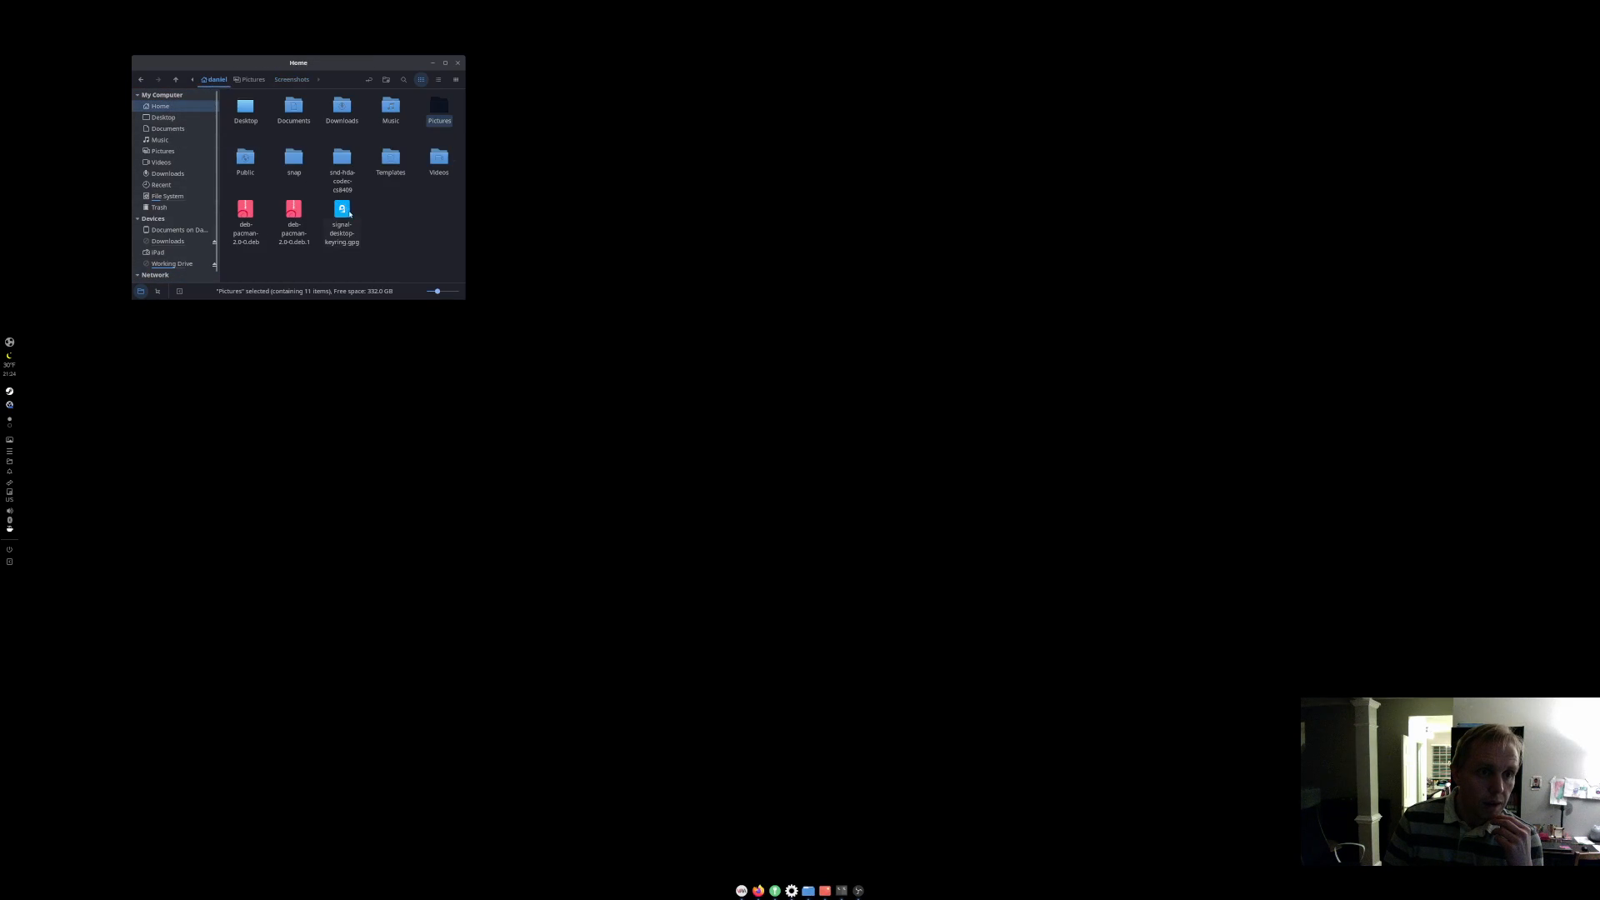
- Show hidden files in the Home folder and enter the hidden .steam folder
right_click(390, 230)
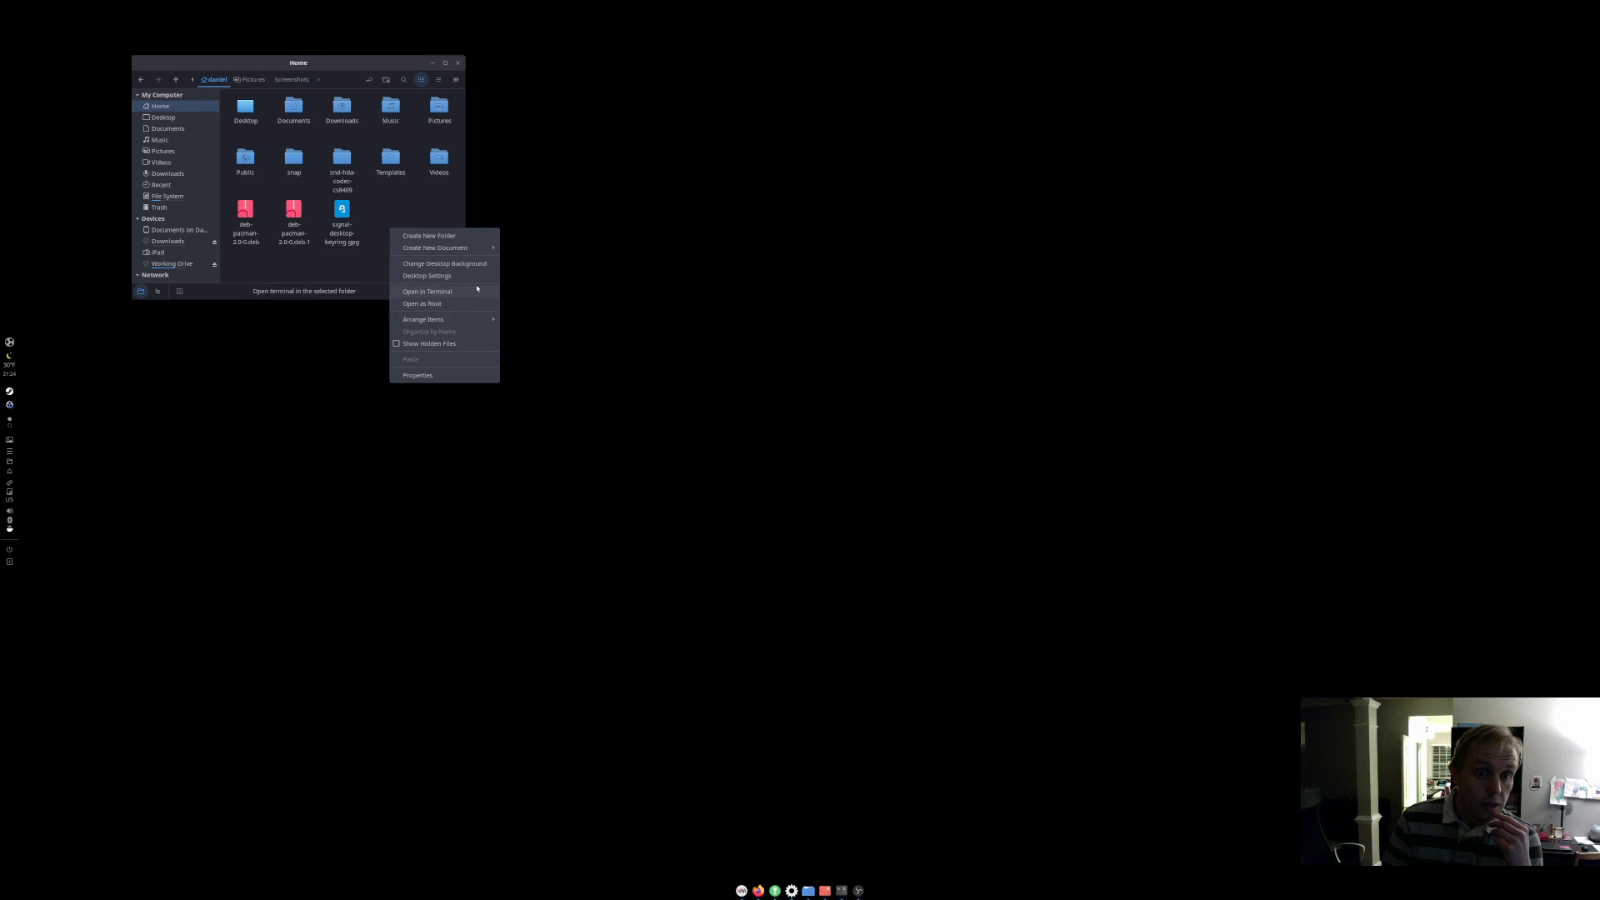
click(429, 343)
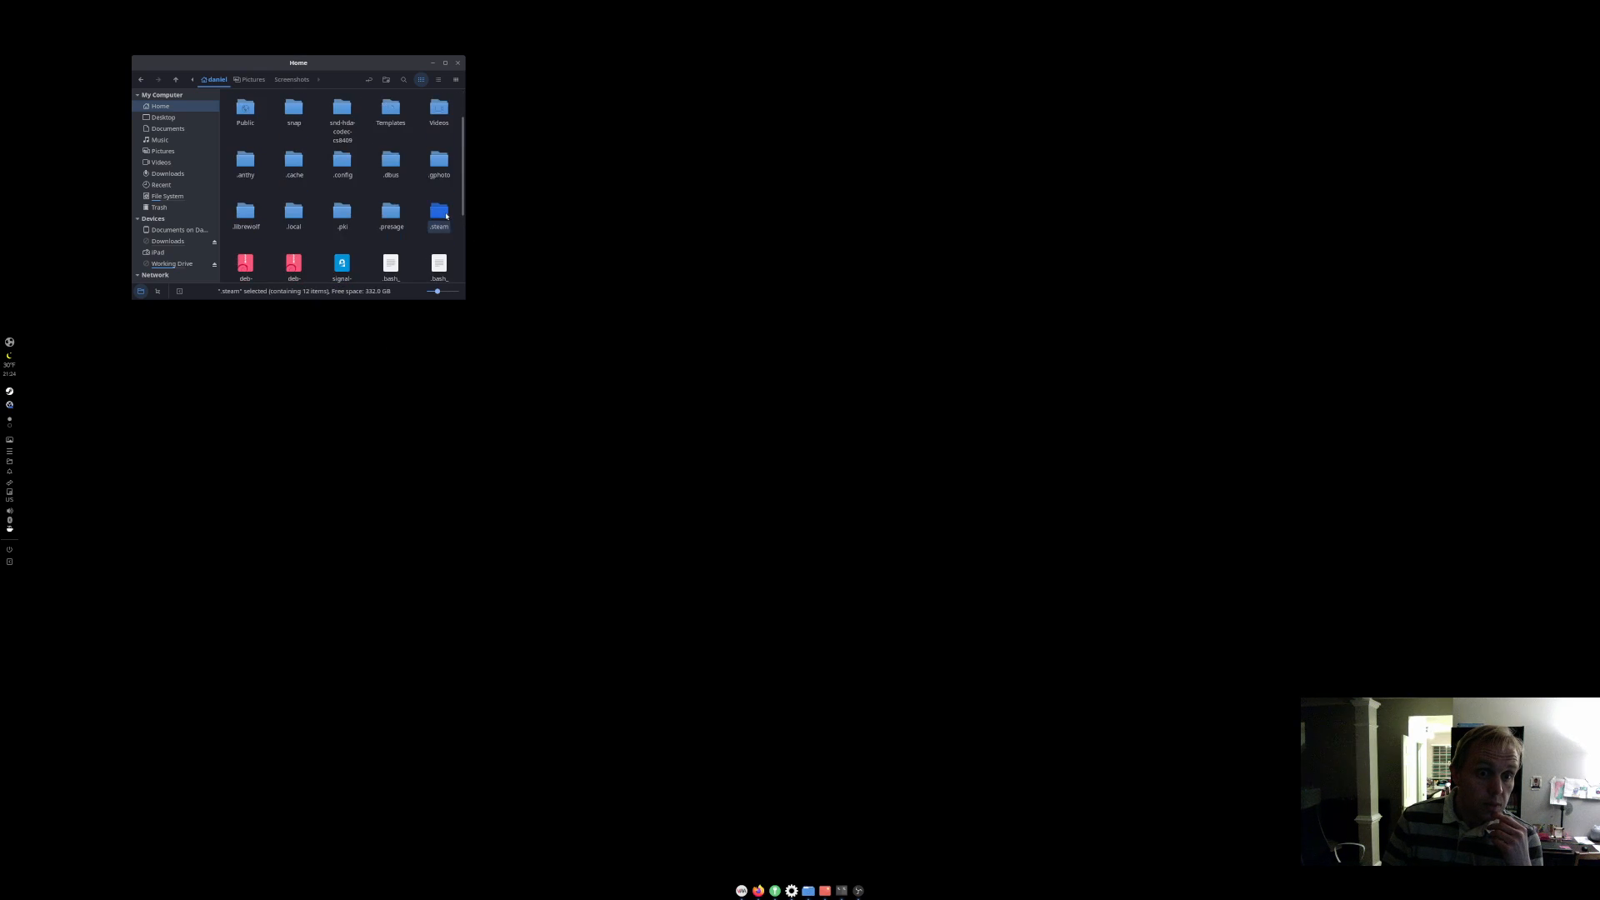
double_click(438, 212)
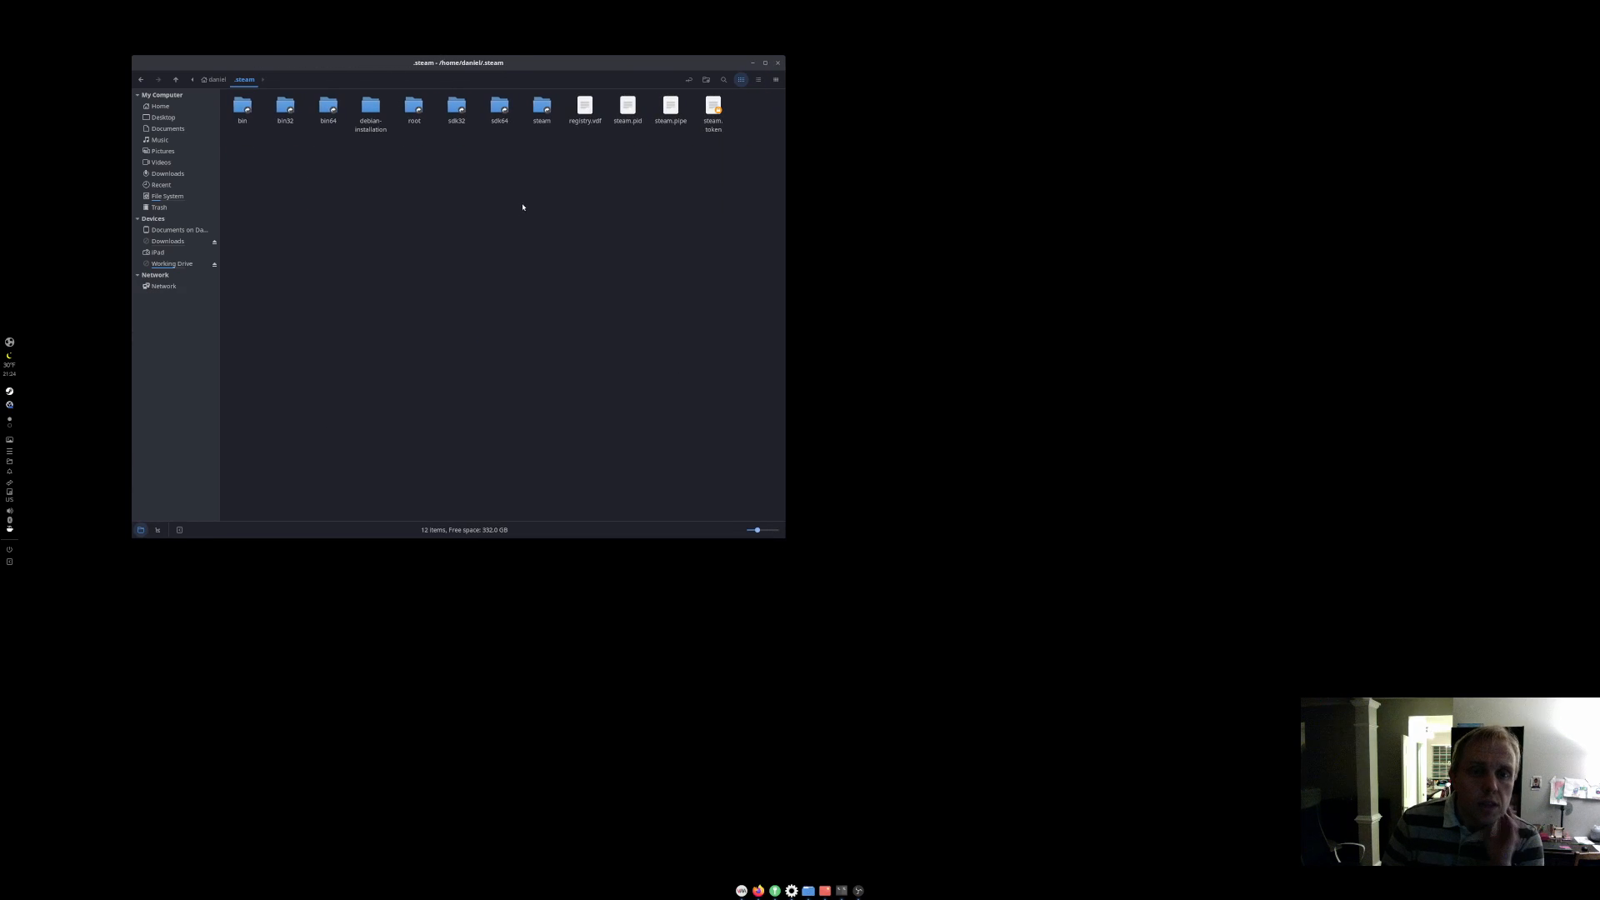
mouse_move(542, 108)
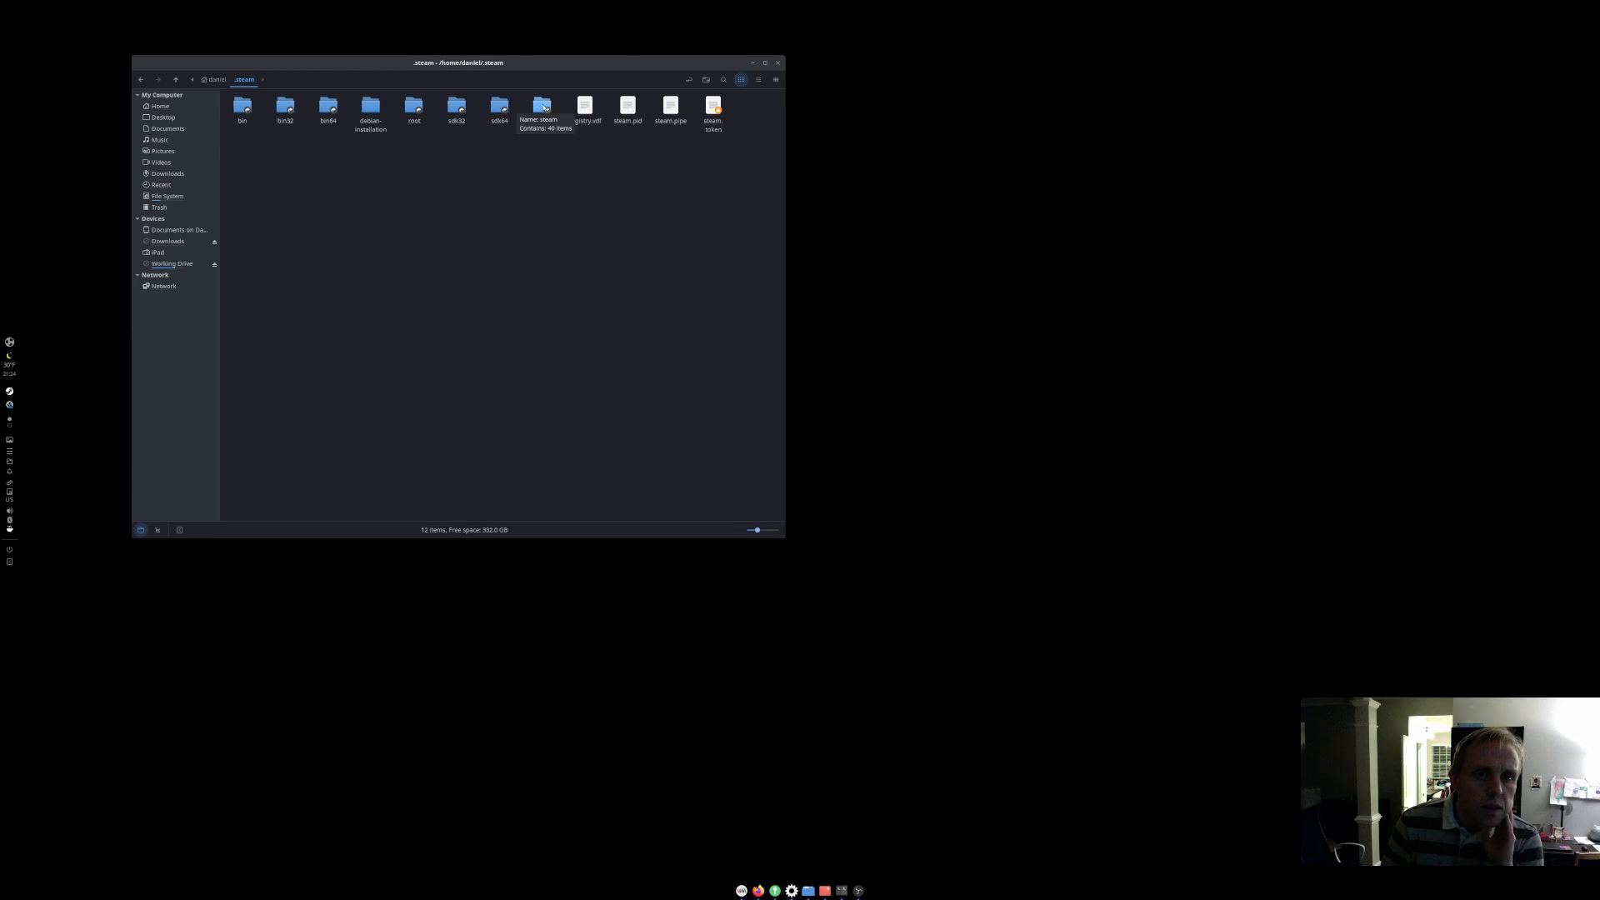
- Browse into the steam and bin subfolders, then go back up to .steam
double_click(543, 107)
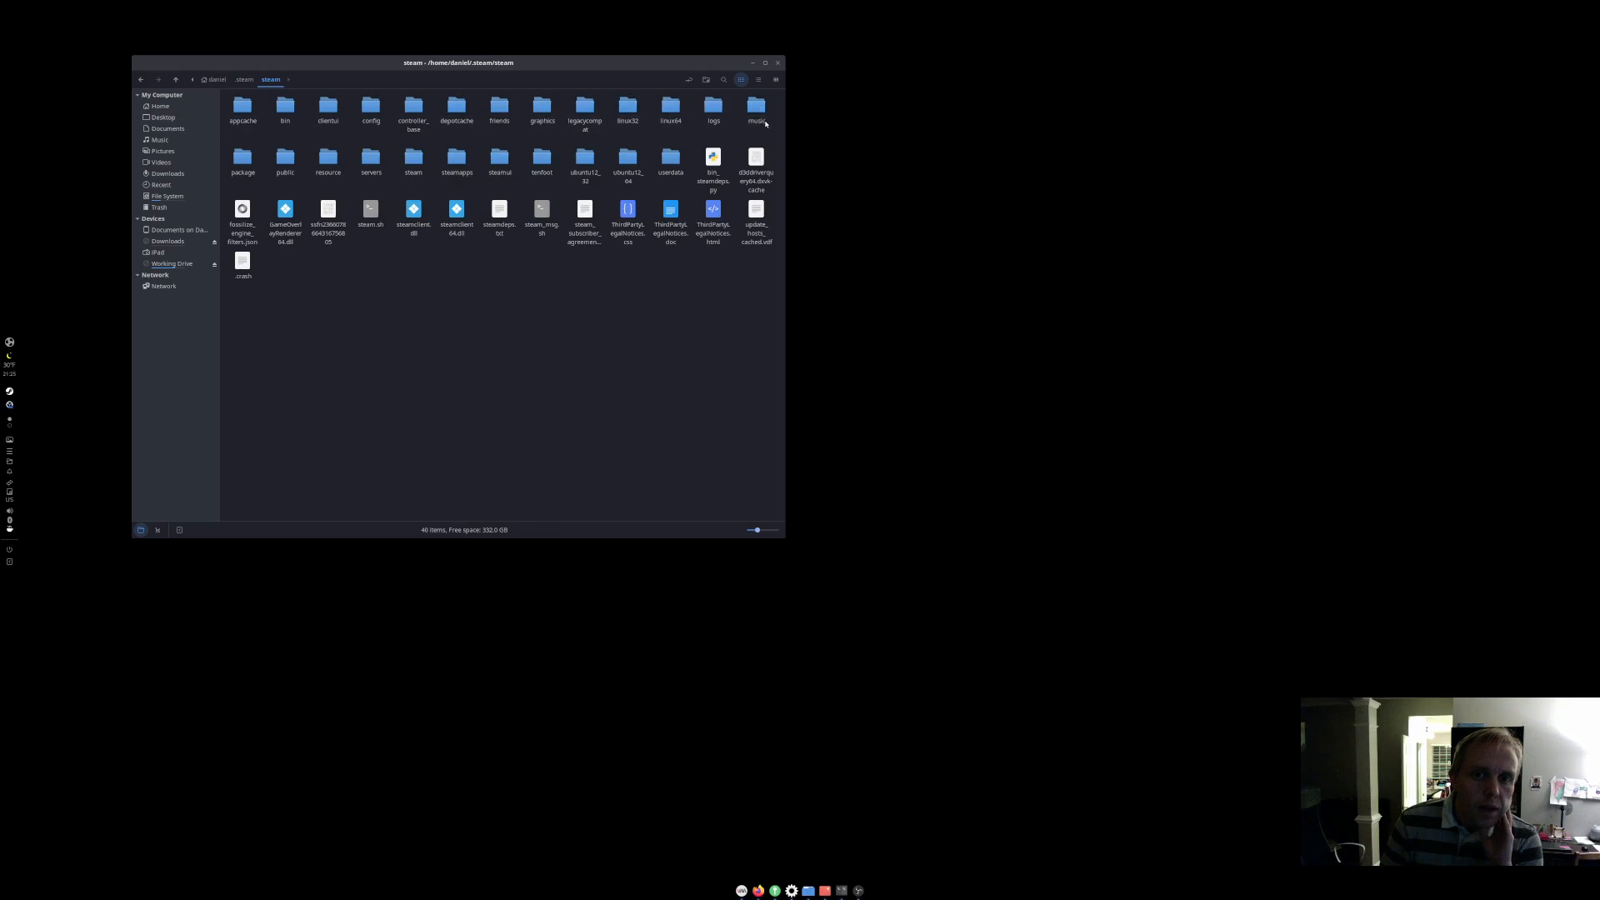
mouse_move(271, 120)
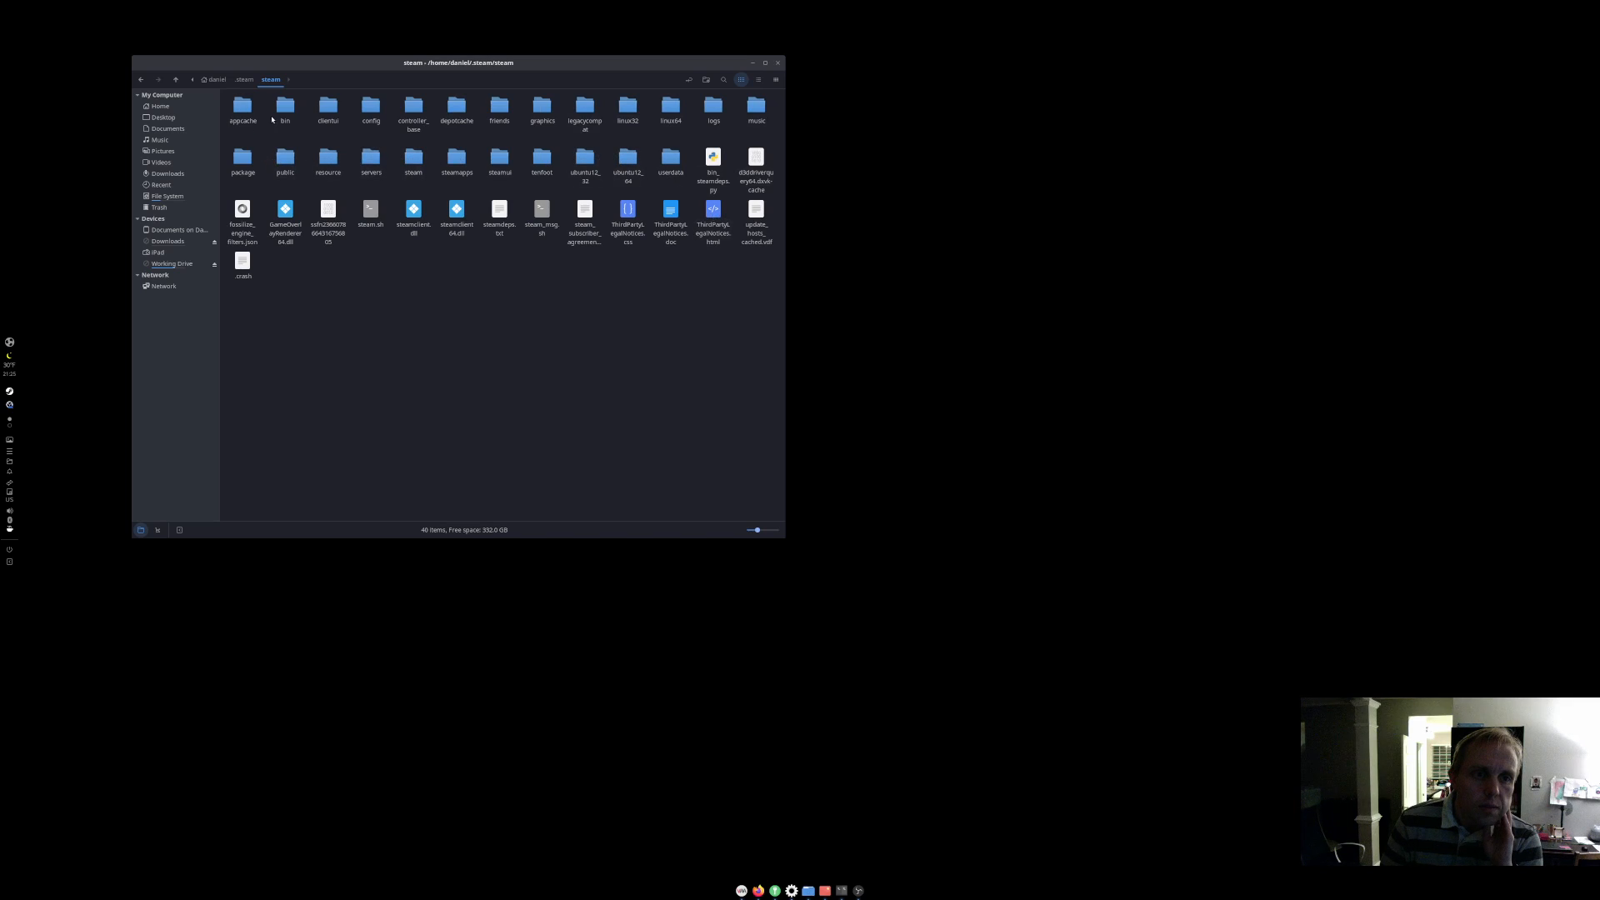
double_click(284, 106)
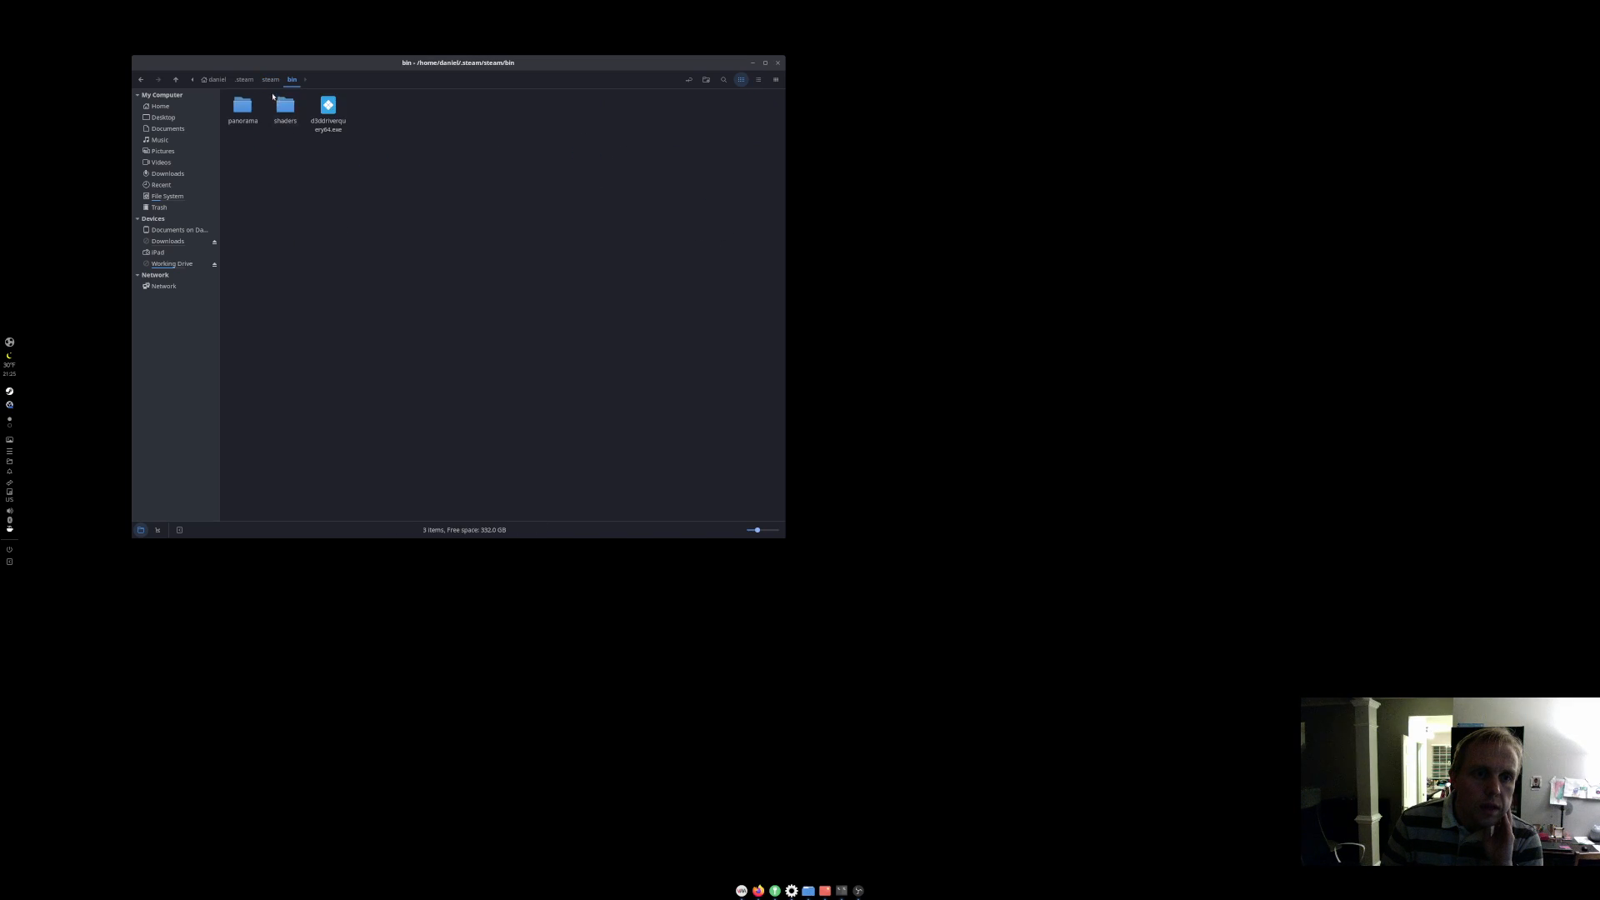
click(241, 79)
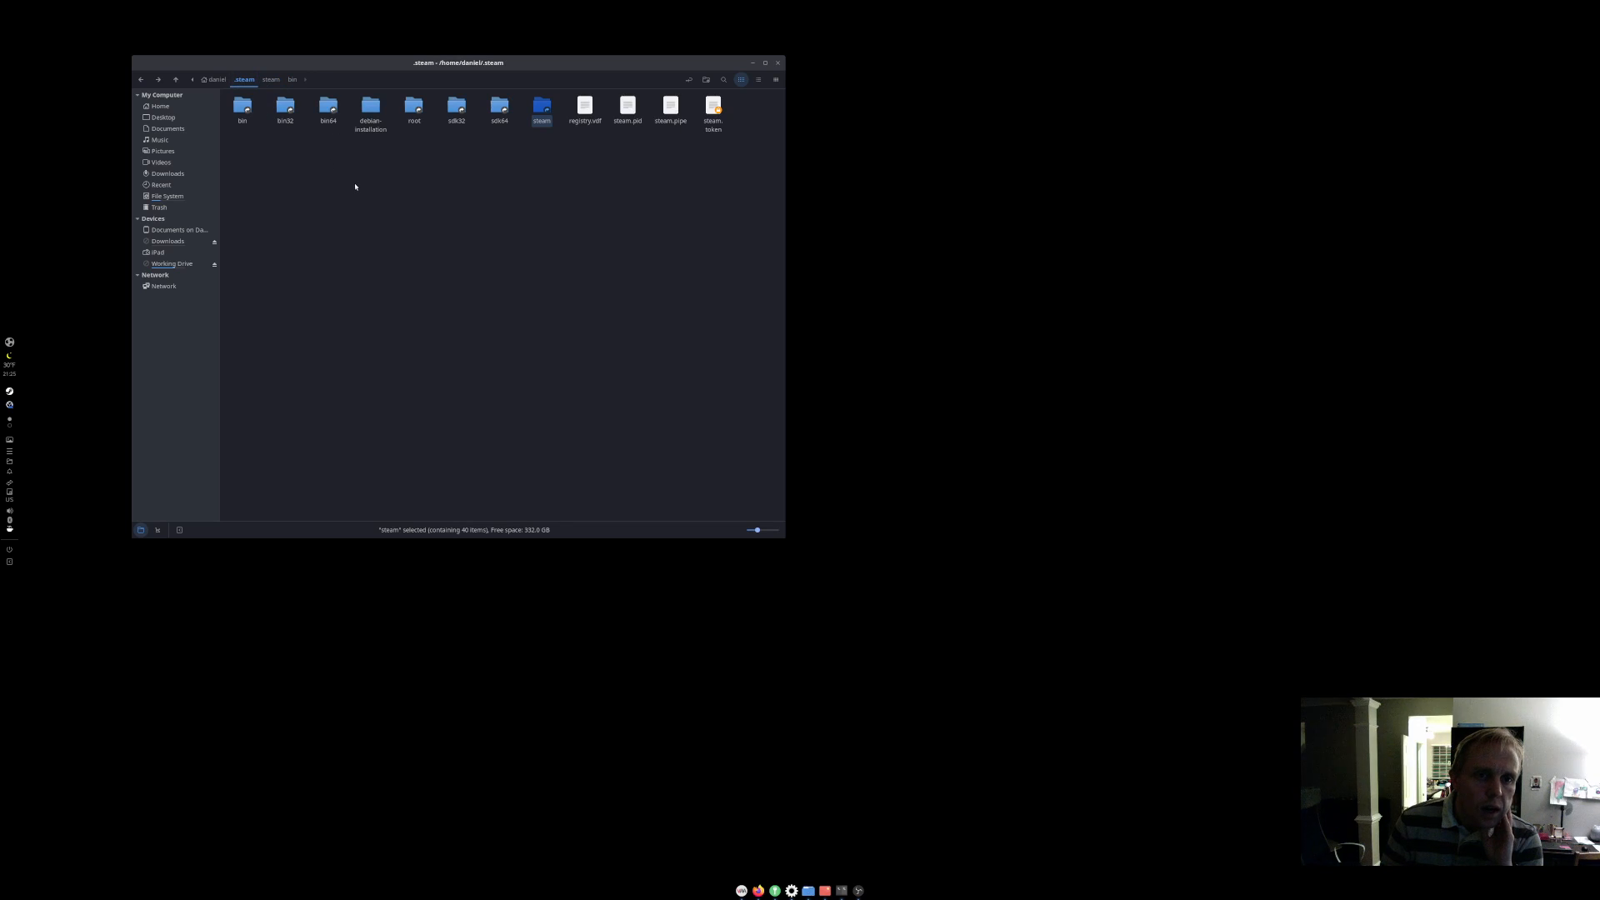
mouse_move(859, 890)
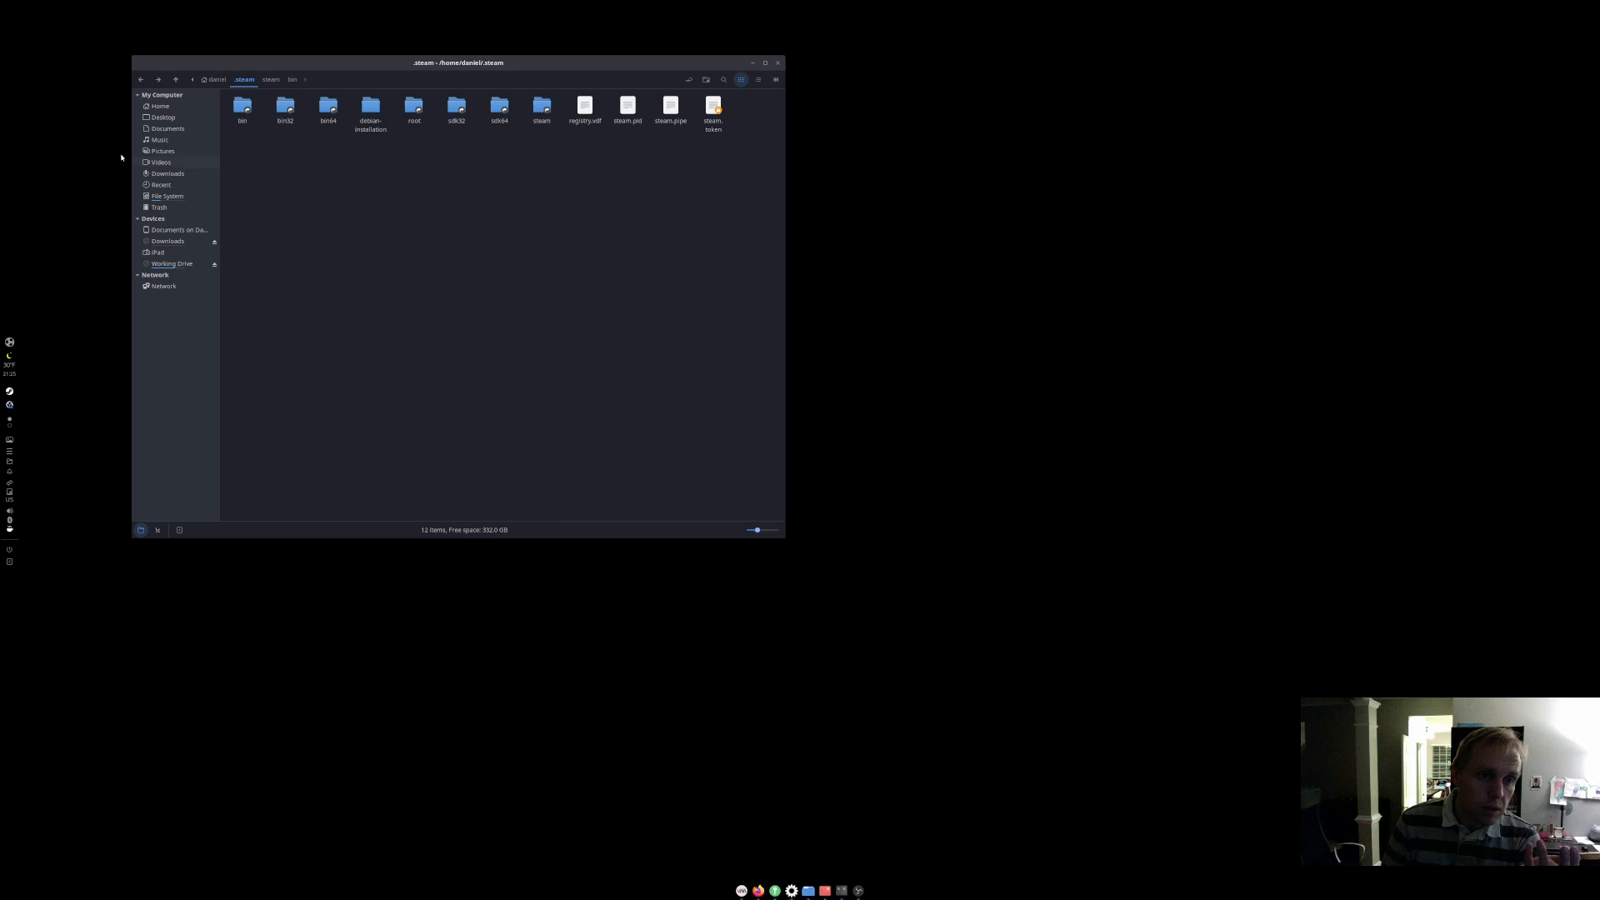
mouse_move(160, 140)
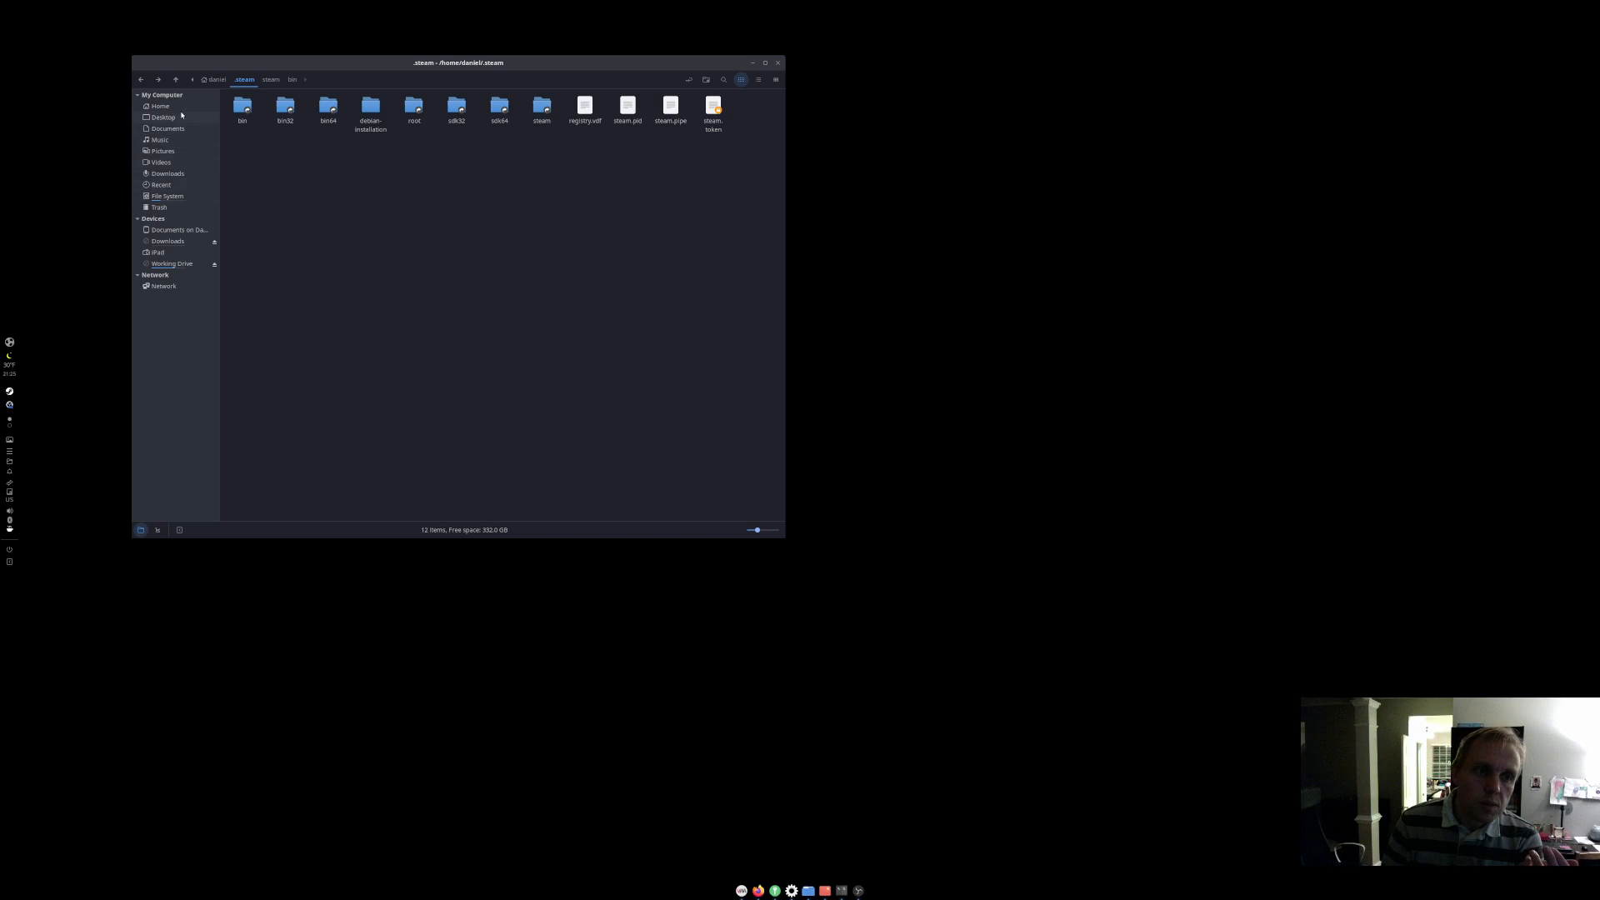
mouse_move(10, 342)
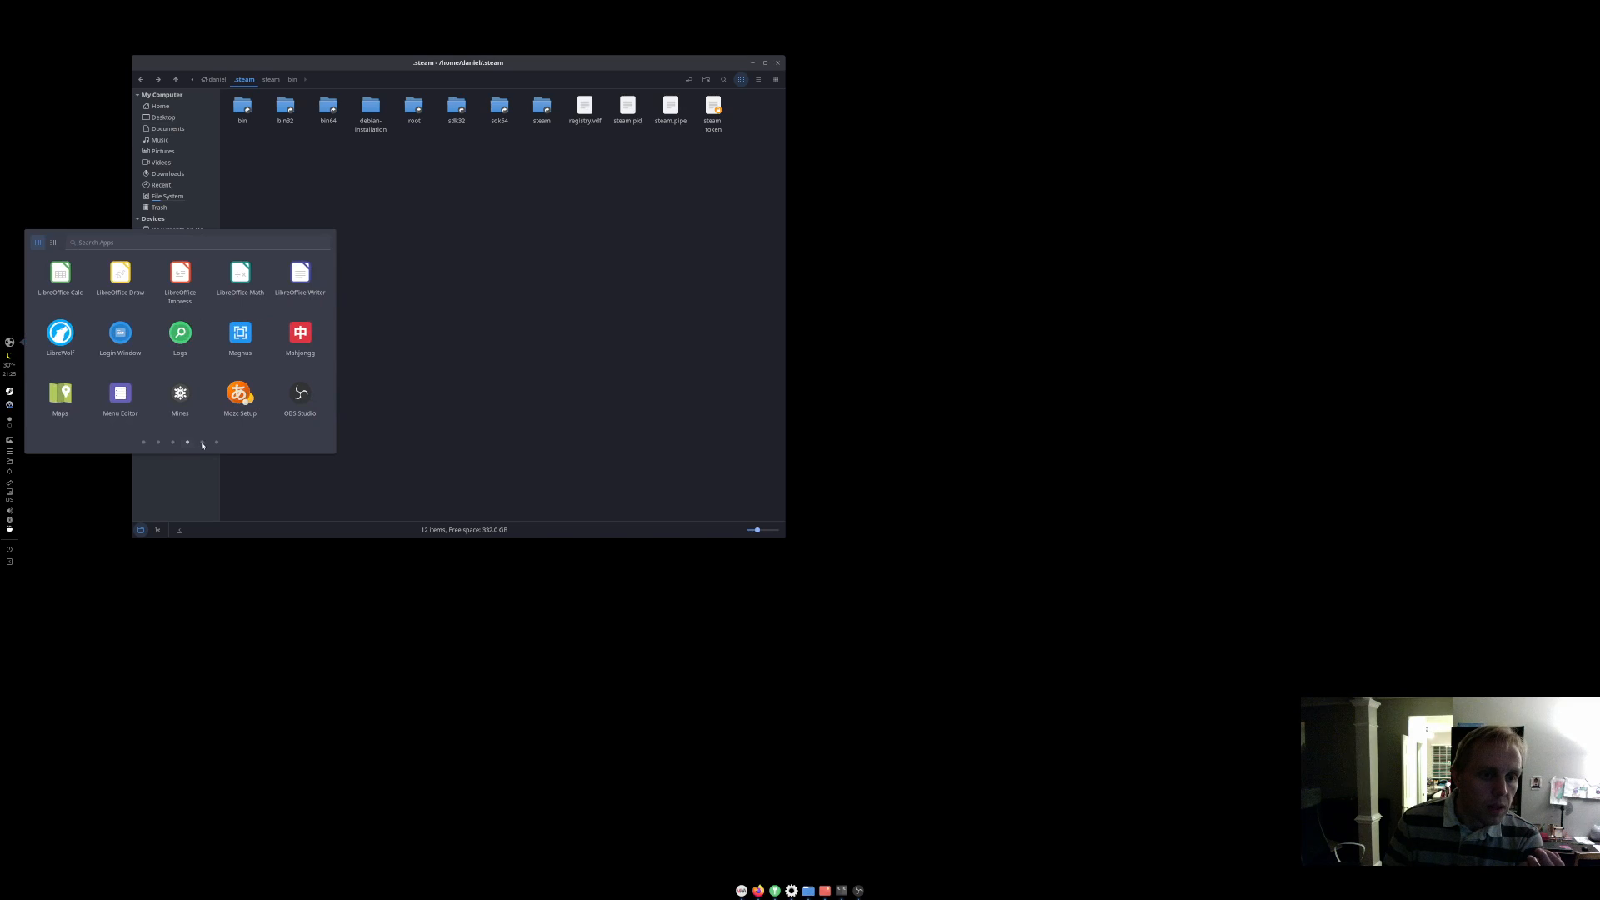
- Browse Football Manager 2023's installed files via its Steam Properties Local Files page
click(202, 442)
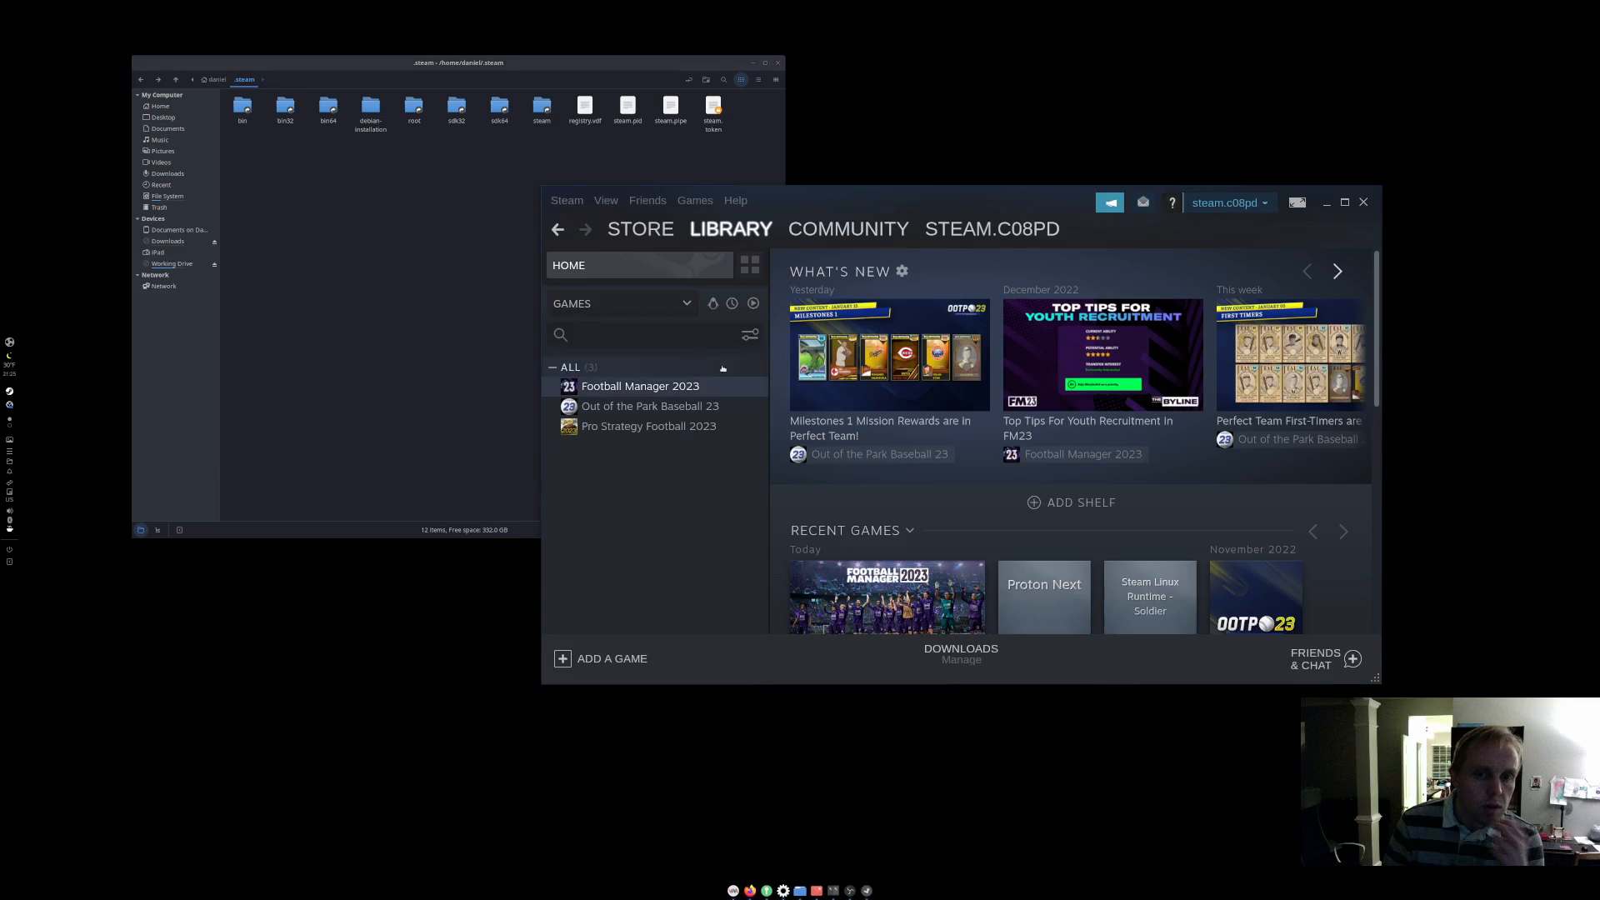
right_click(640, 387)
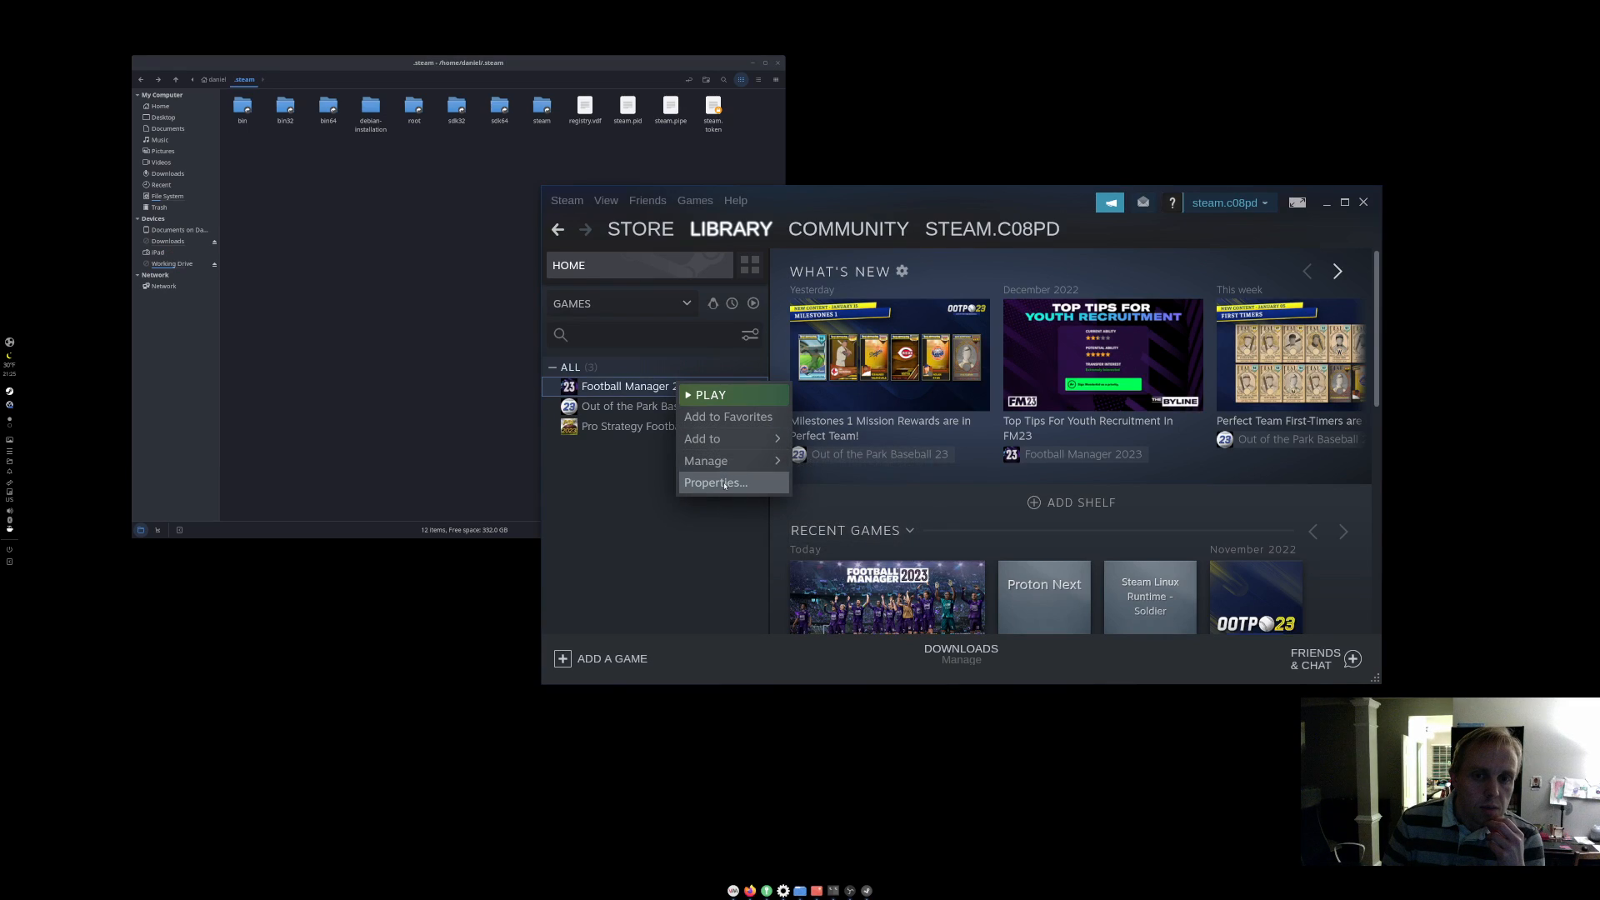
click(715, 483)
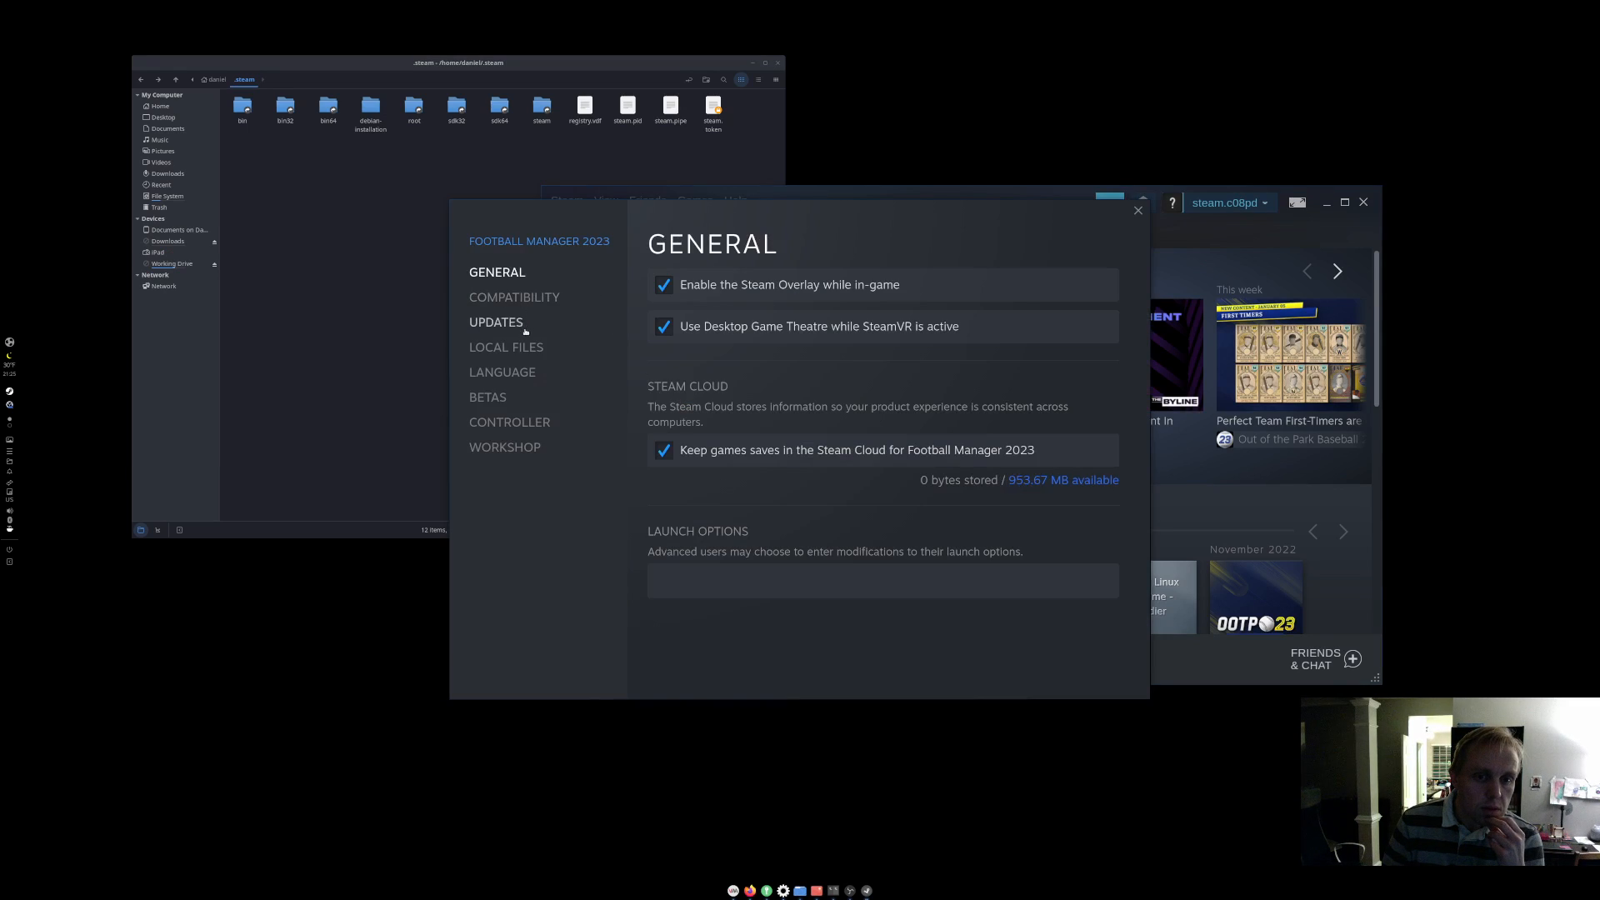
click(505, 346)
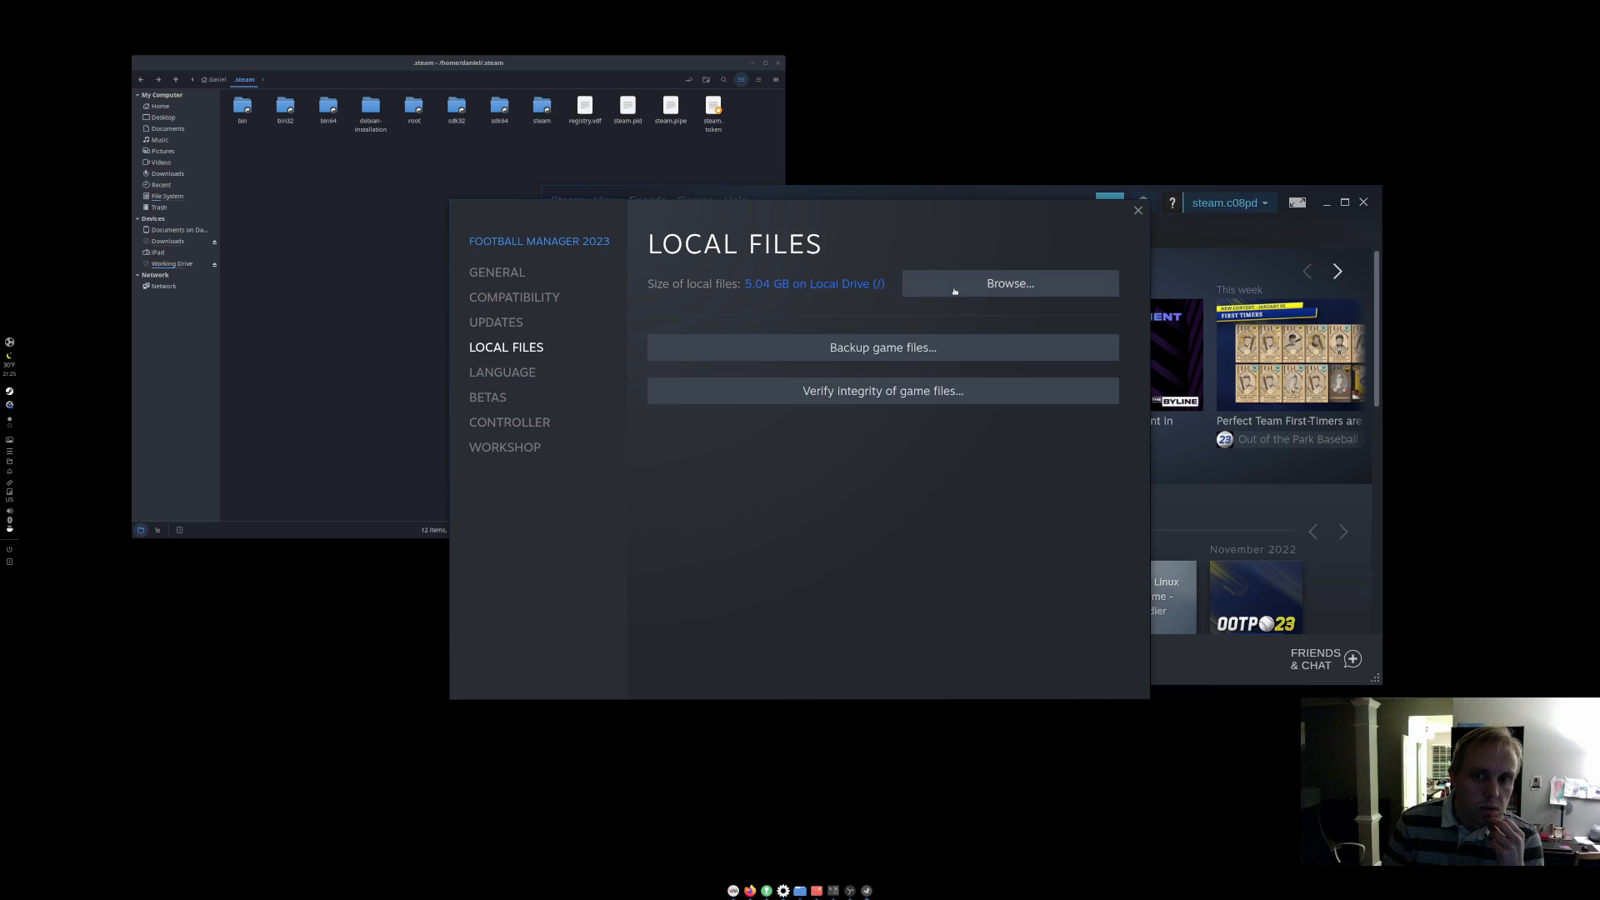
click(1010, 281)
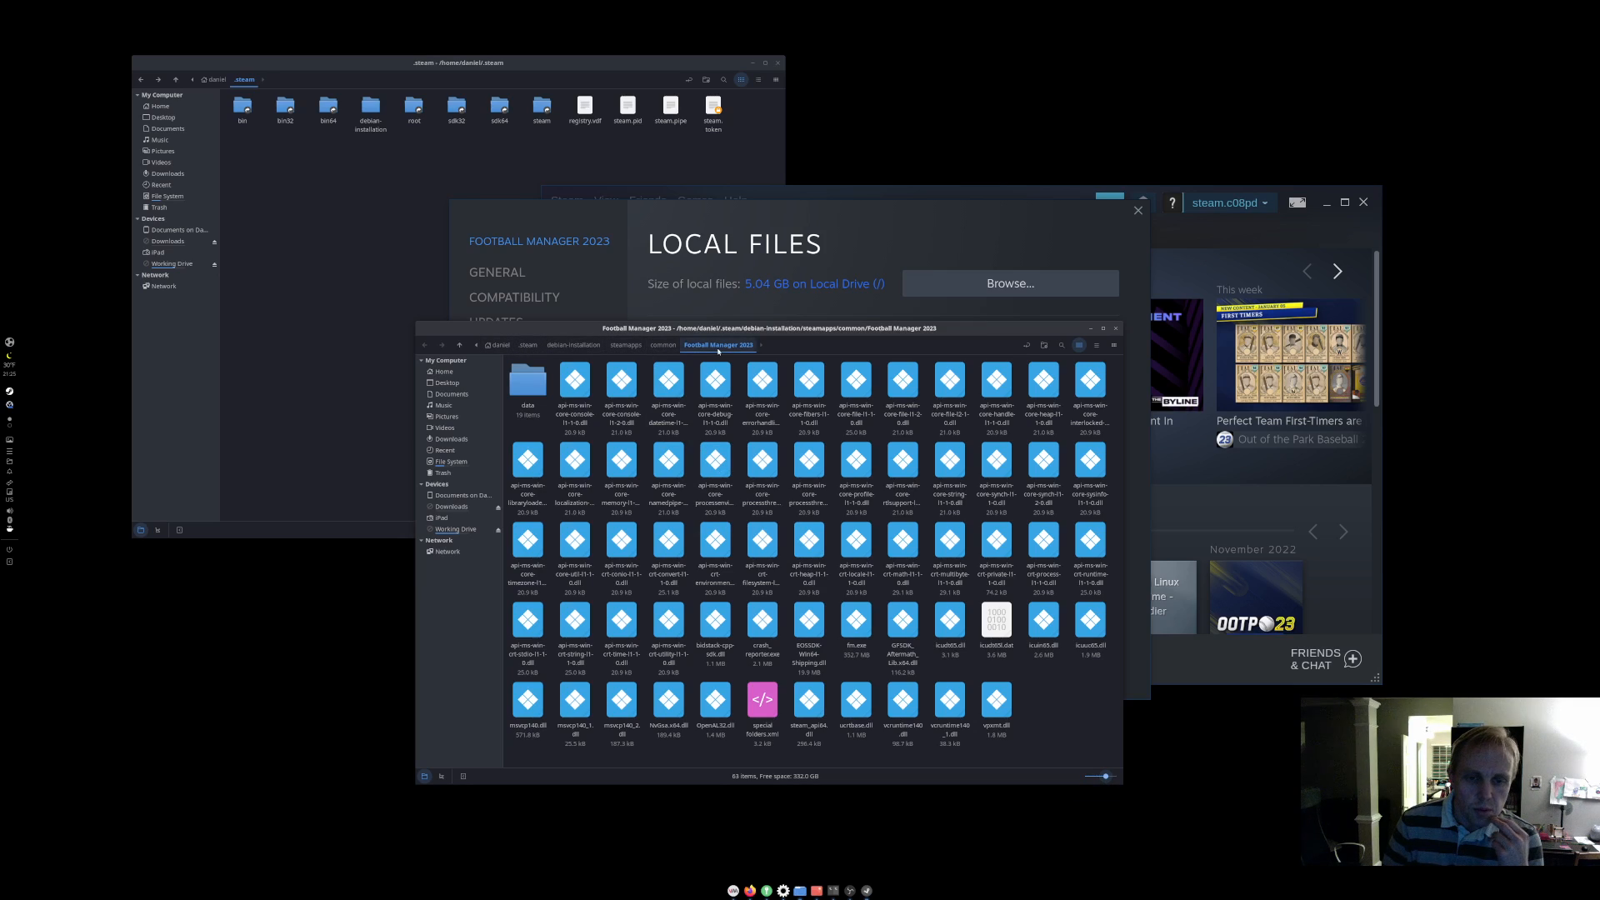
- Look in the game's data folder, return to debian-installation, and enter the steamapps folder
double_click(527, 383)
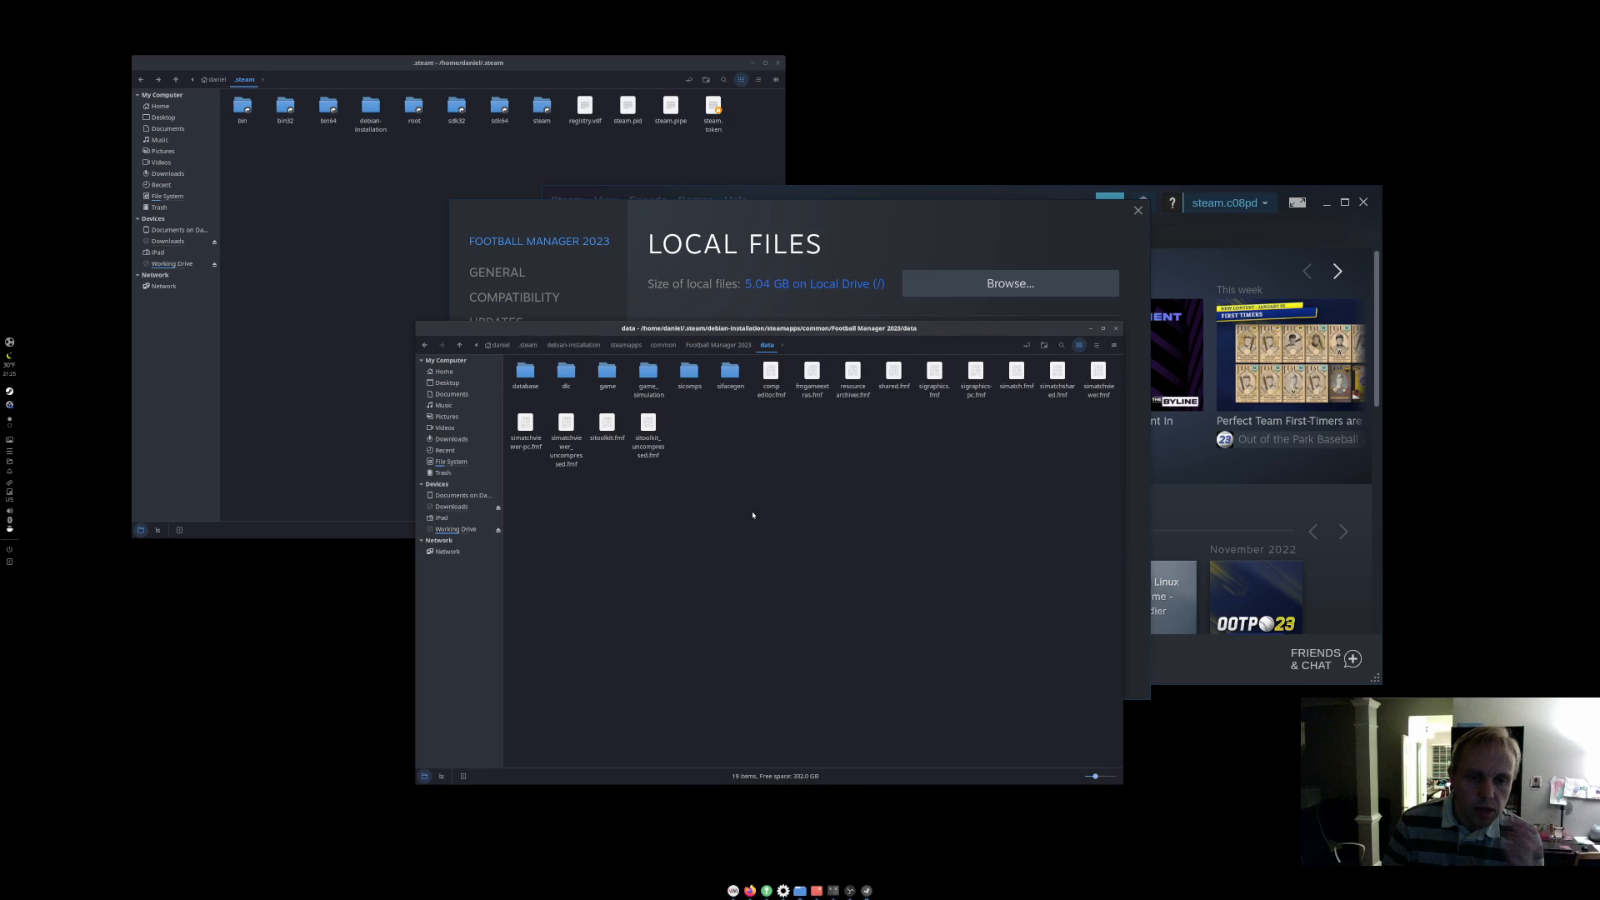
mouse_move(645, 377)
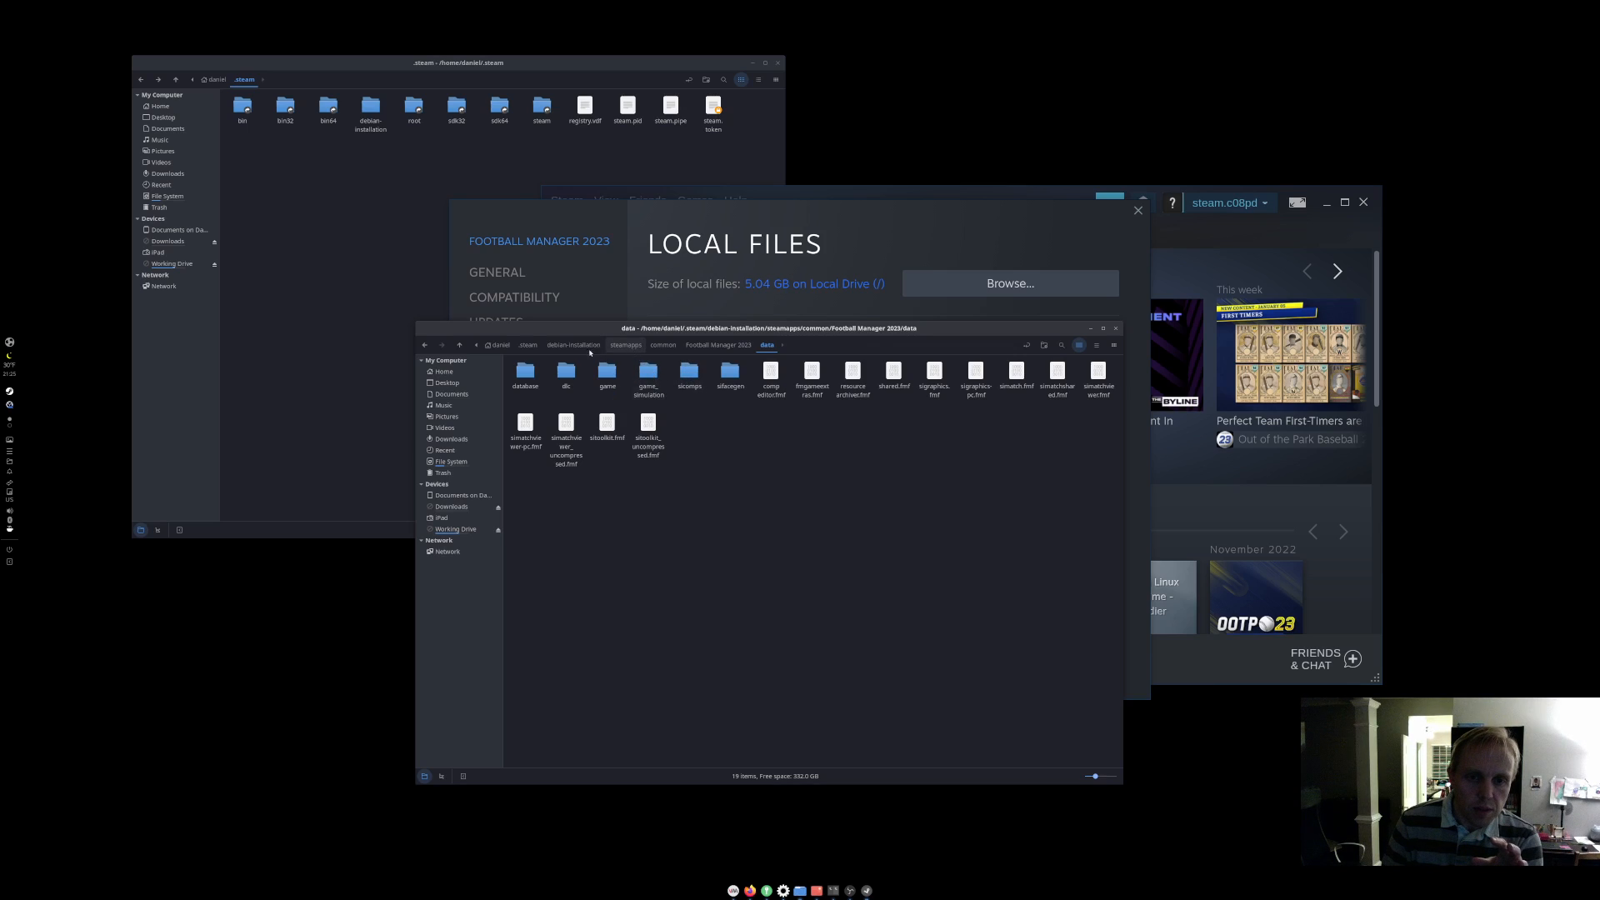
click(573, 343)
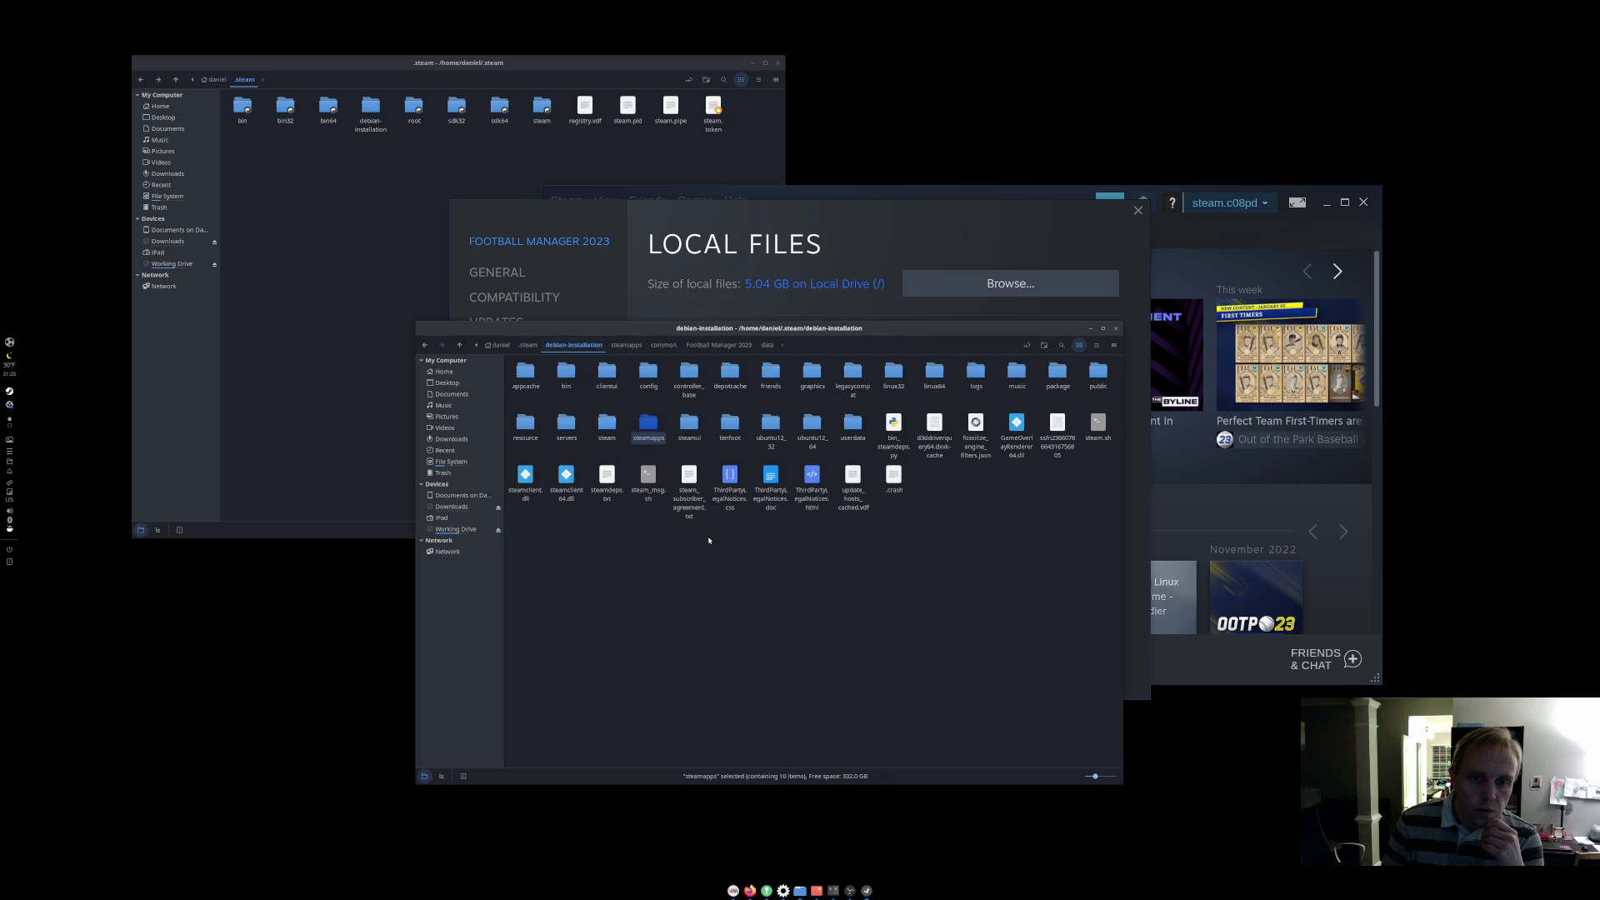
mouse_move(630, 425)
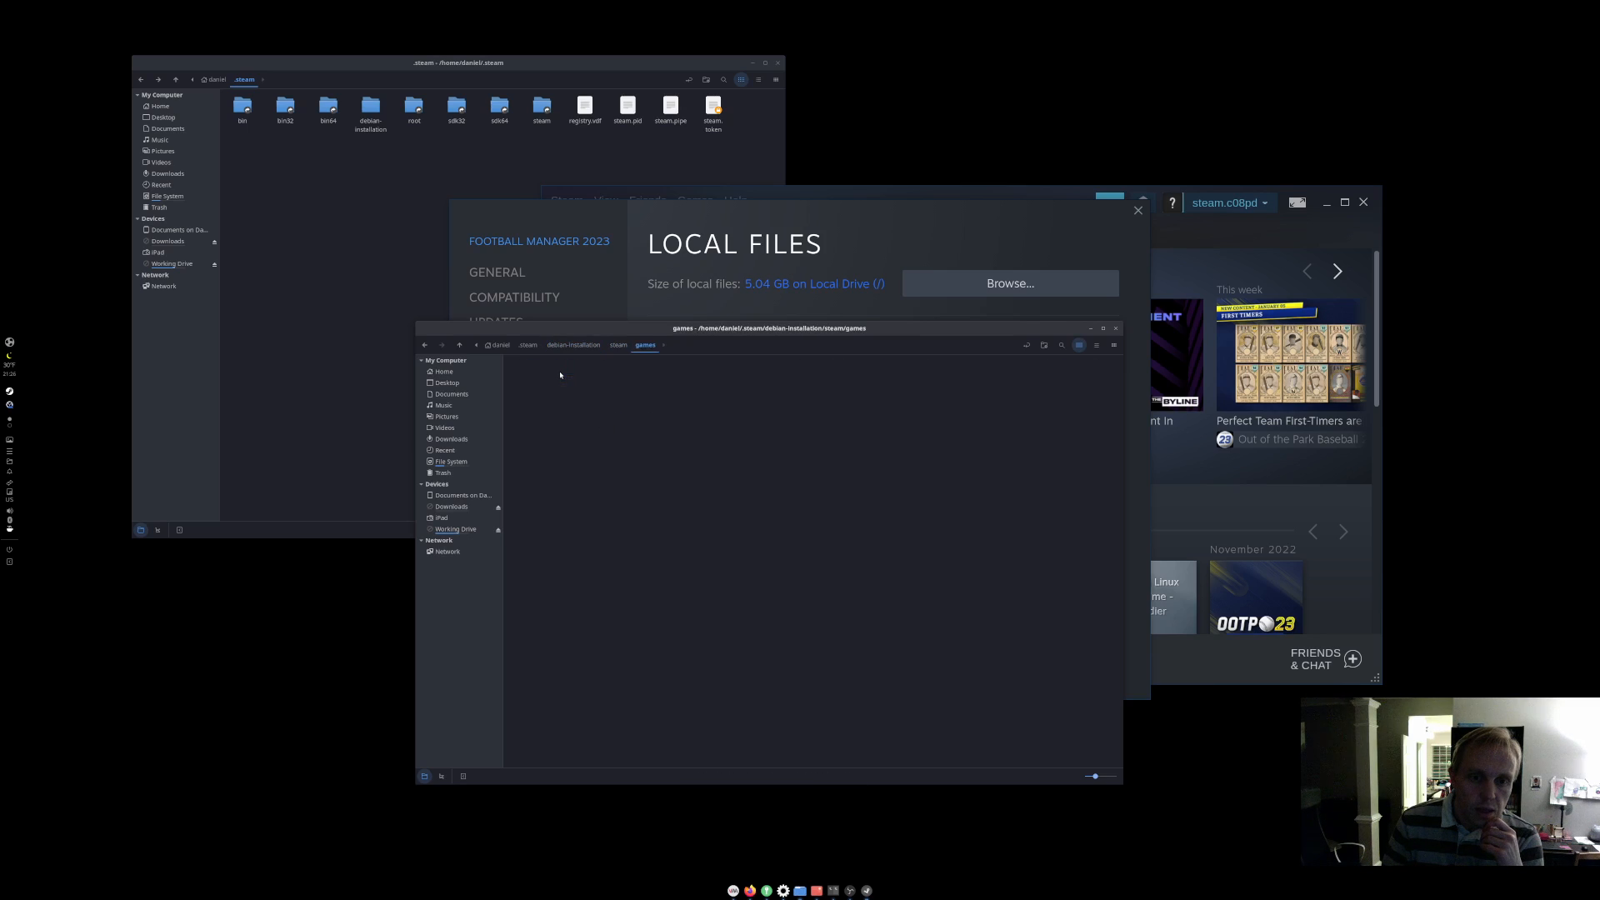
click(573, 344)
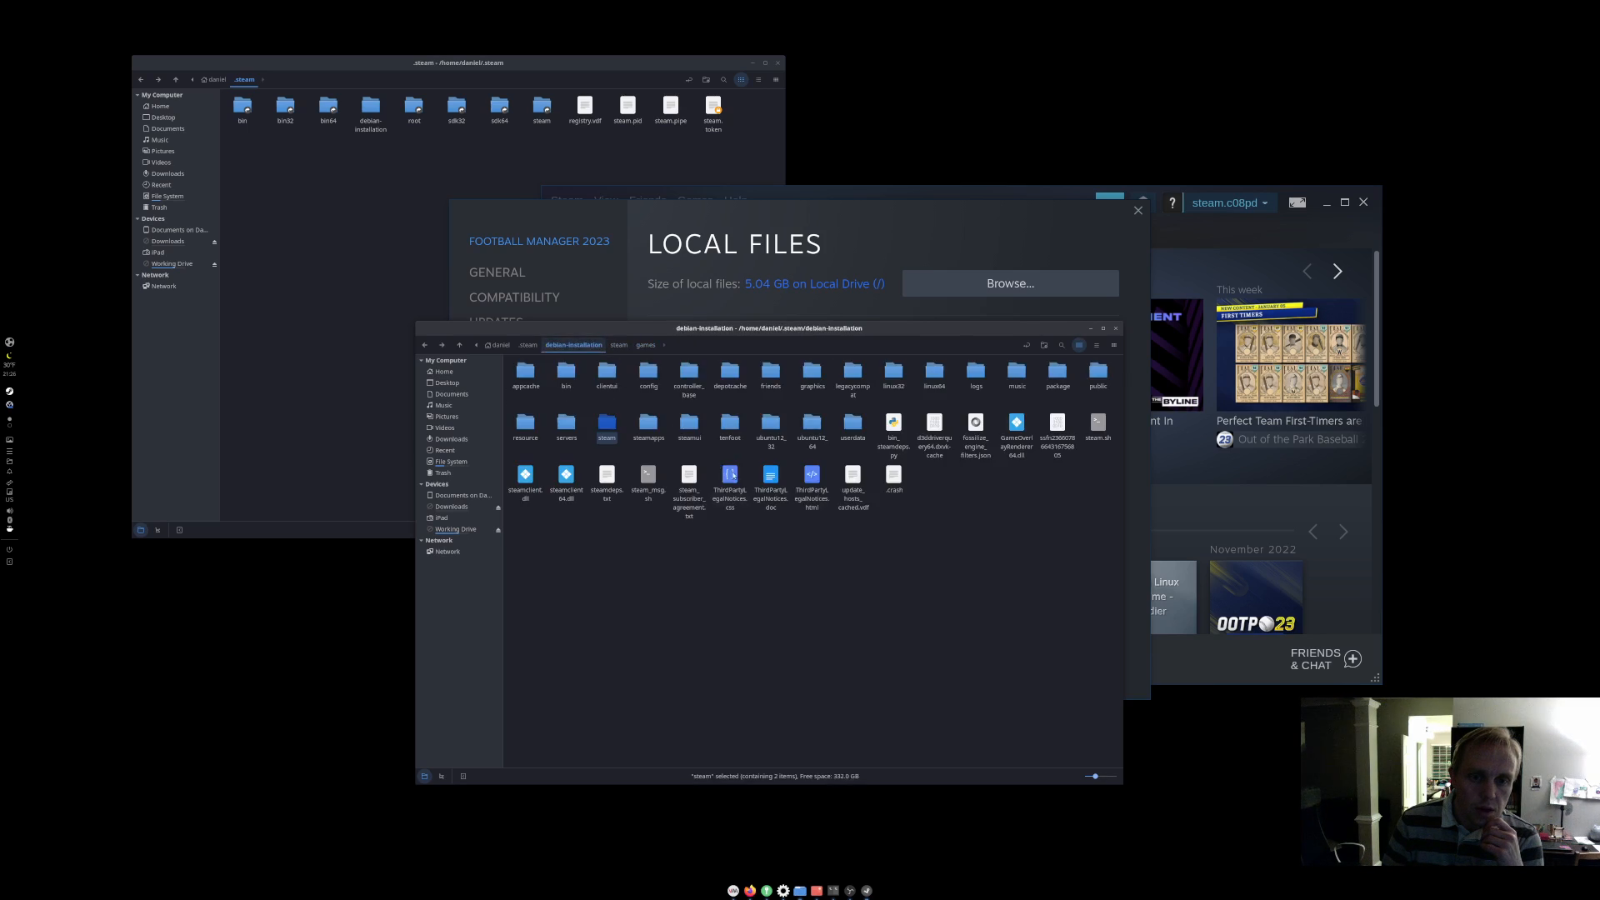
mouse_move(730, 477)
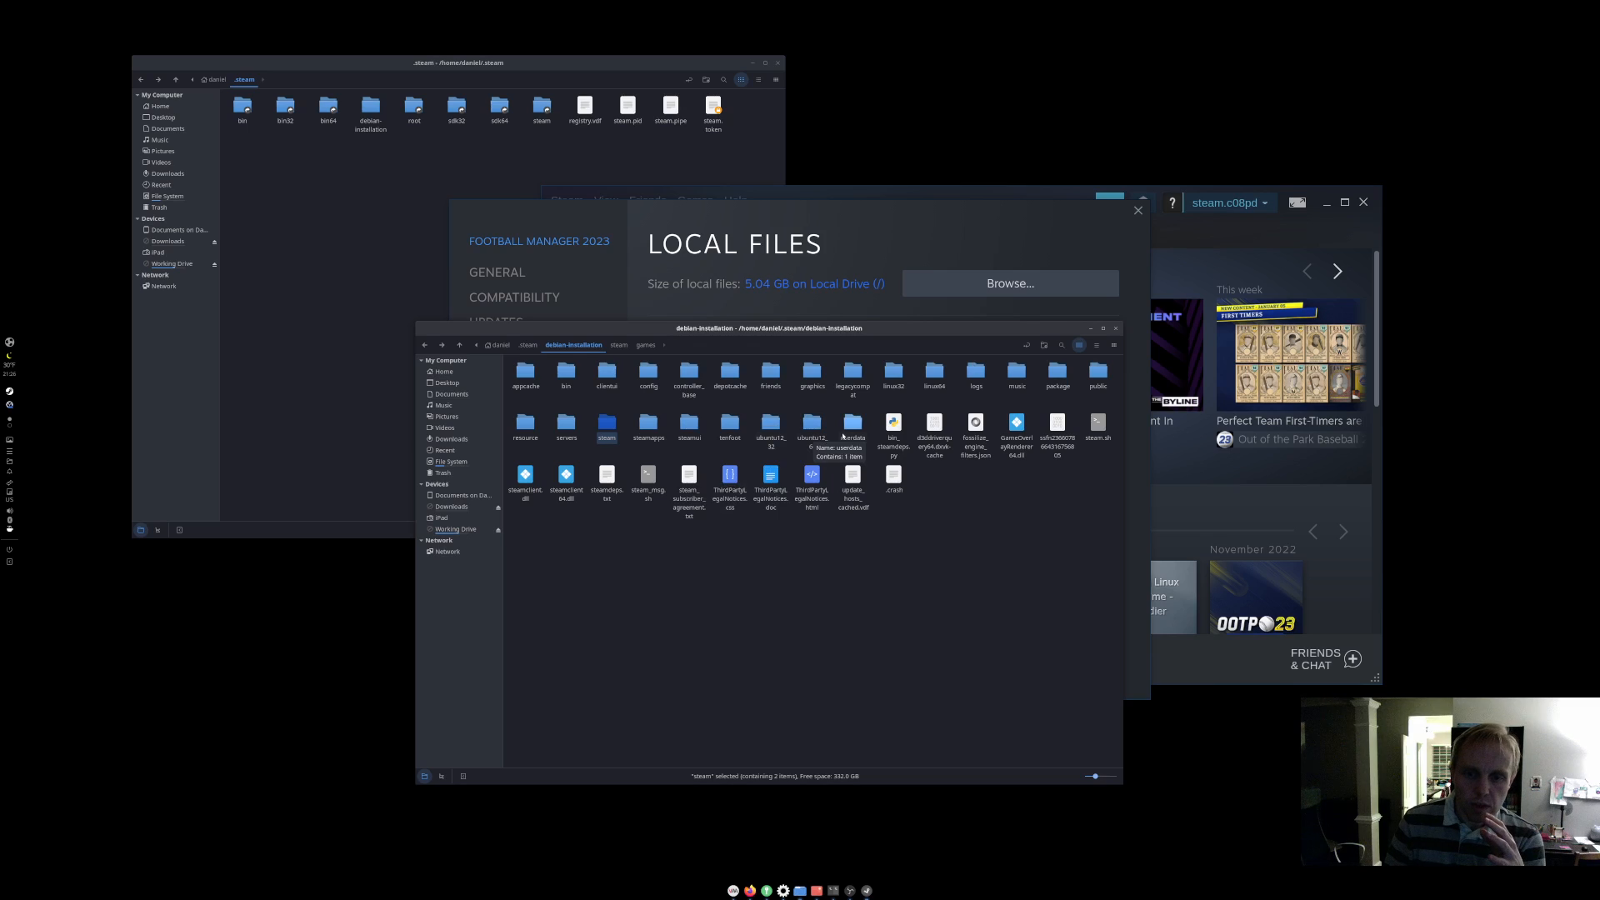
mouse_move(817, 710)
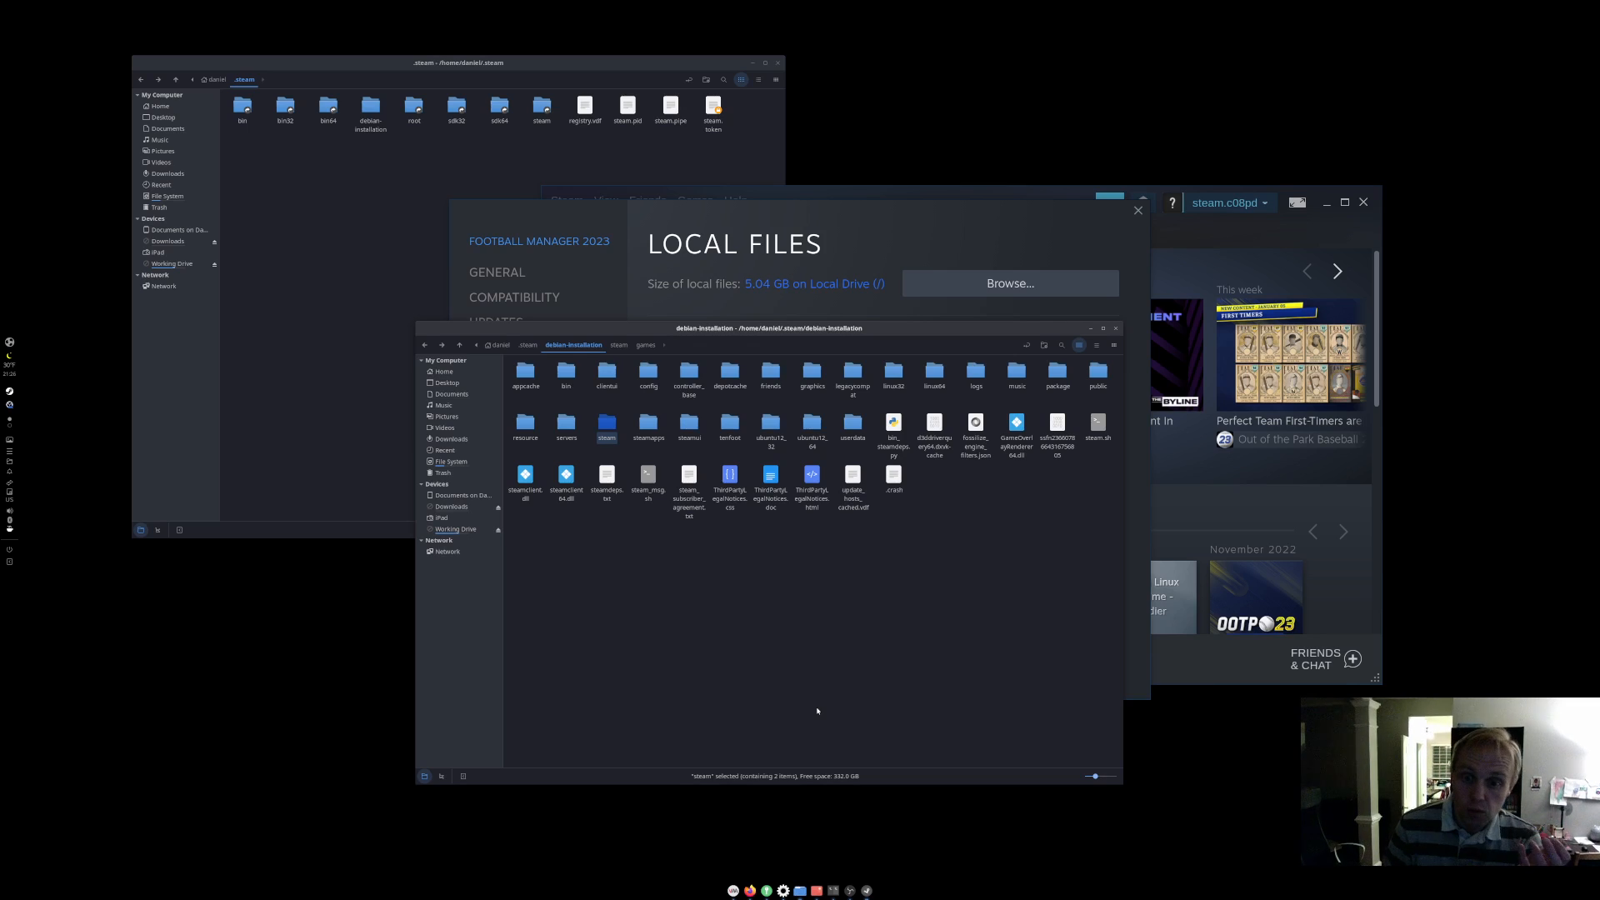
double_click(606, 425)
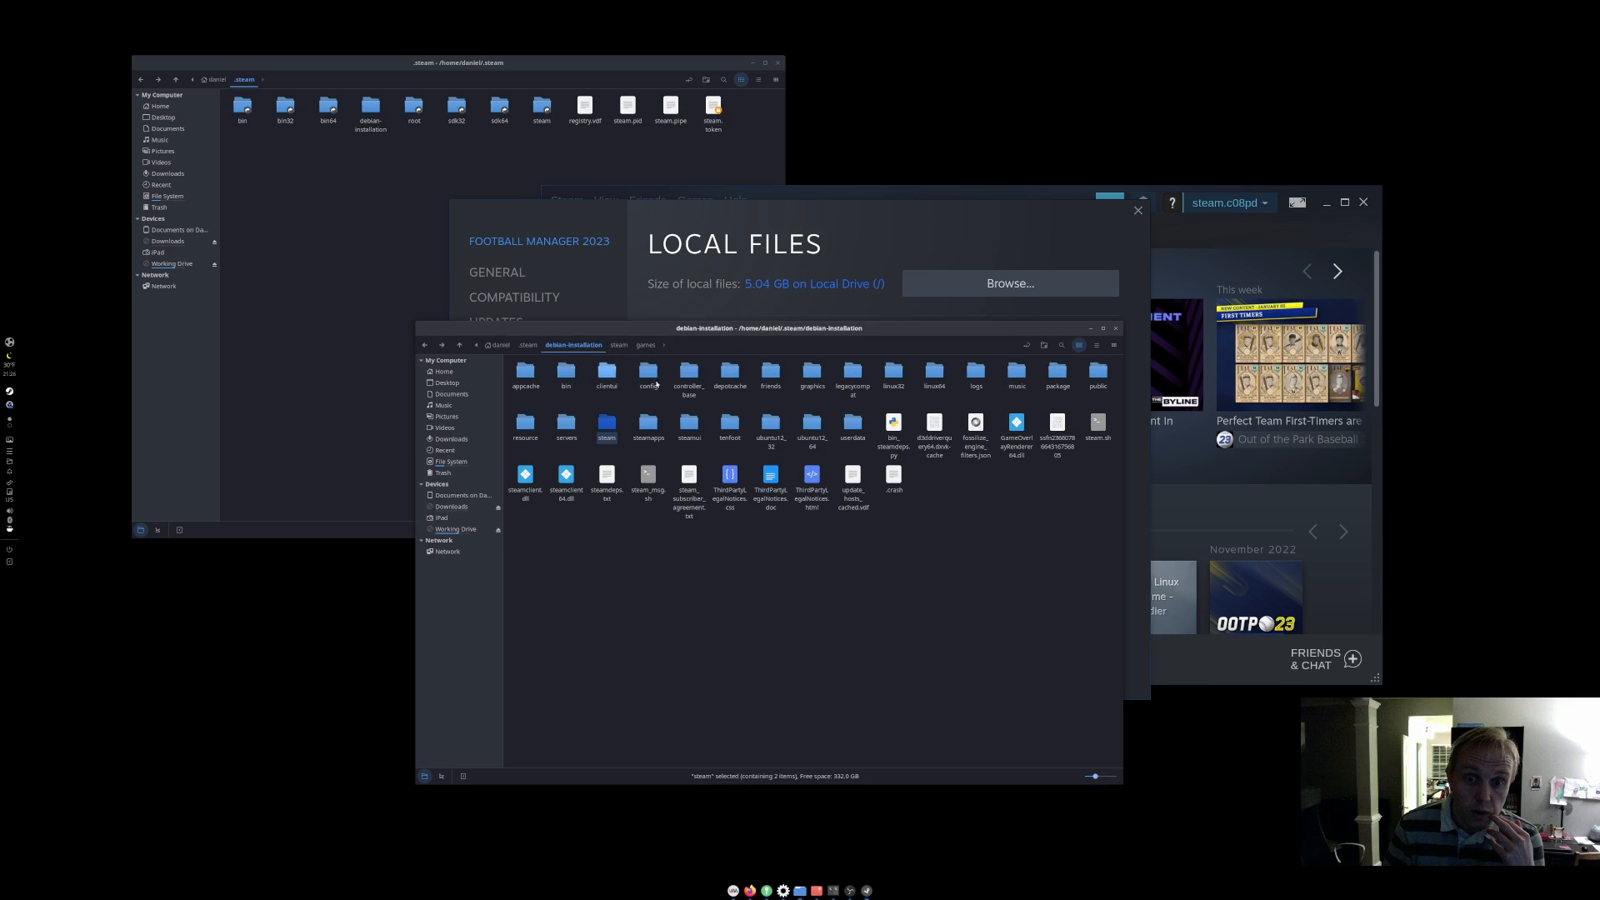
mouse_move(730, 373)
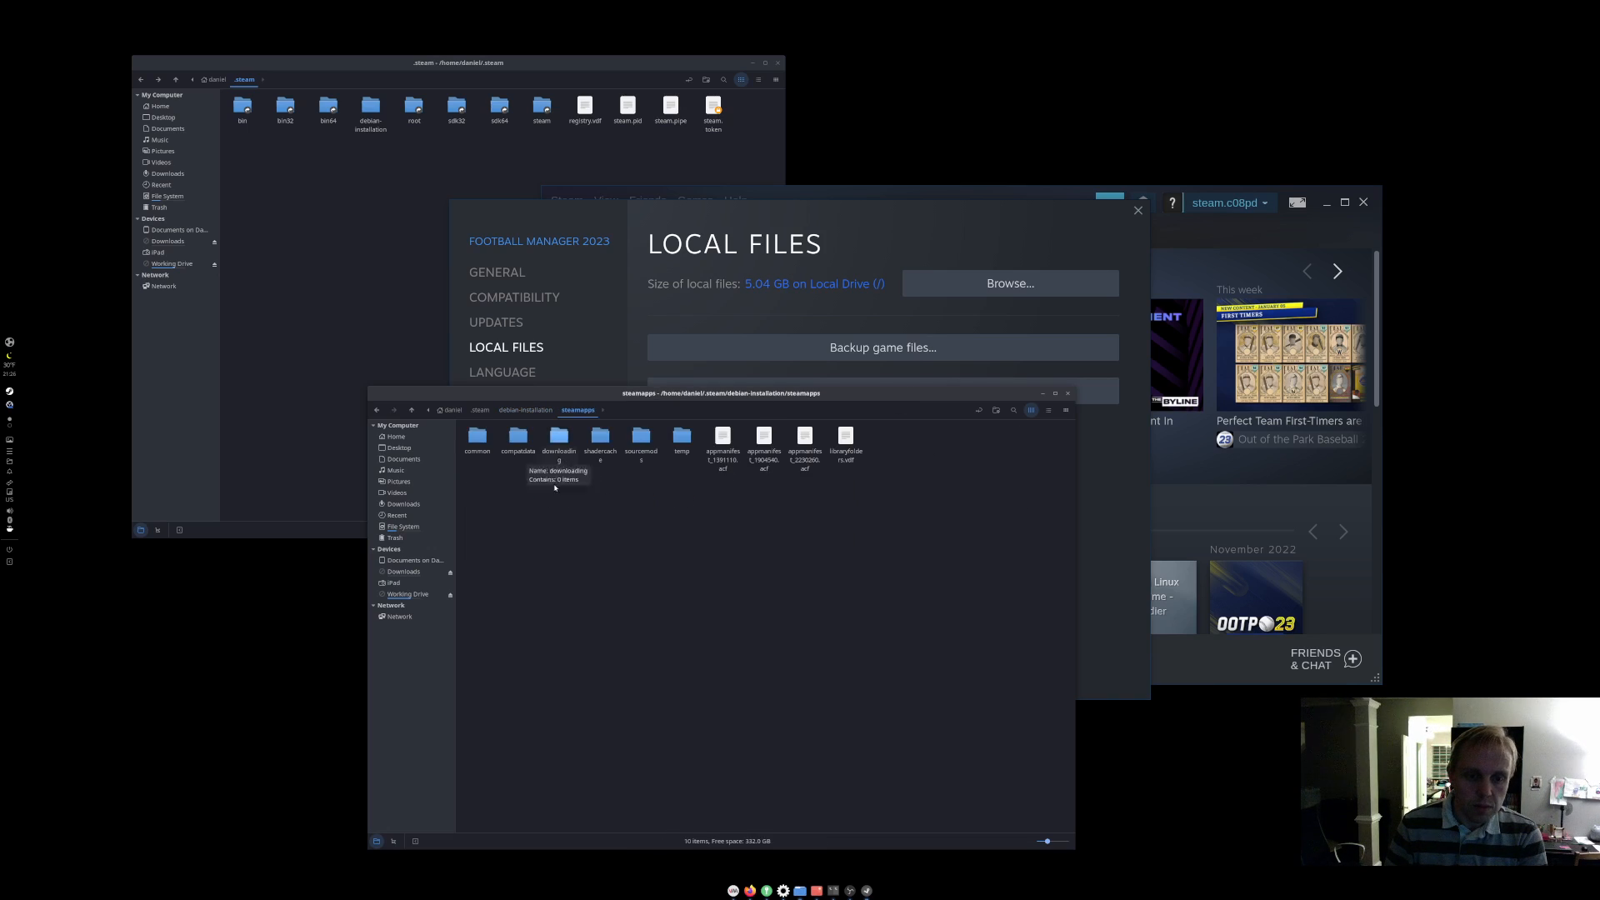
mouse_move(553, 511)
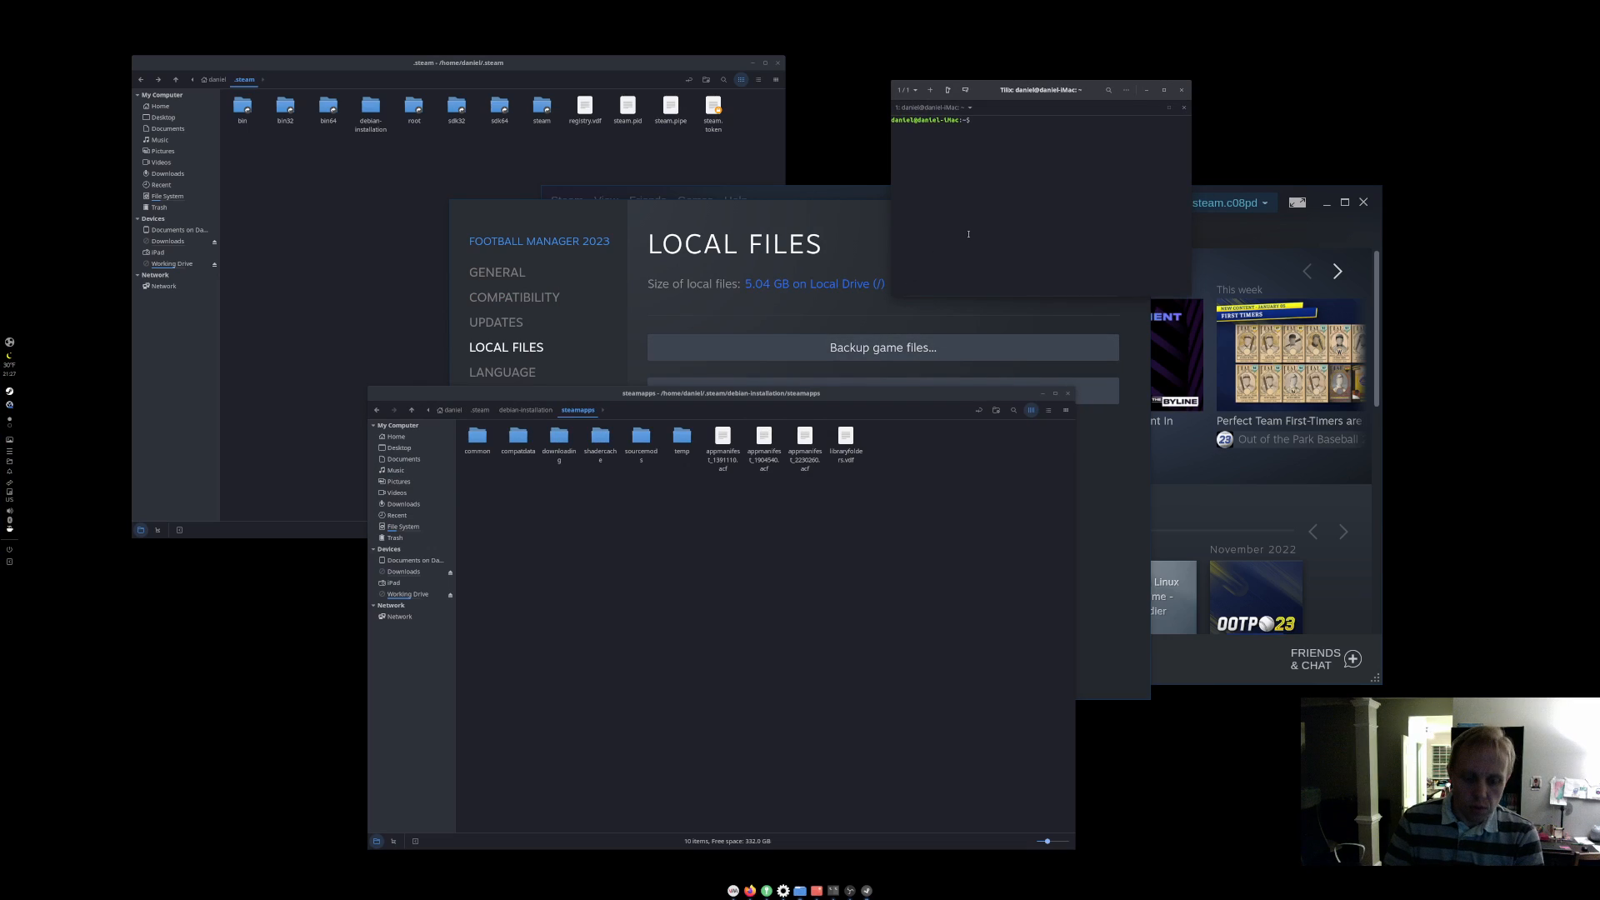
- Run neofetch in the terminal to show the Ubuntu Budgie system summary
text(neofetch)
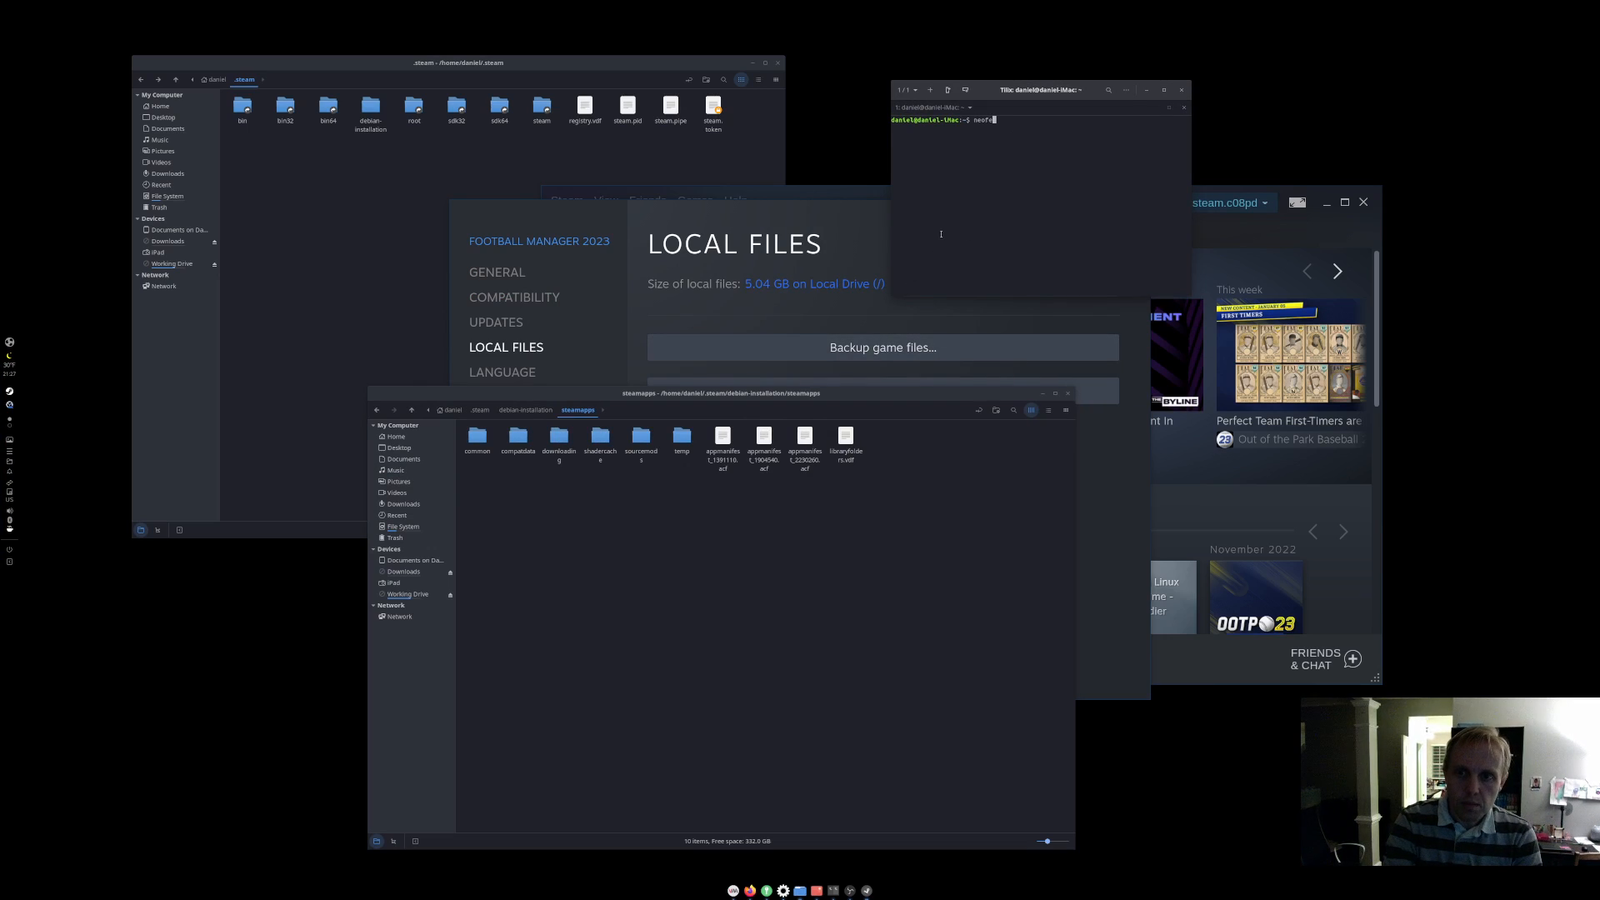
key(Return)
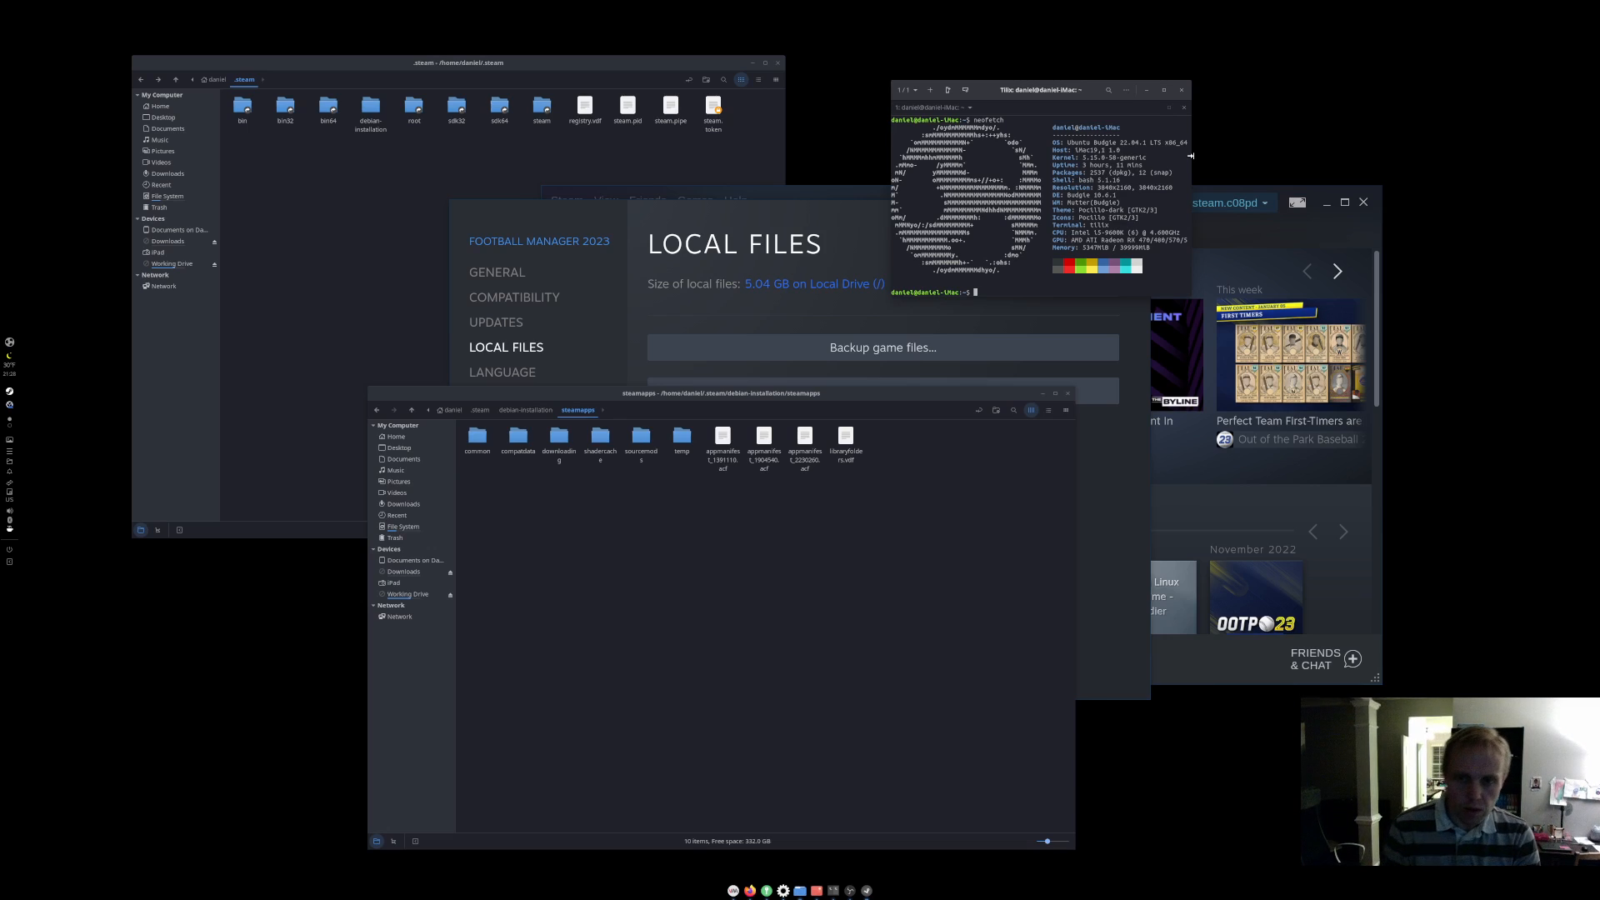
mouse_move(912, 633)
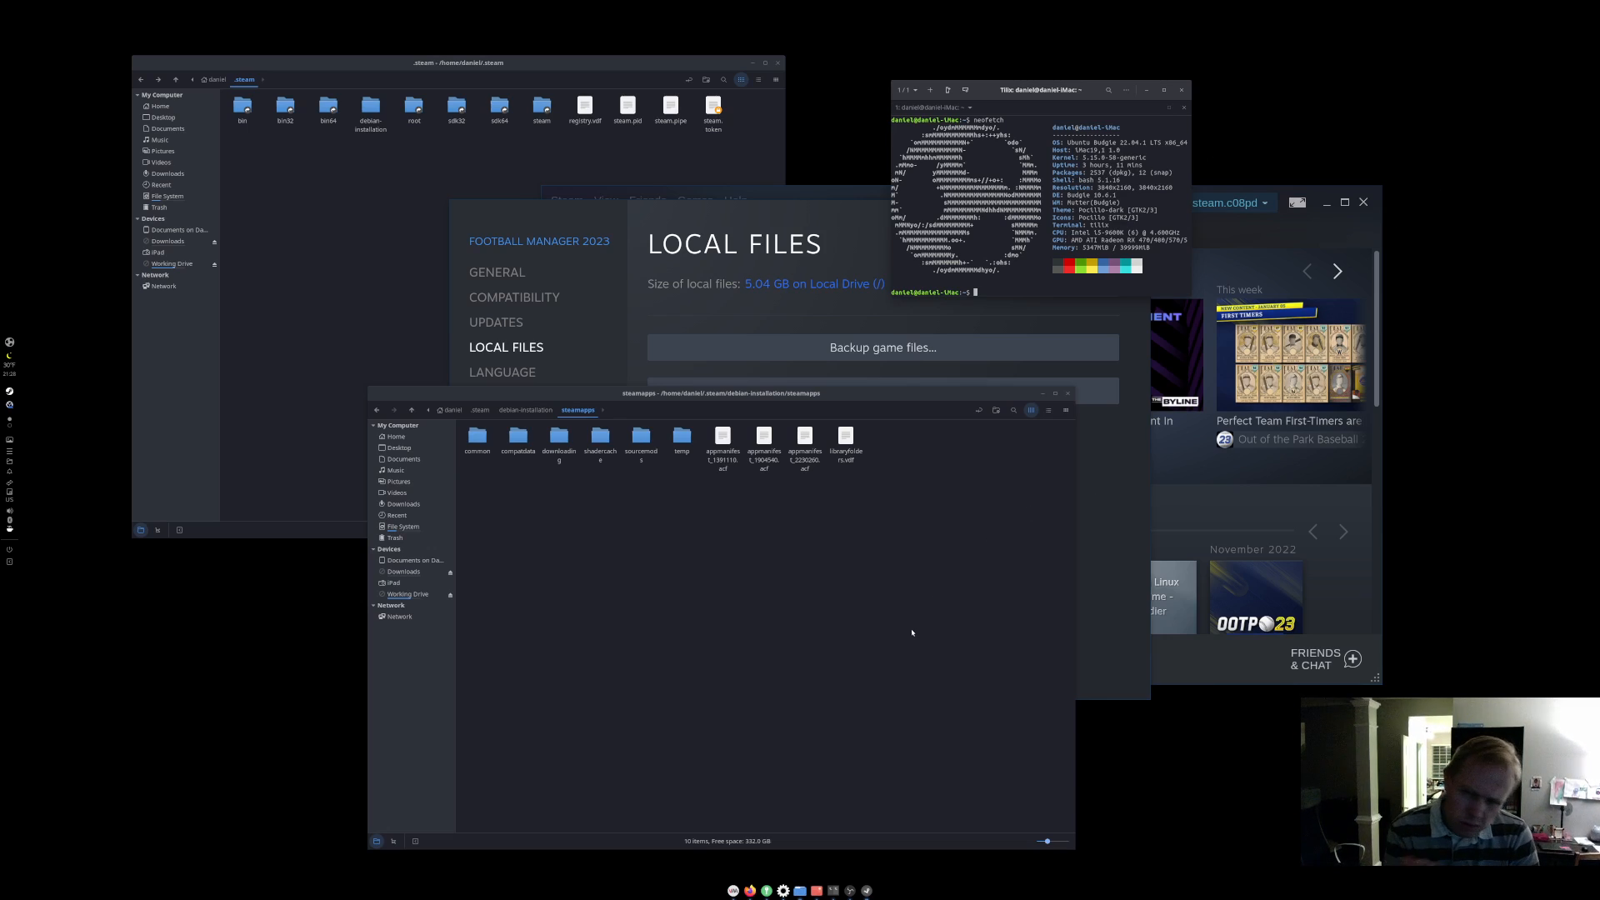